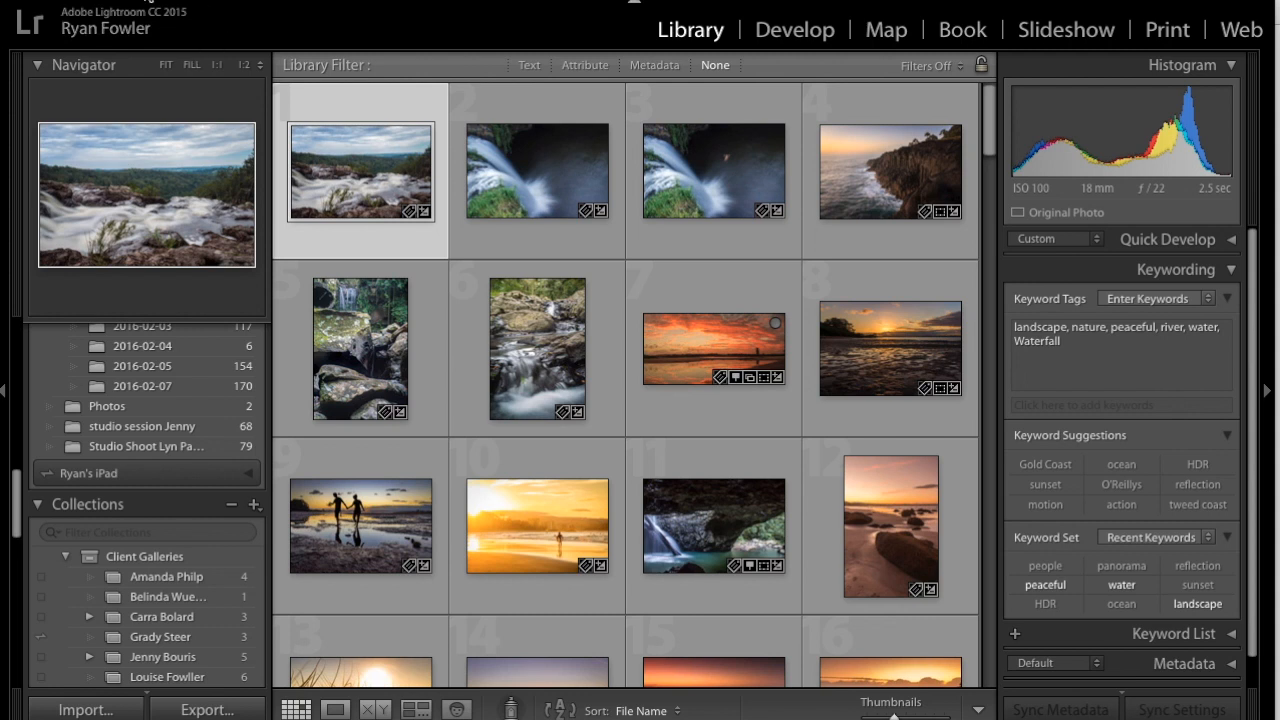
Bring up Catalog Settings on the General tab showing location, size and monthly backup schedule
click(20, 8)
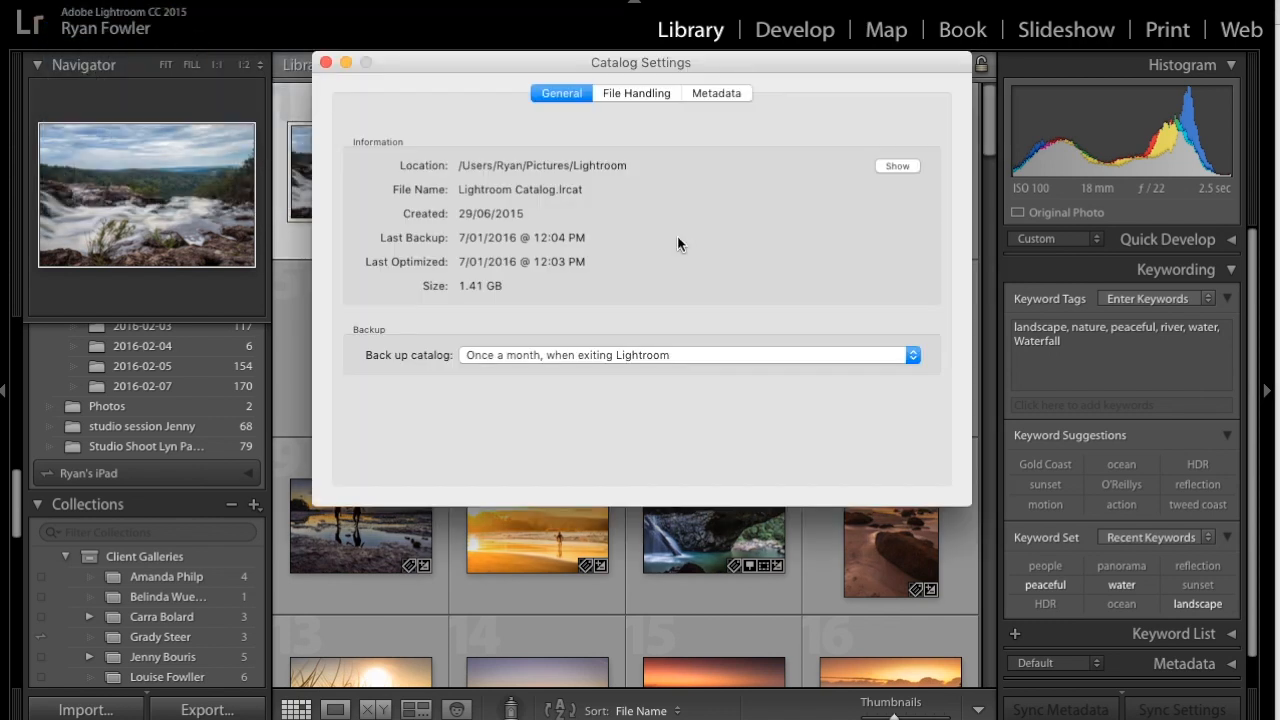
mouse_move(516, 142)
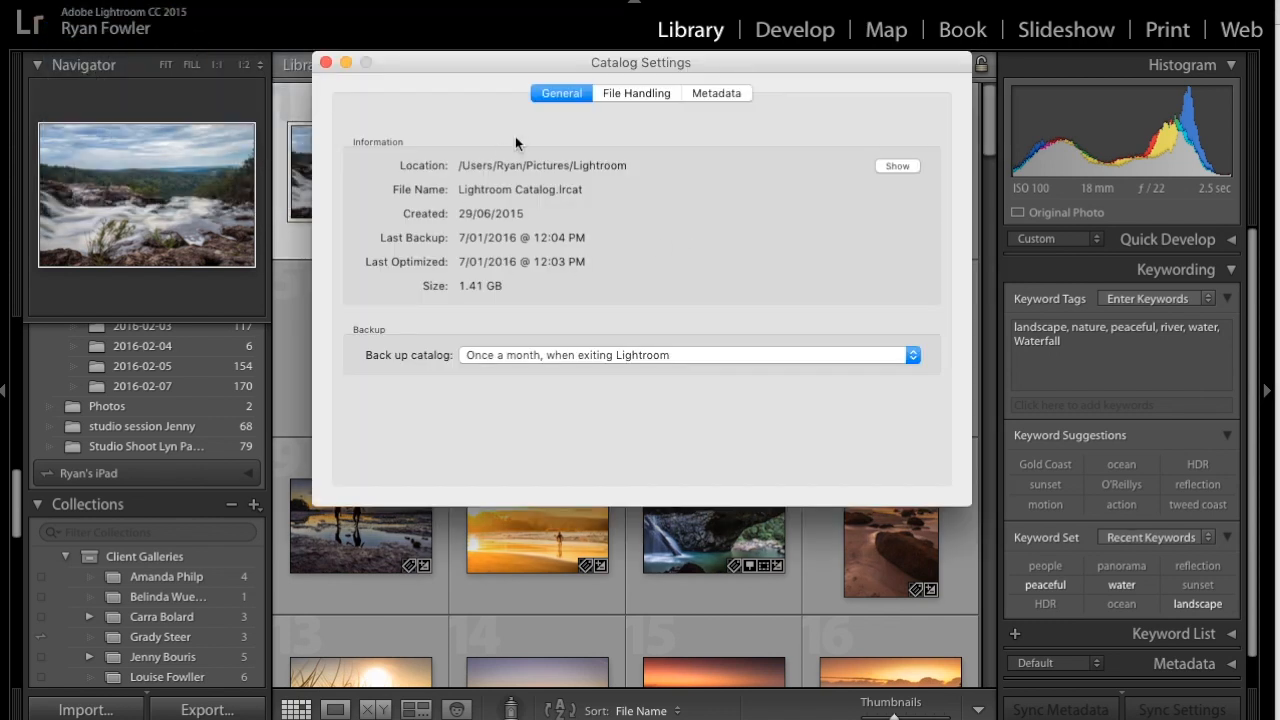
mouse_move(548, 198)
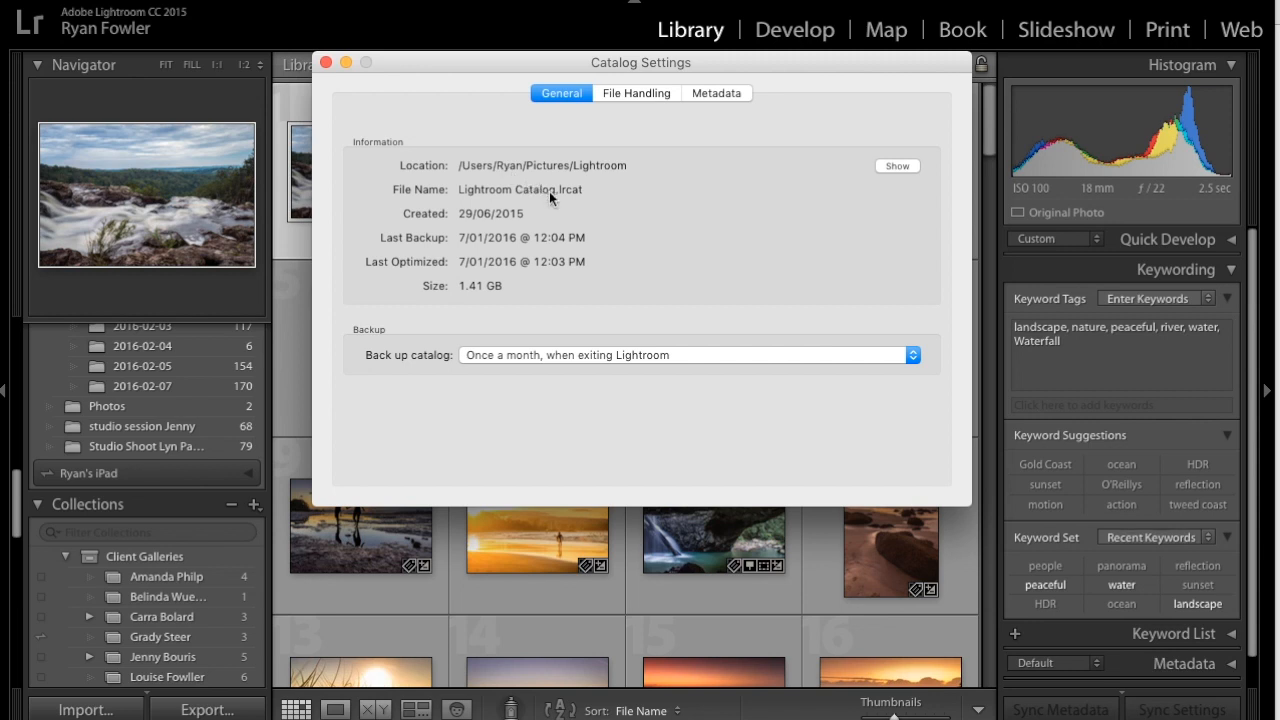
mouse_move(628, 316)
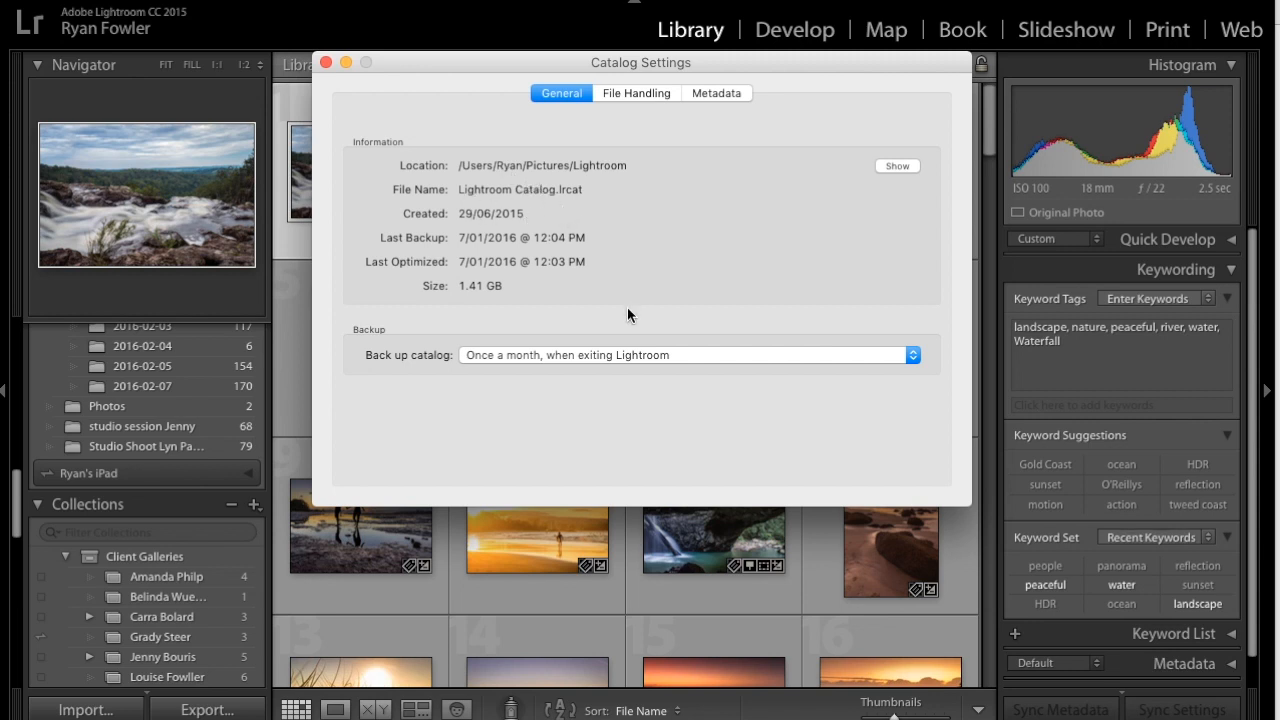
mouse_move(828, 368)
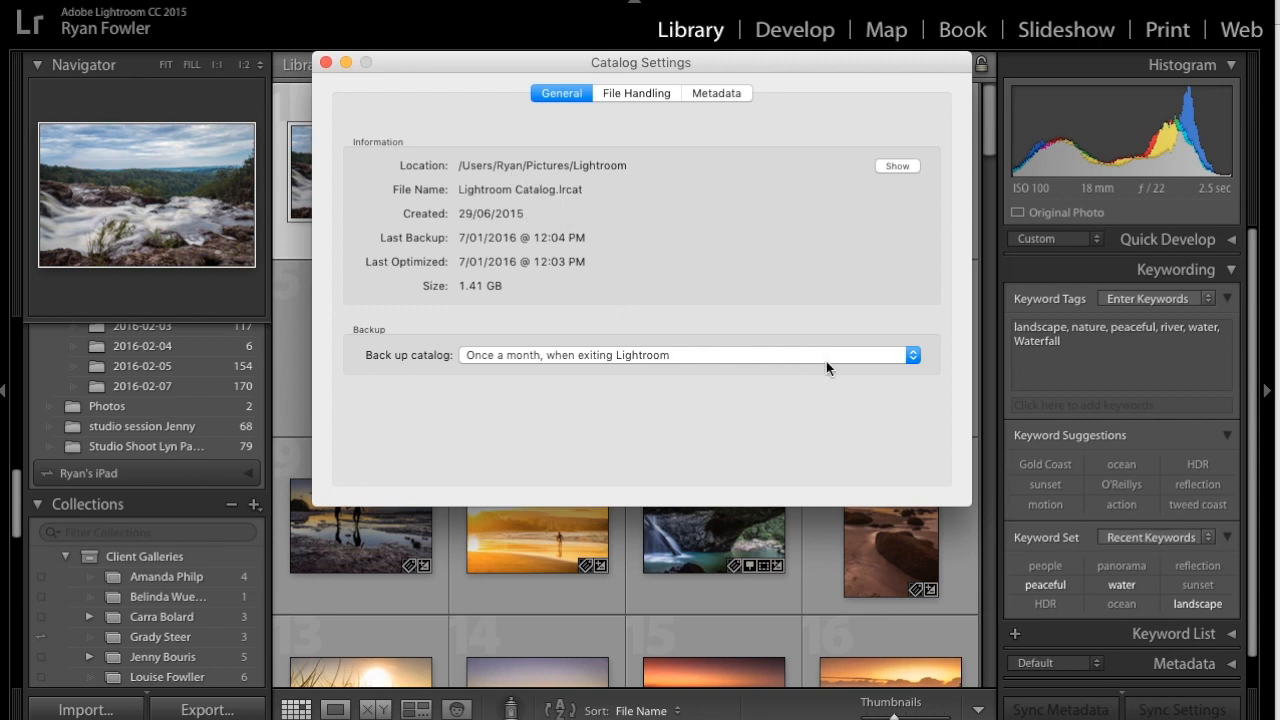
mouse_move(712, 358)
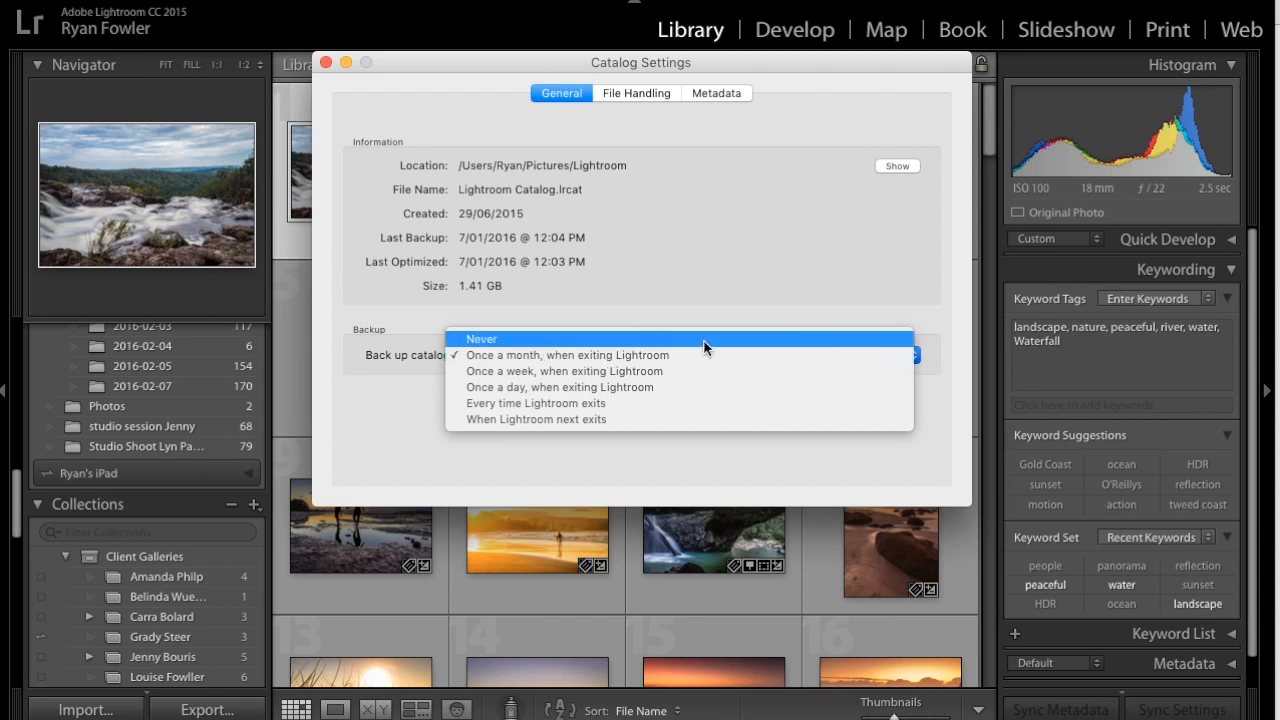
mouse_move(704, 356)
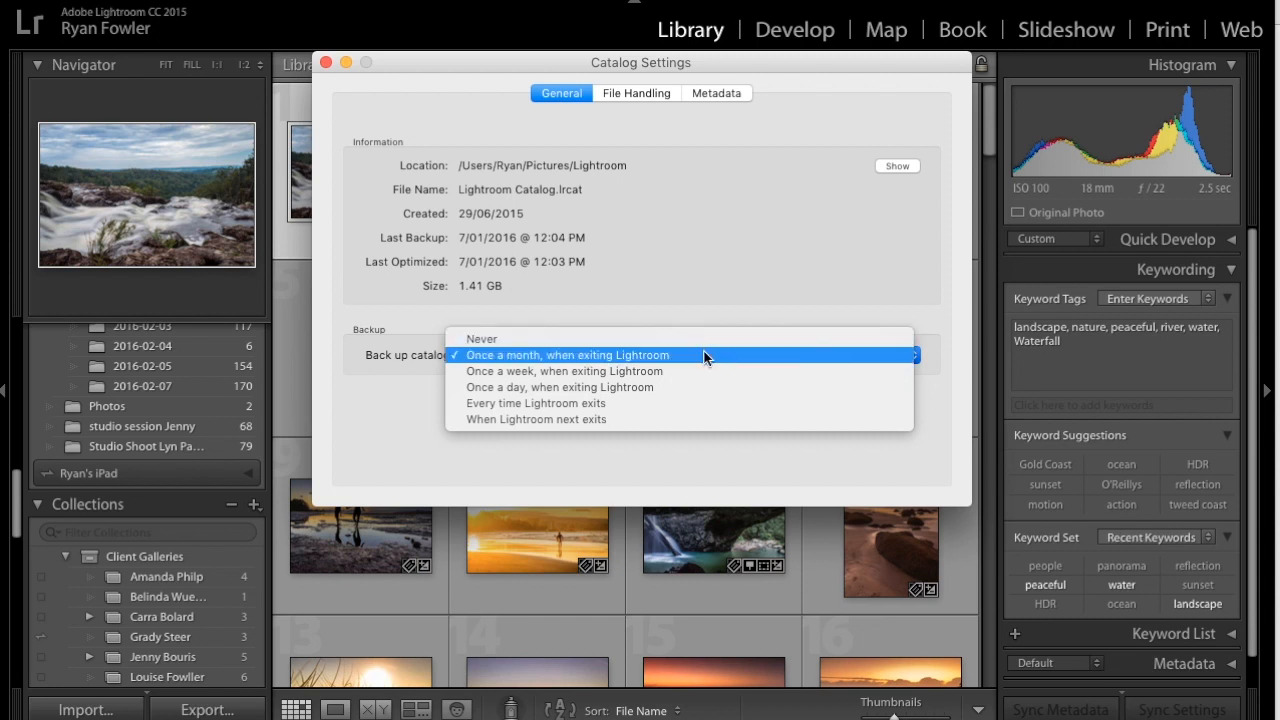
mouse_move(708, 420)
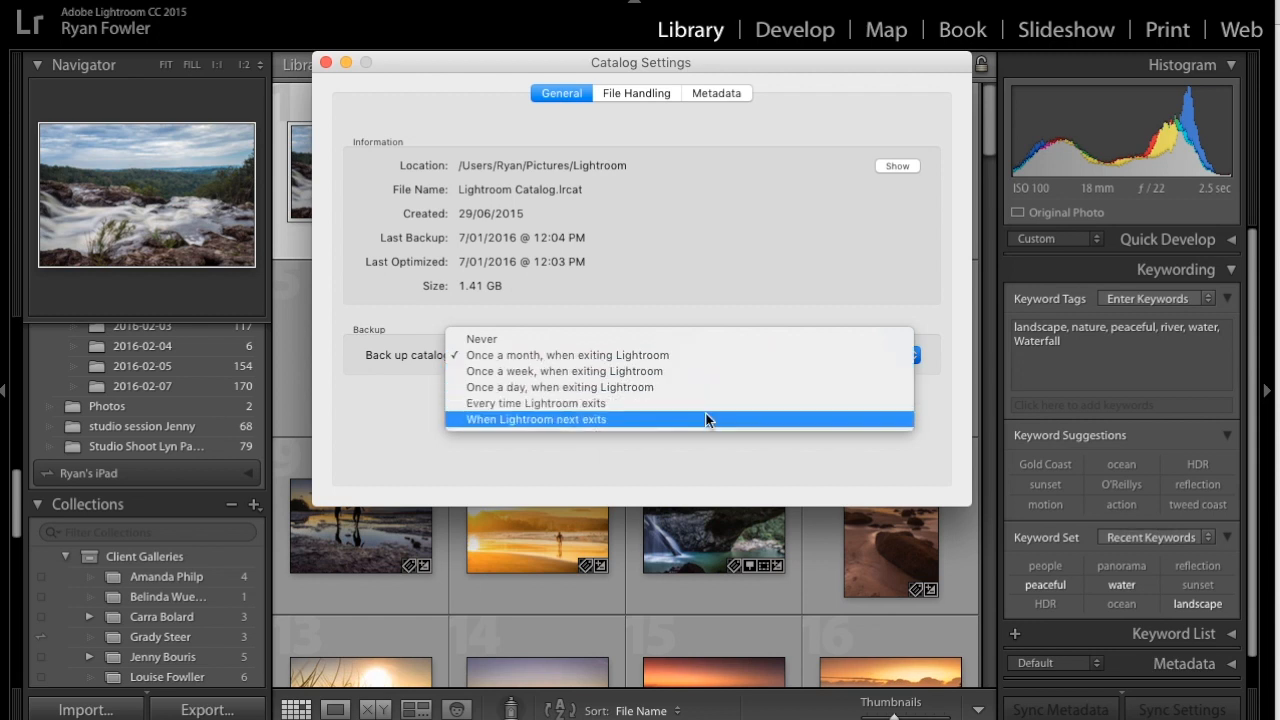
mouse_move(704, 404)
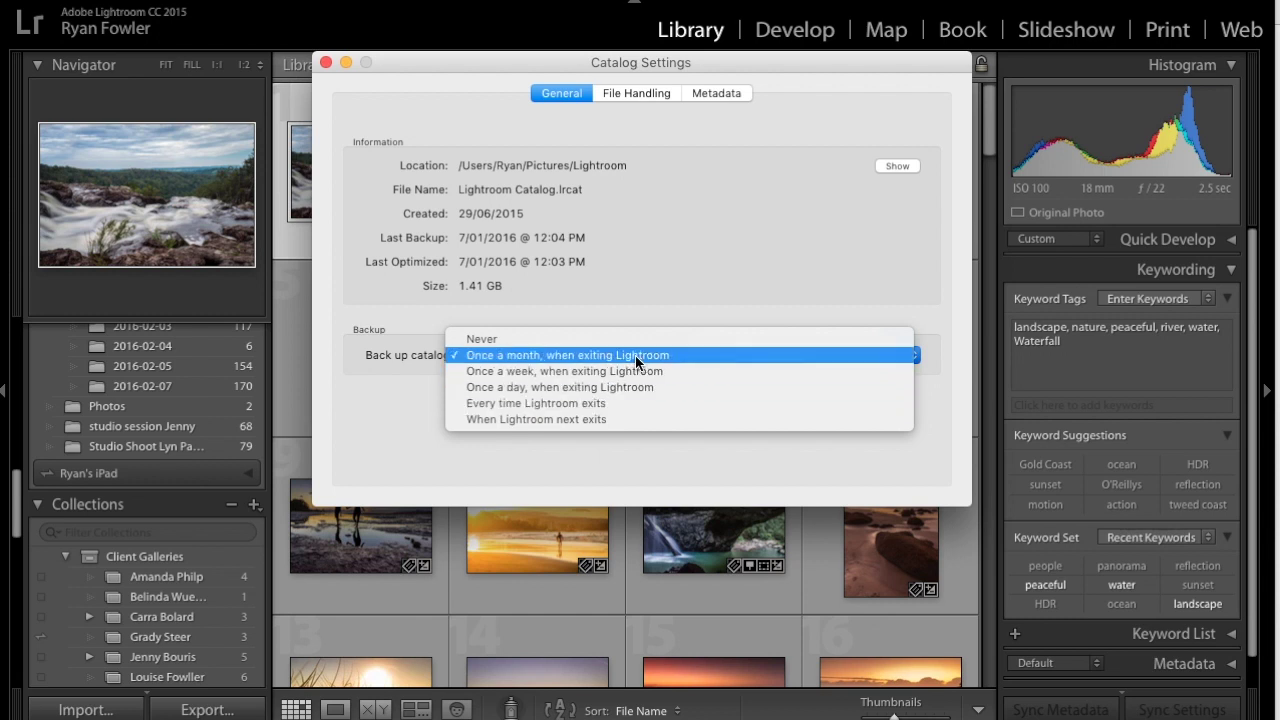
mouse_move(632, 404)
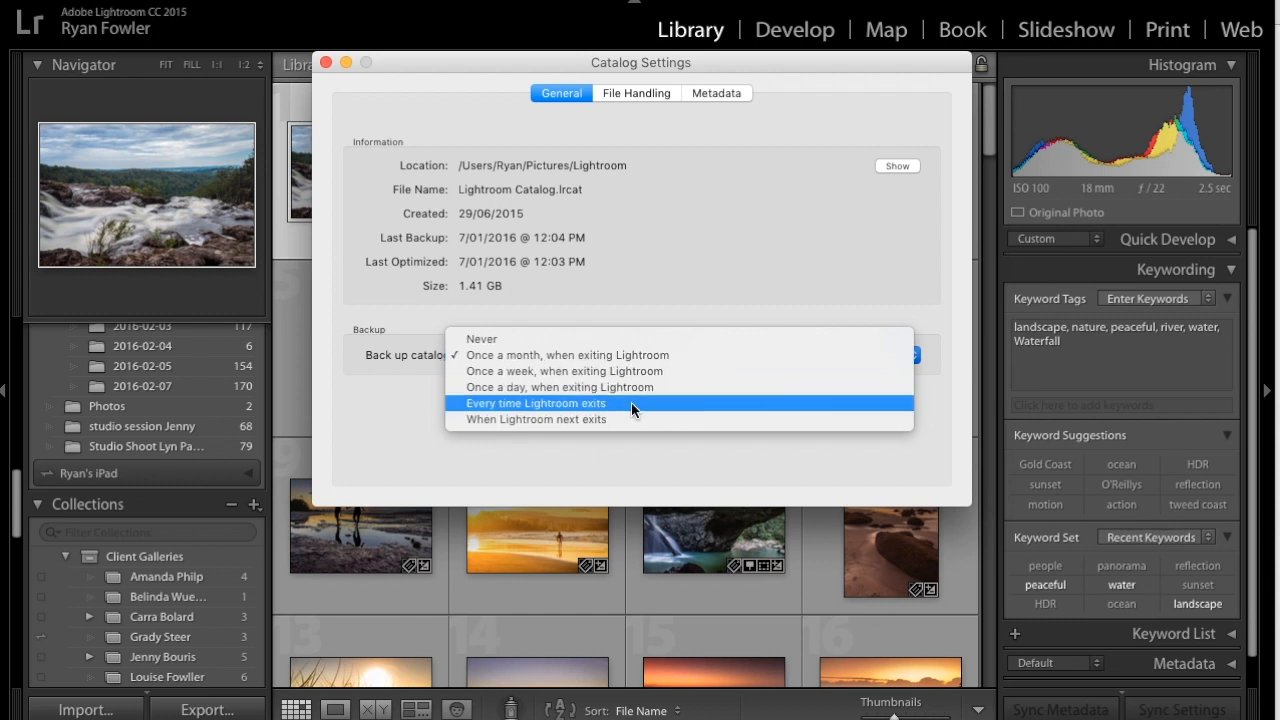
Change the Back up catalog schedule to 'Every time Lightroom exits'
click(536, 402)
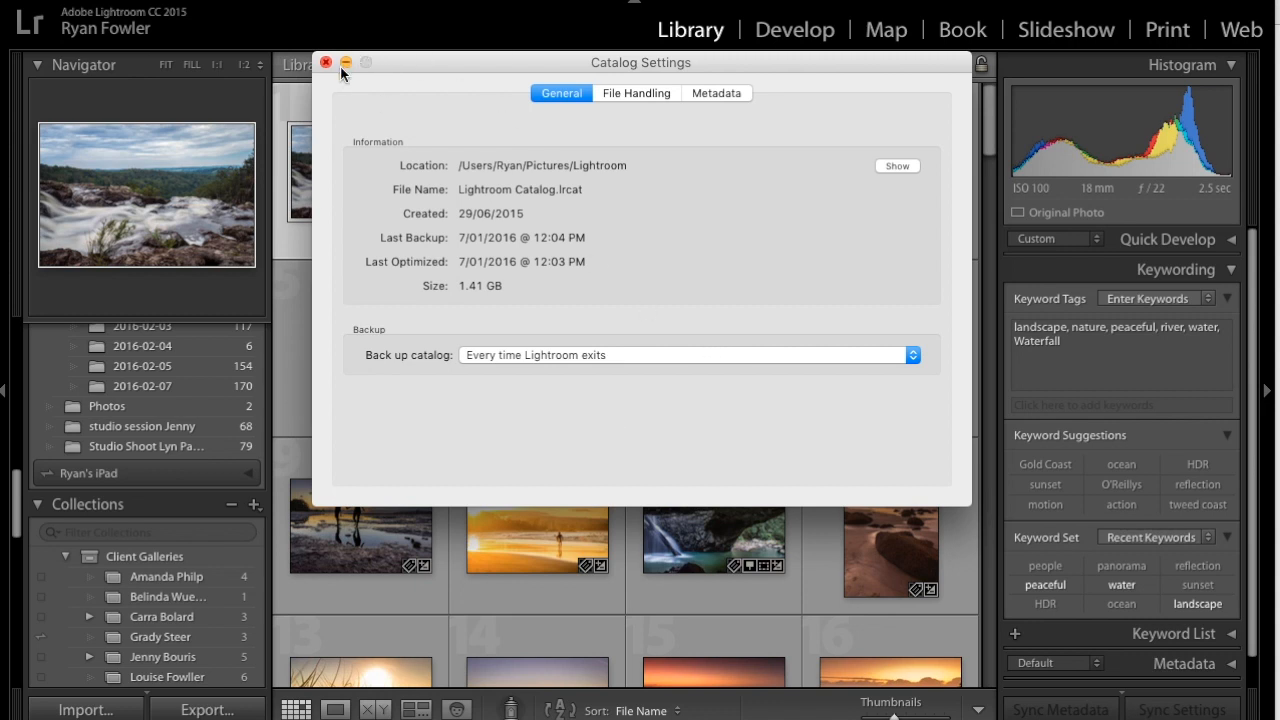
Close Catalog Settings and start the catalog backup with integrity testing and optimization enabled
click(324, 62)
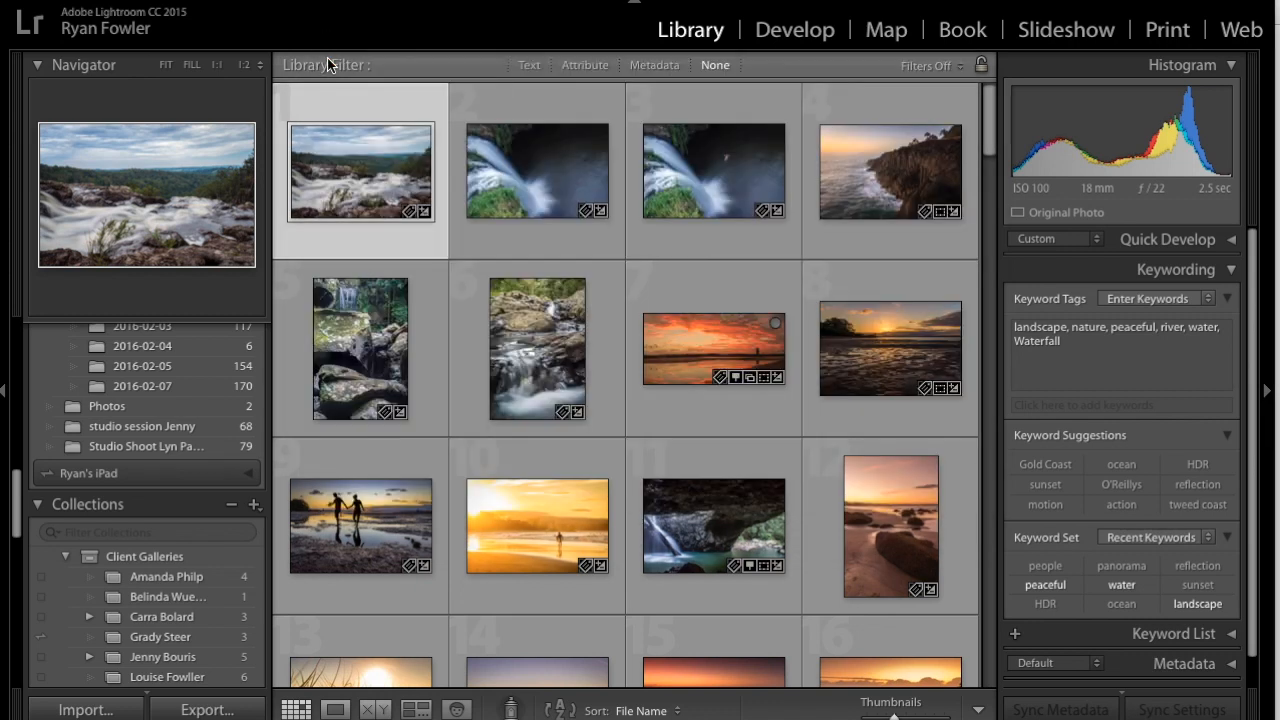
mouse_move(388, 166)
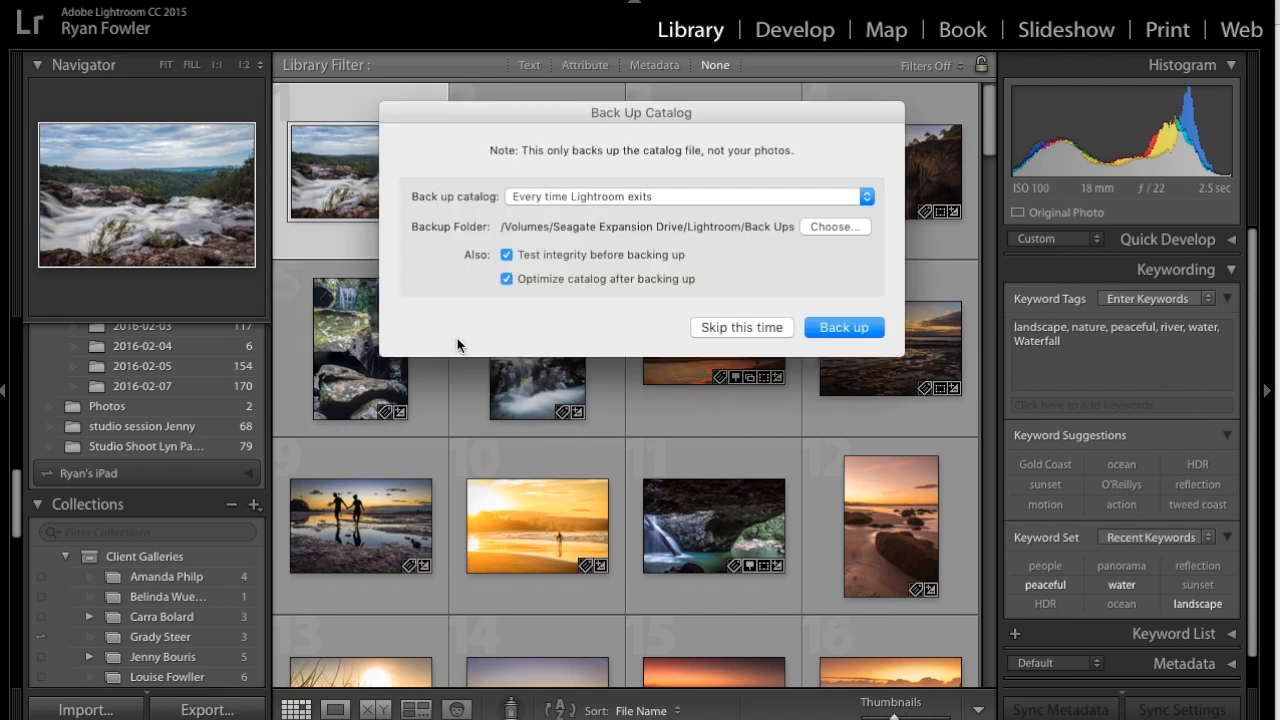
mouse_move(528, 202)
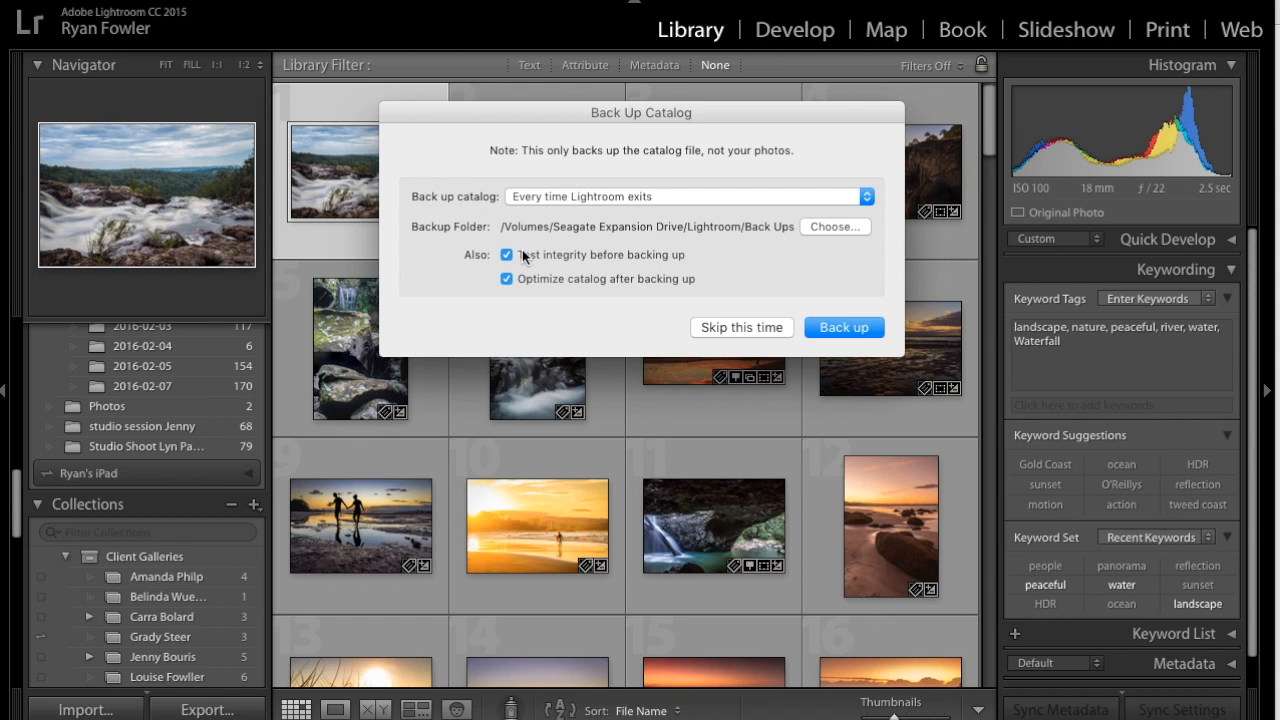
mouse_move(644, 260)
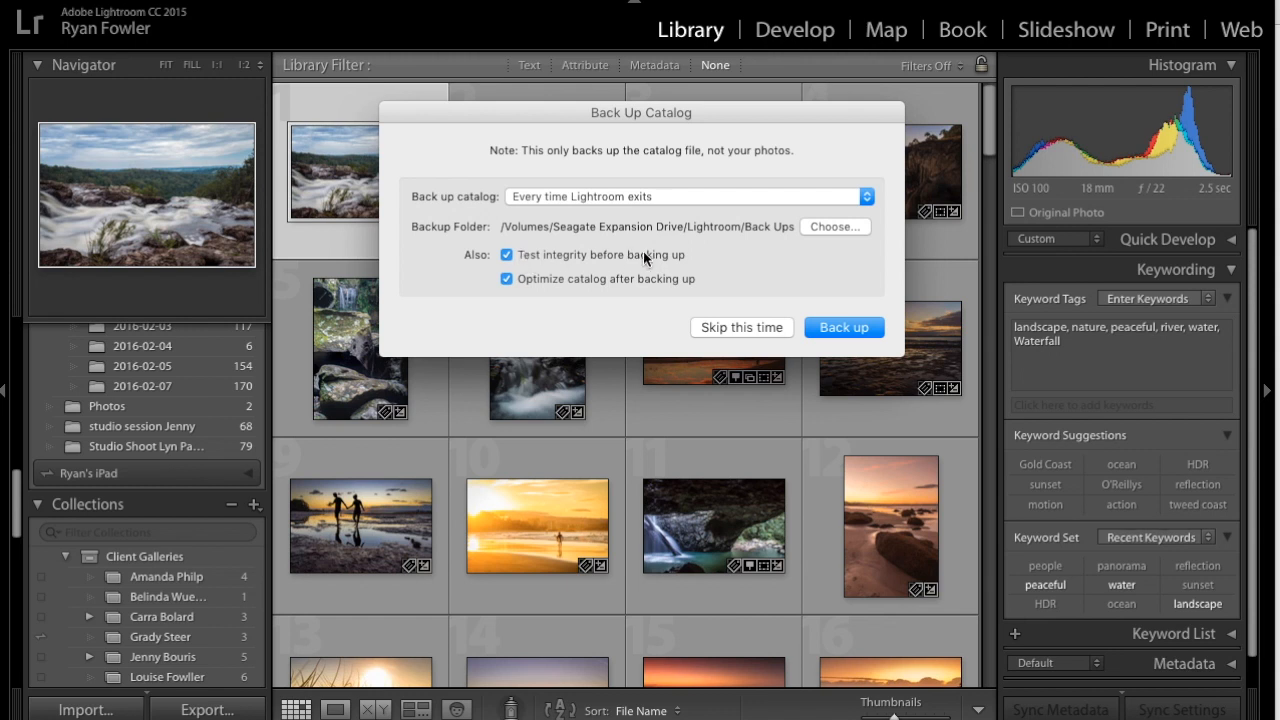
mouse_move(570, 292)
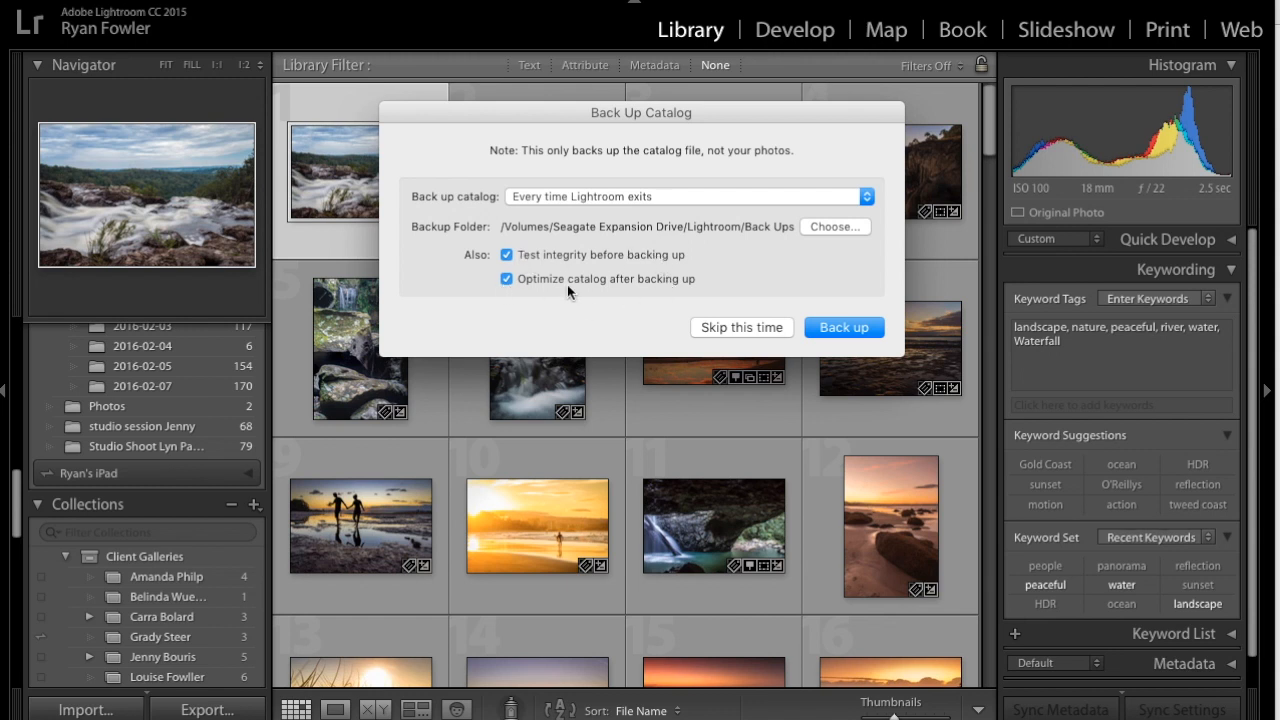
mouse_move(588, 340)
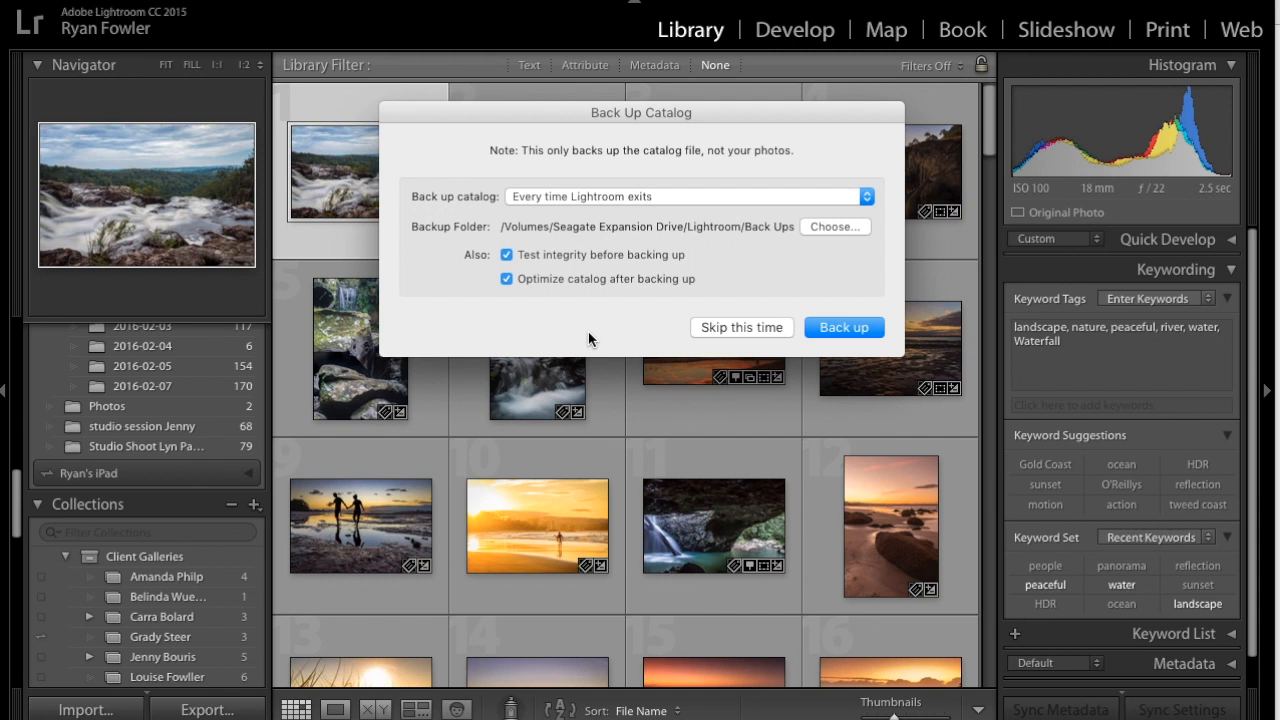
mouse_move(536, 248)
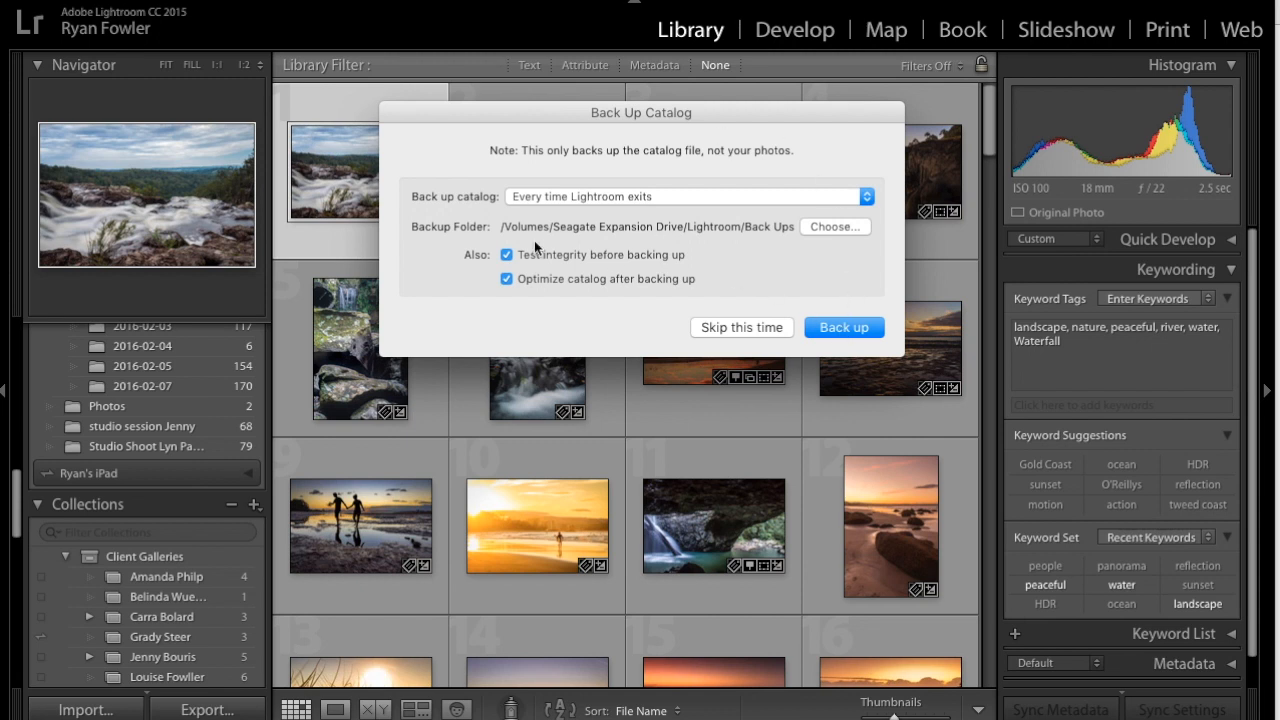
mouse_move(812, 226)
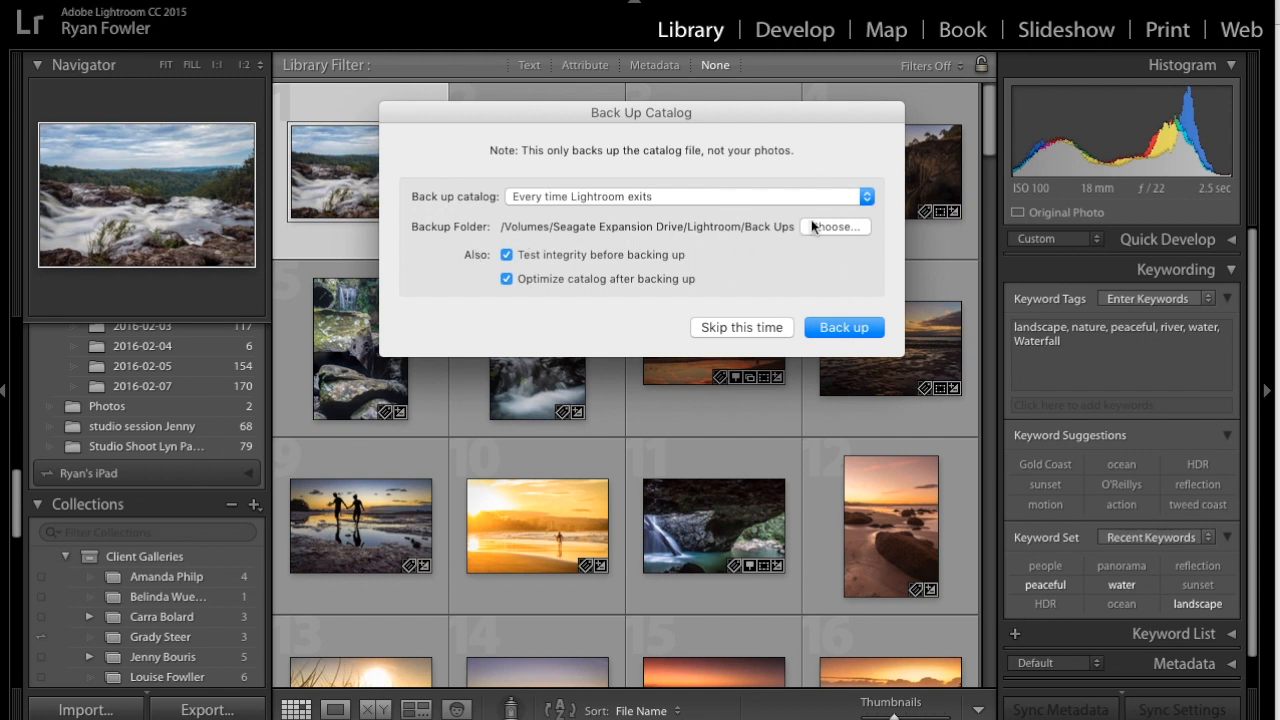
mouse_move(784, 244)
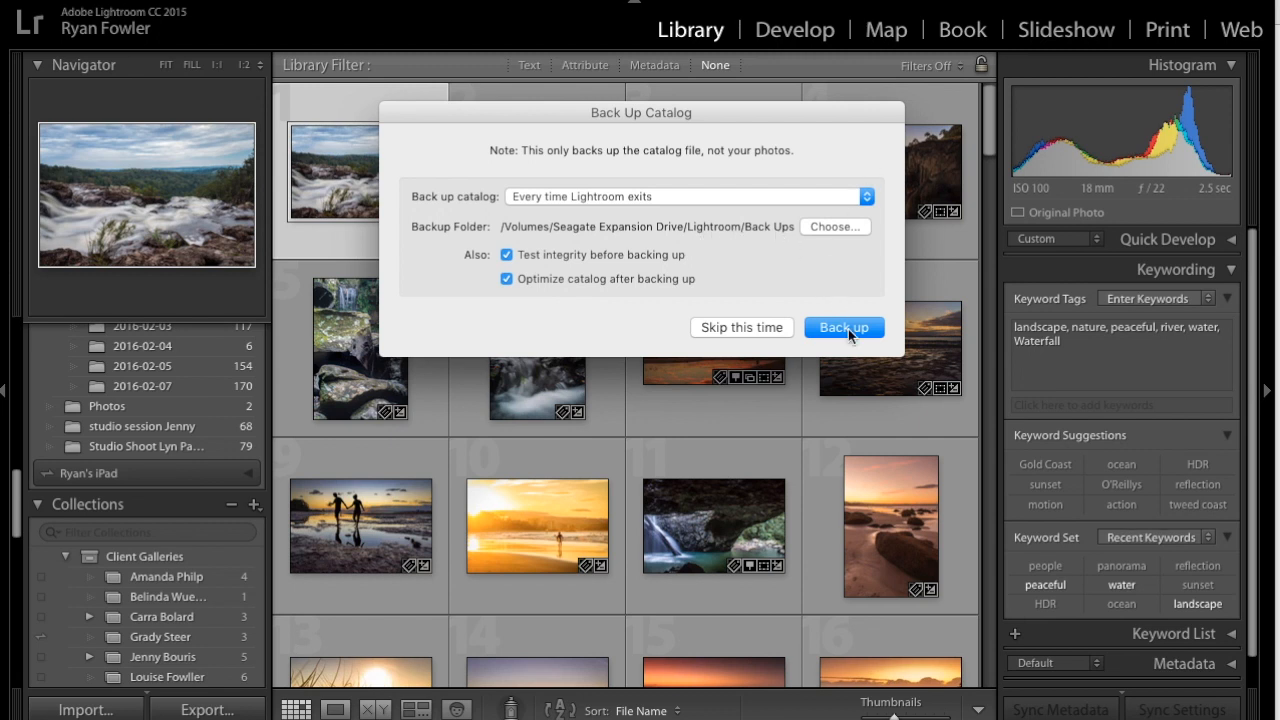
mouse_move(862, 336)
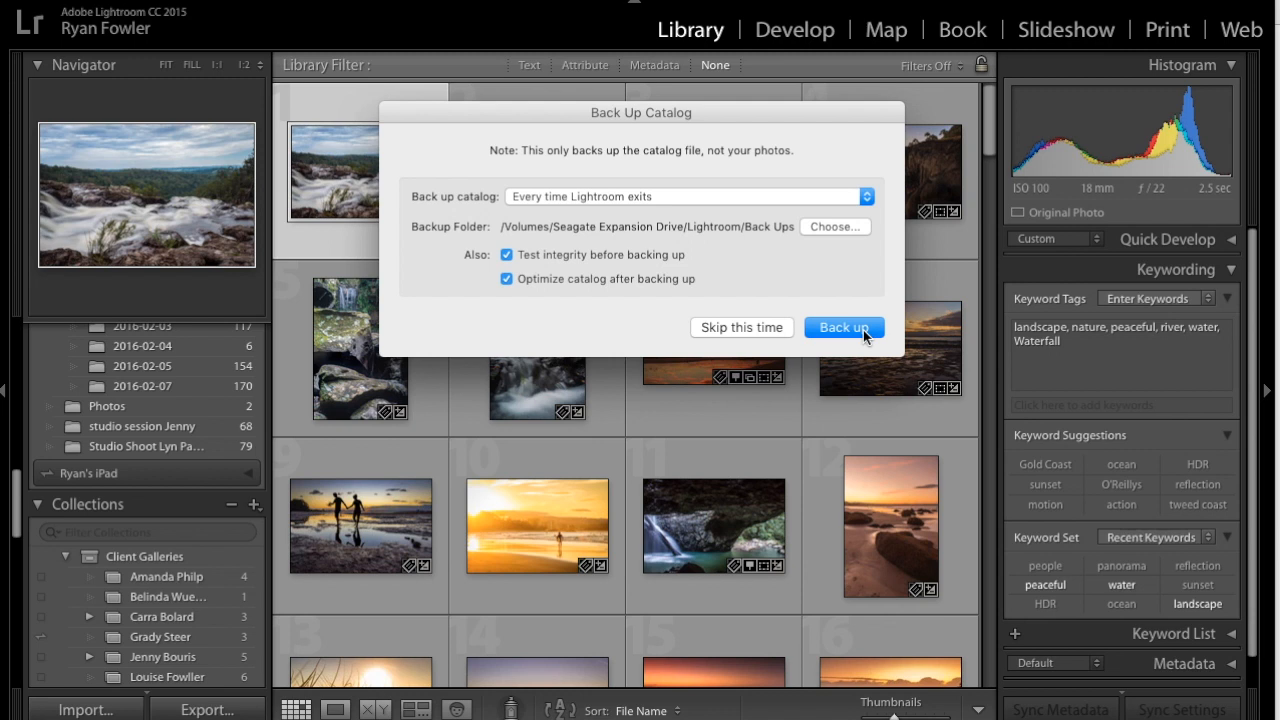
click(844, 328)
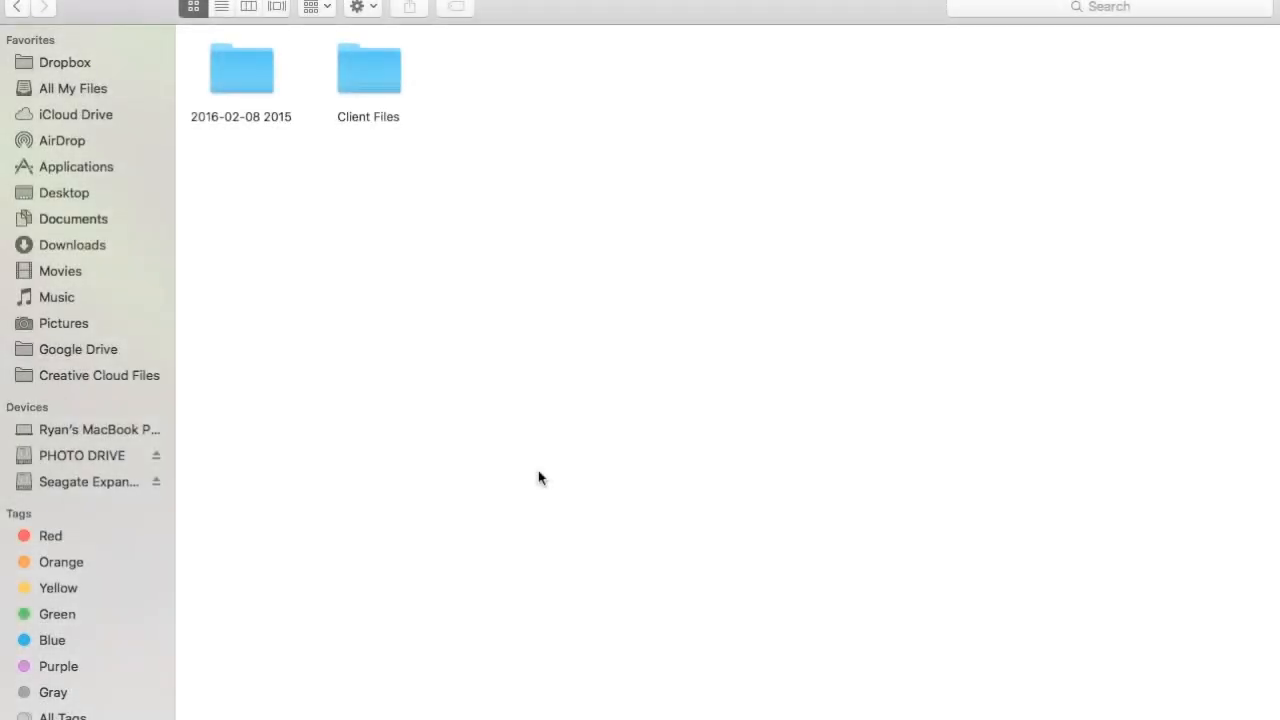
mouse_move(304, 148)
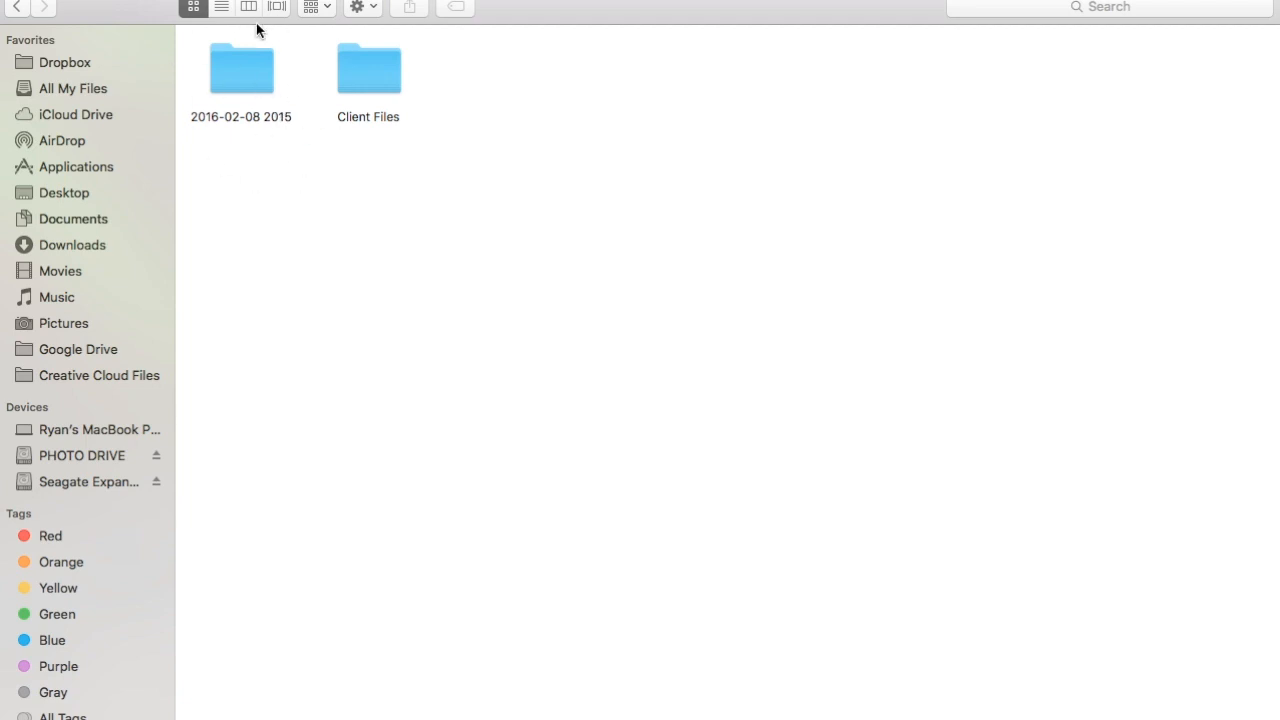
click(240, 70)
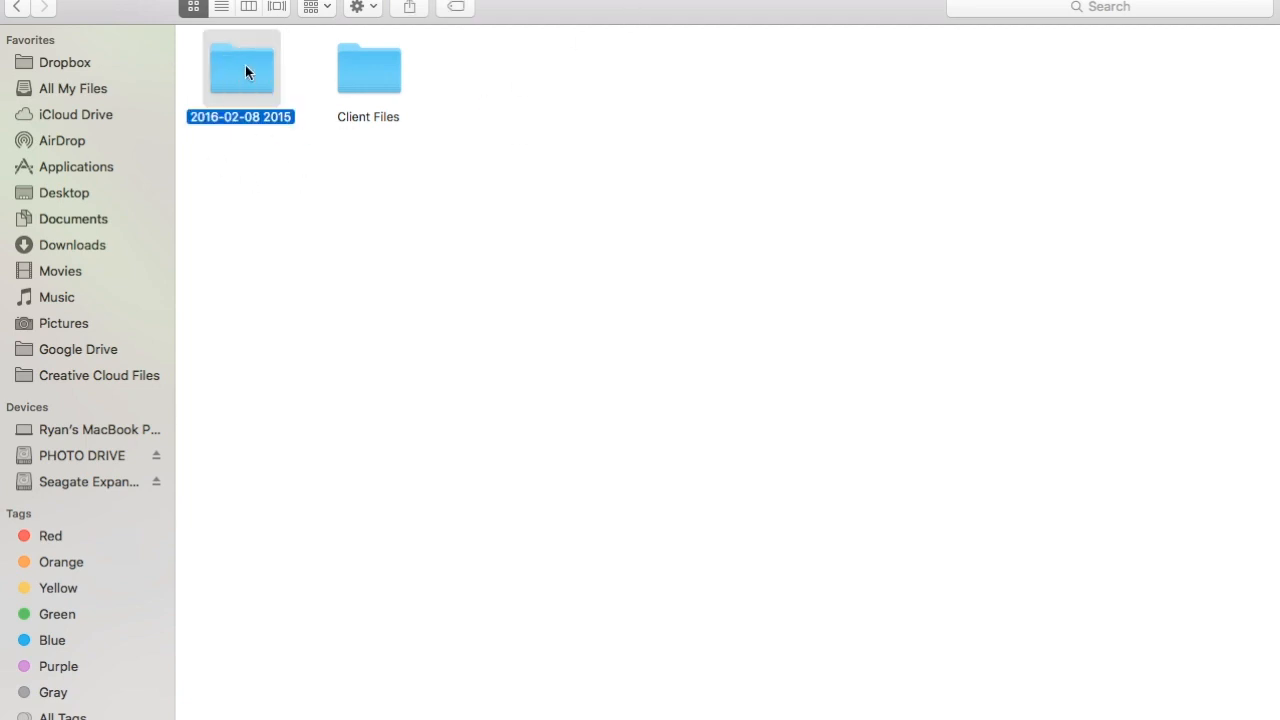
right_click(240, 70)
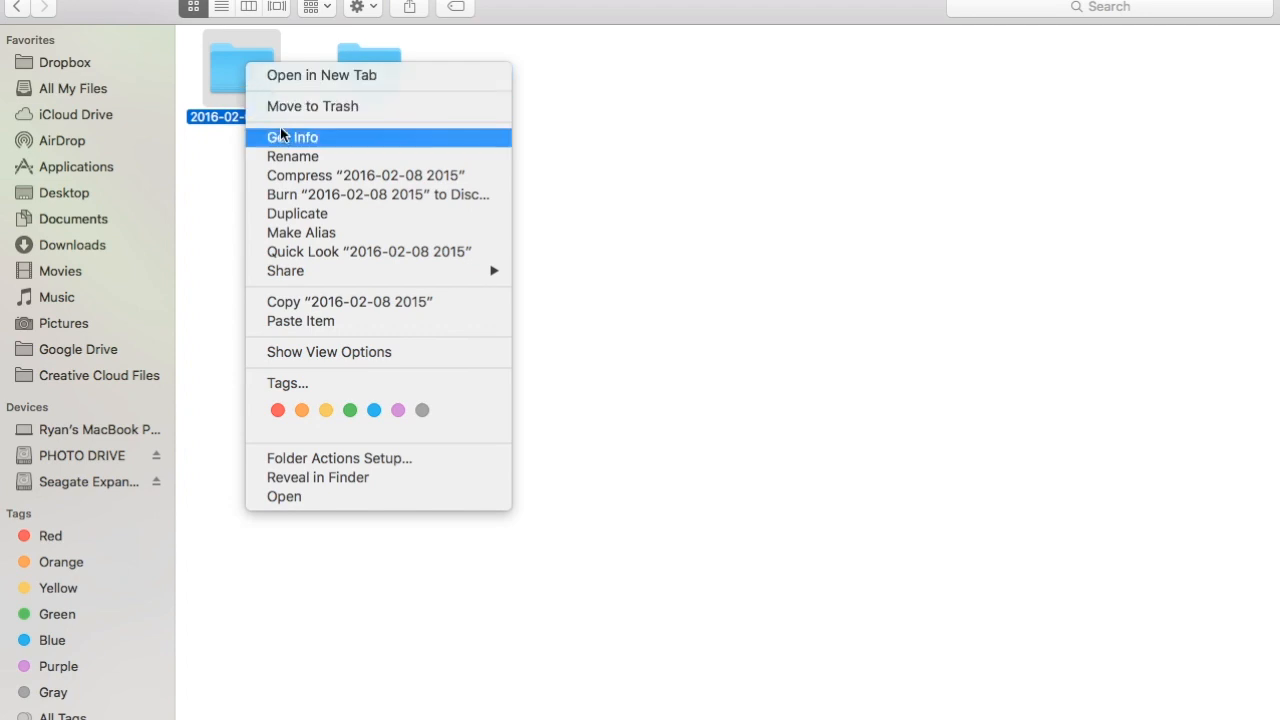
click(292, 136)
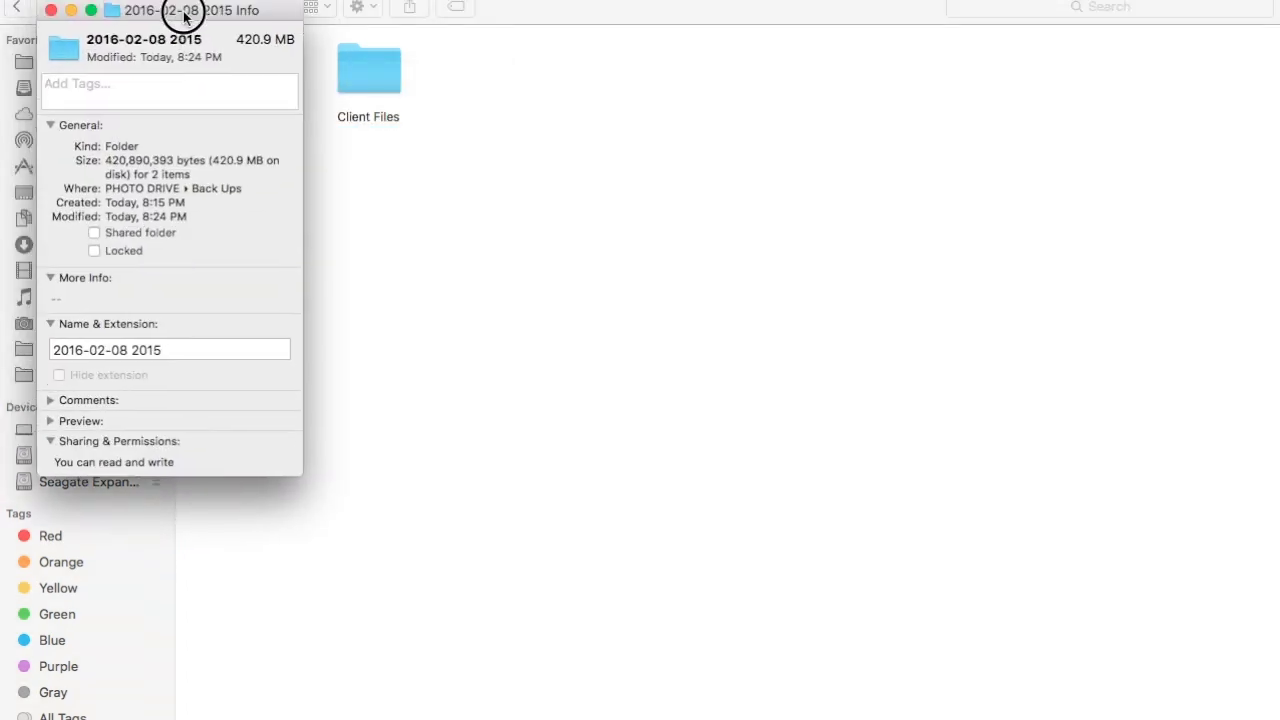
drag(180, 10, 184, 80)
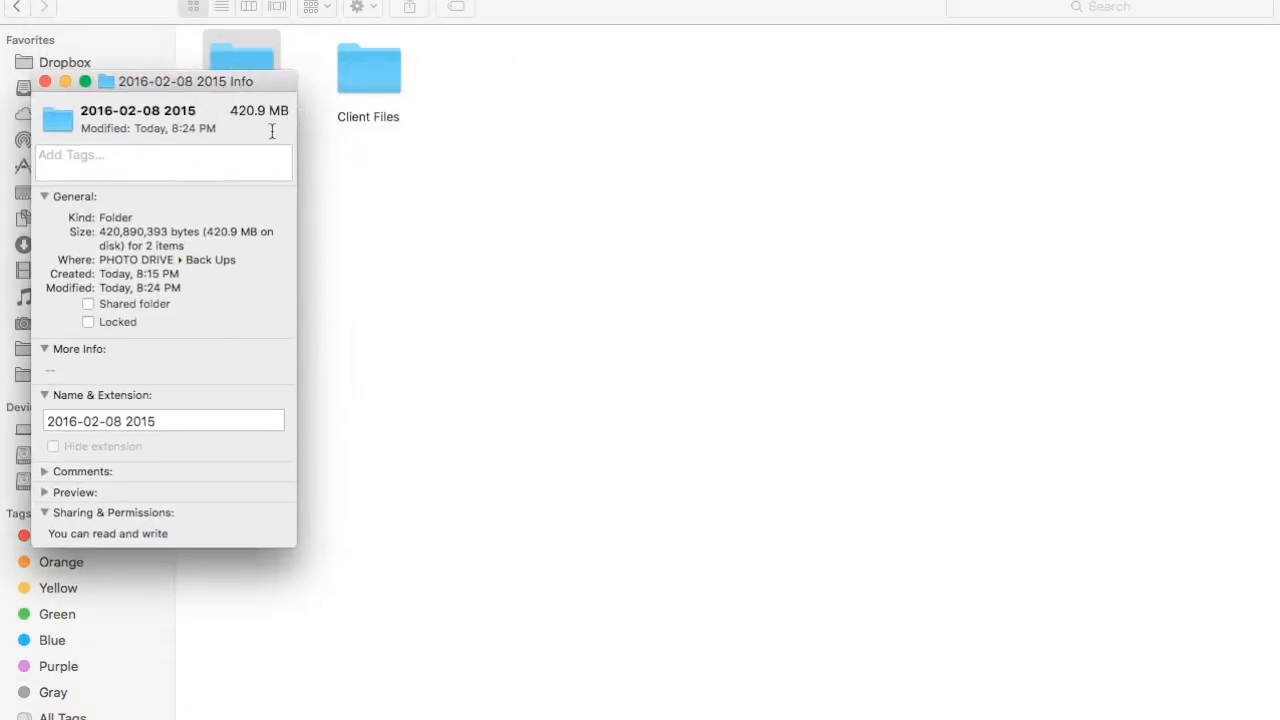
mouse_move(240, 148)
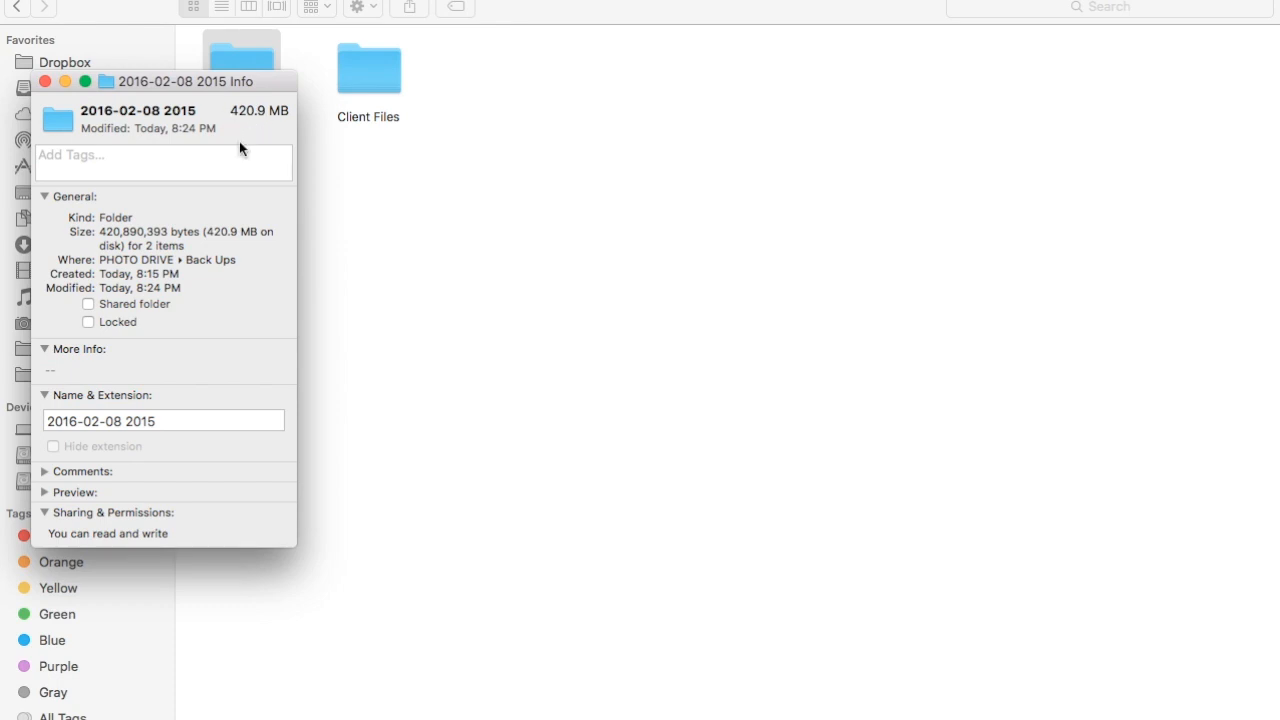
mouse_move(244, 136)
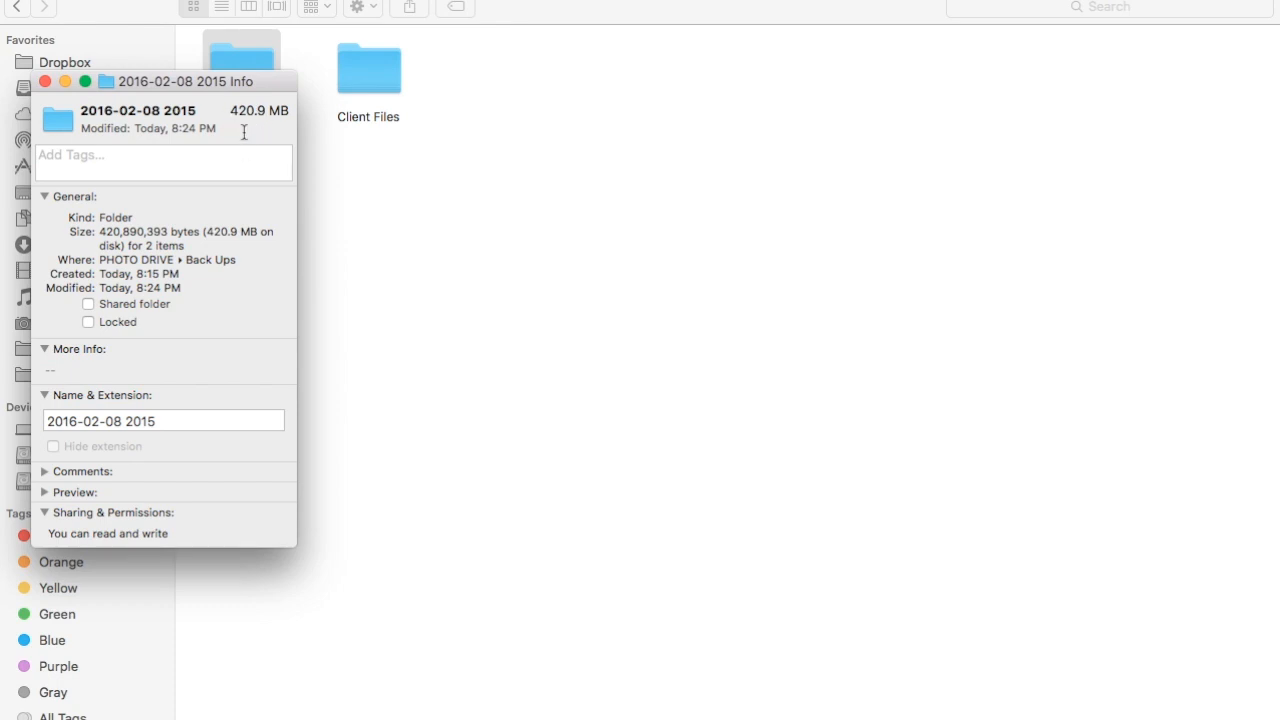
mouse_move(252, 306)
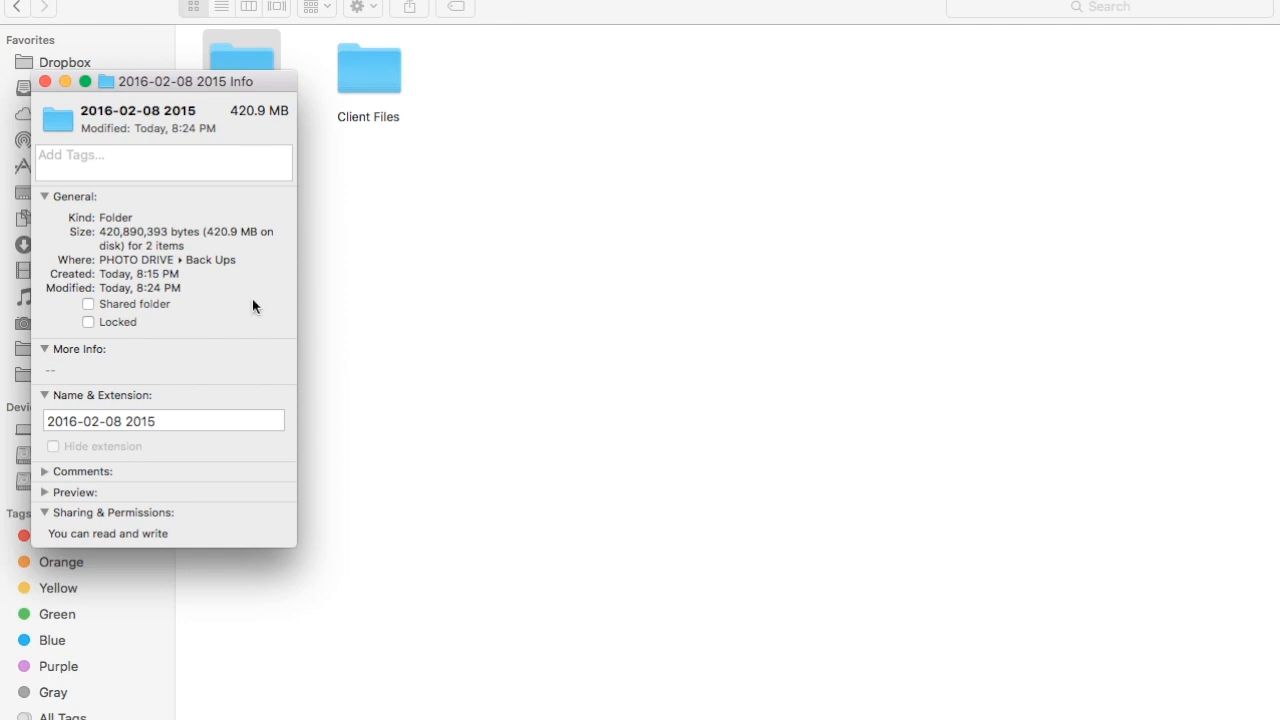
mouse_move(236, 148)
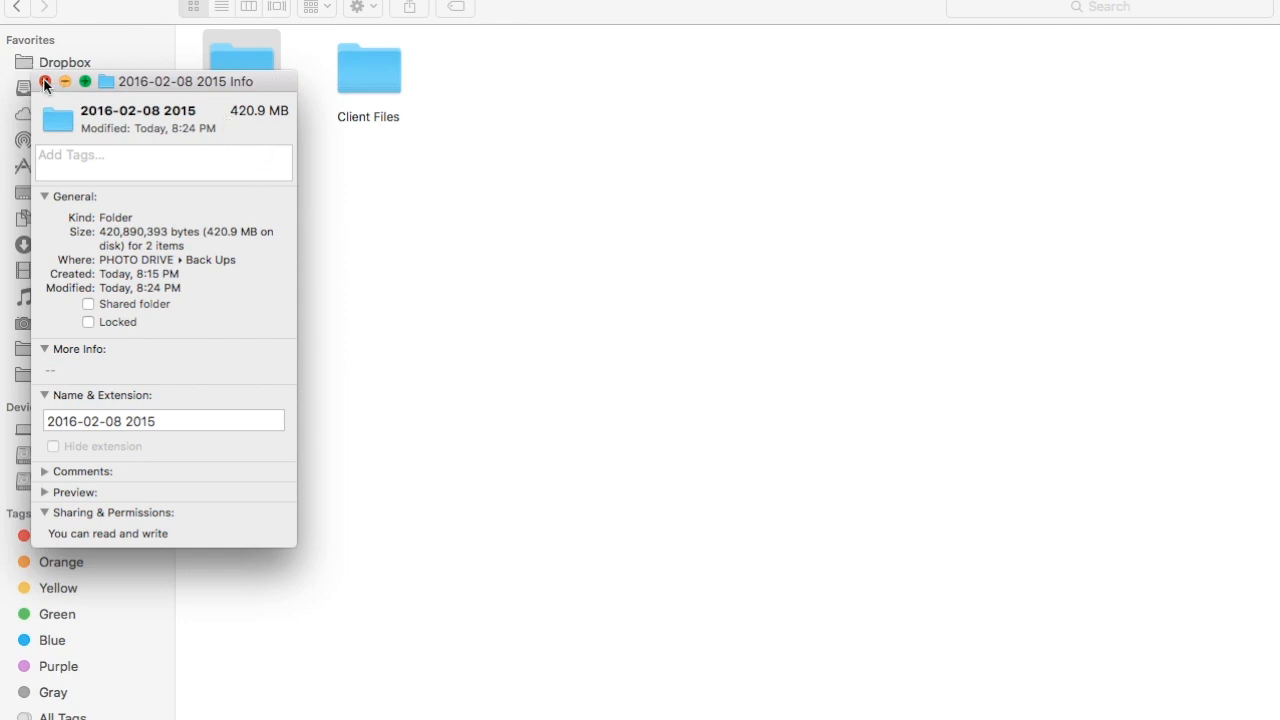
Close the info window and return to Lightroom's Library with the Folders list given more room
click(44, 80)
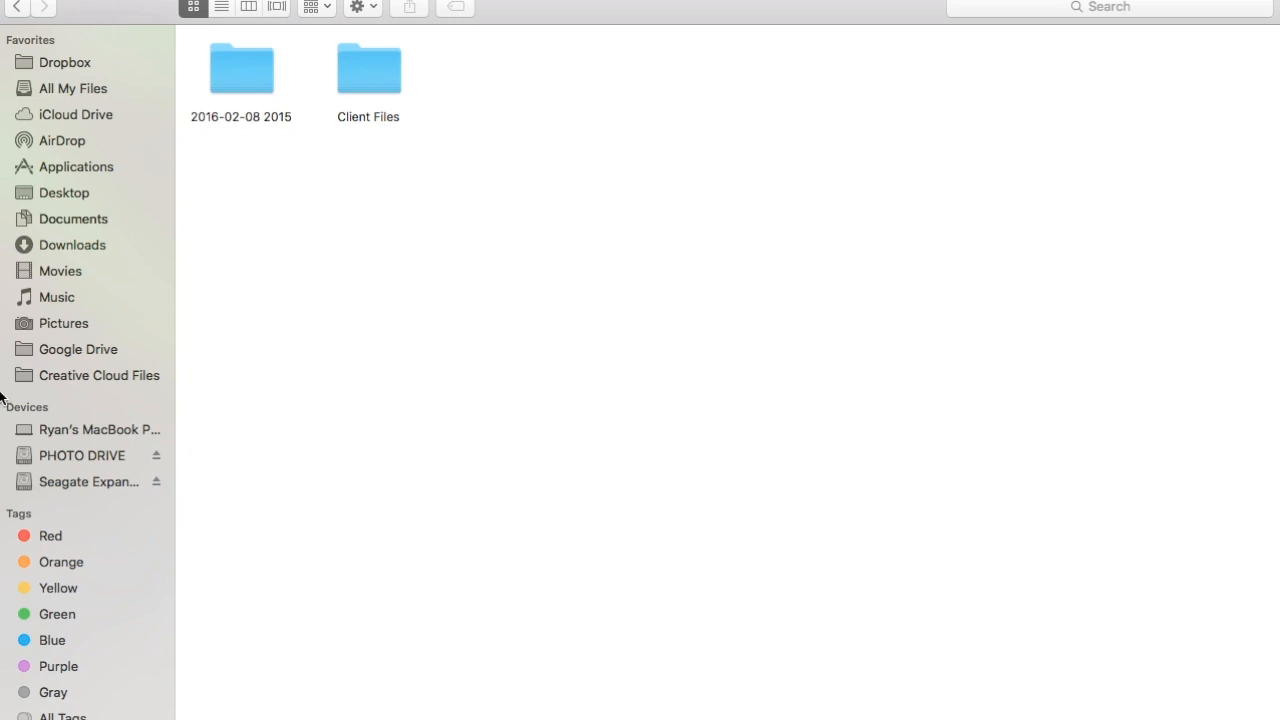
mouse_move(22, 388)
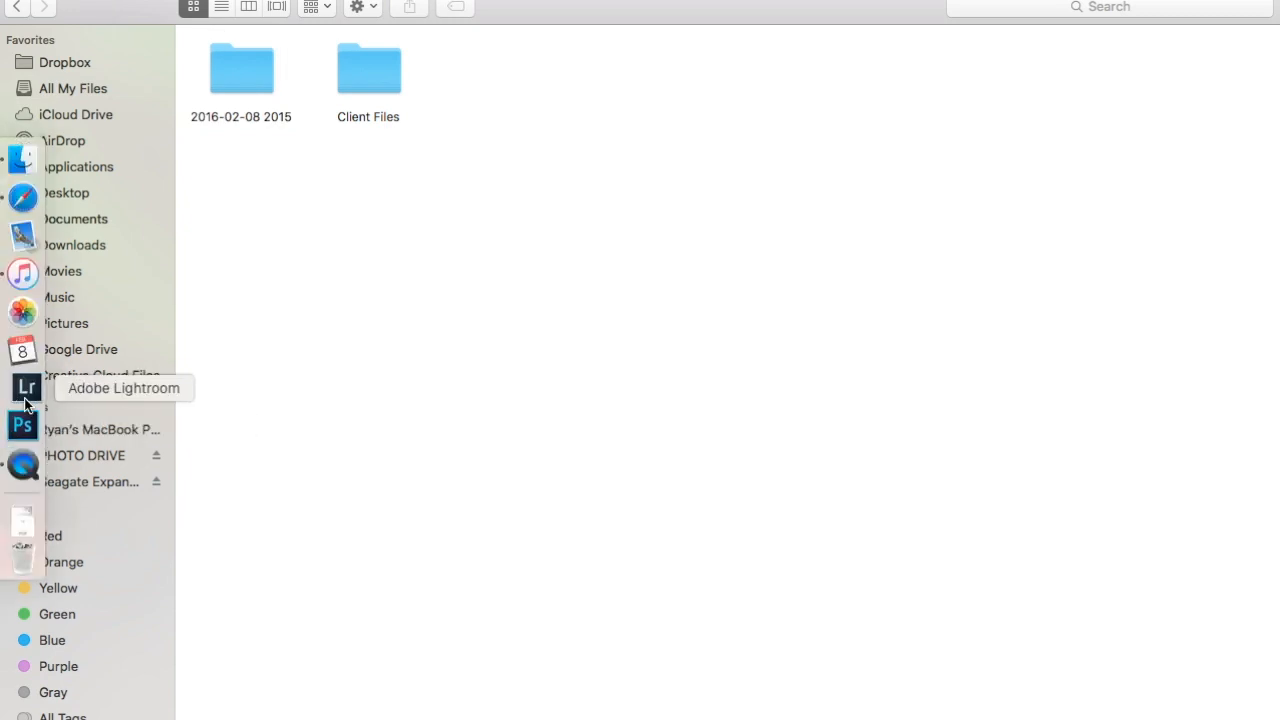
mouse_move(362, 502)
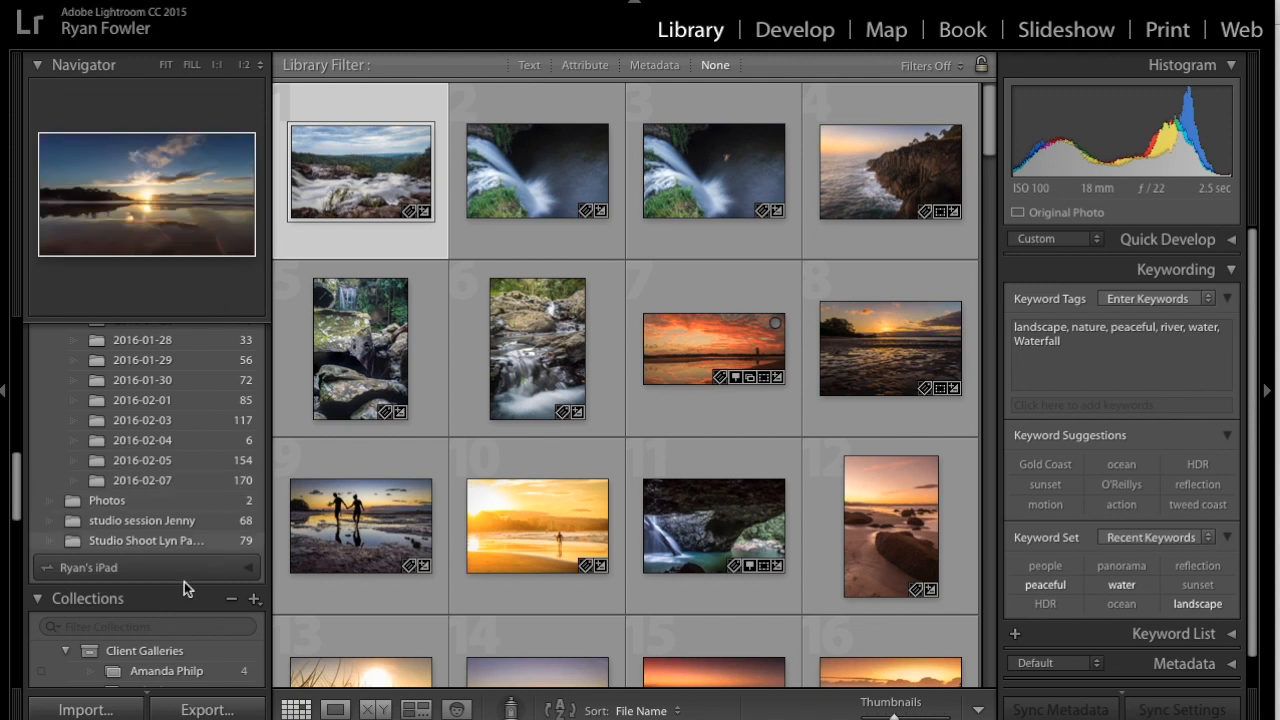
mouse_move(196, 478)
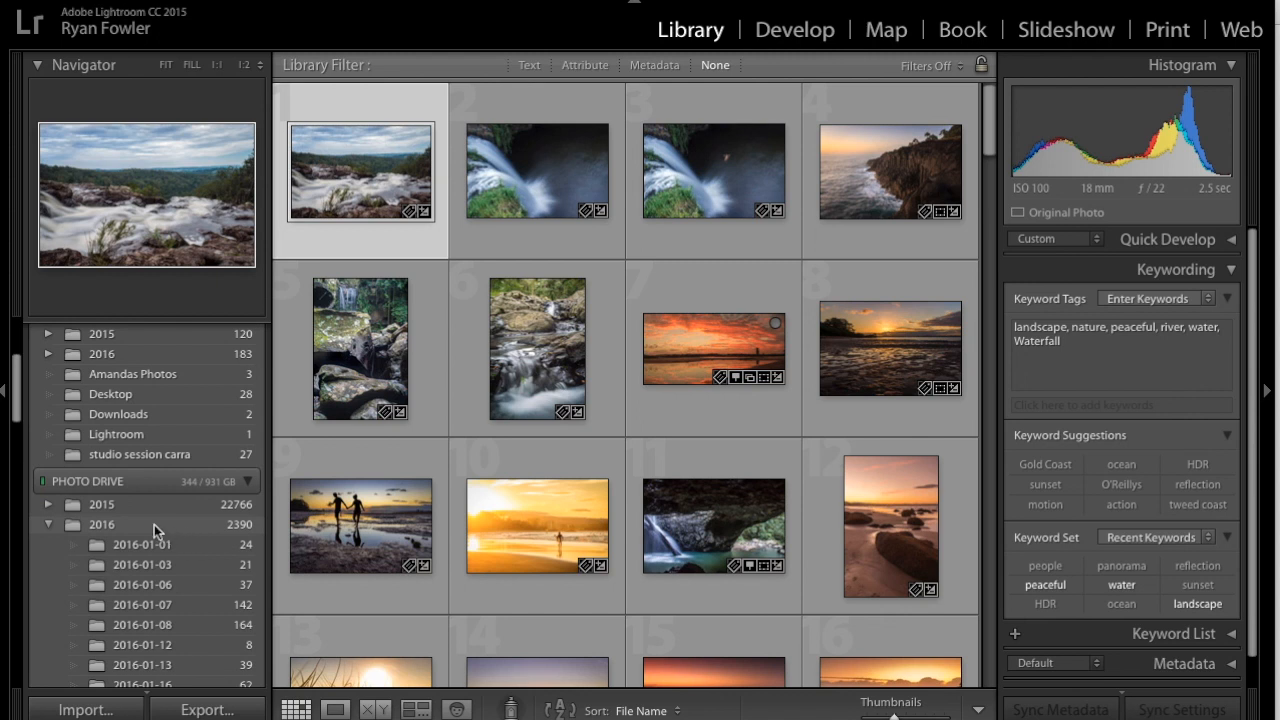
mouse_move(212, 512)
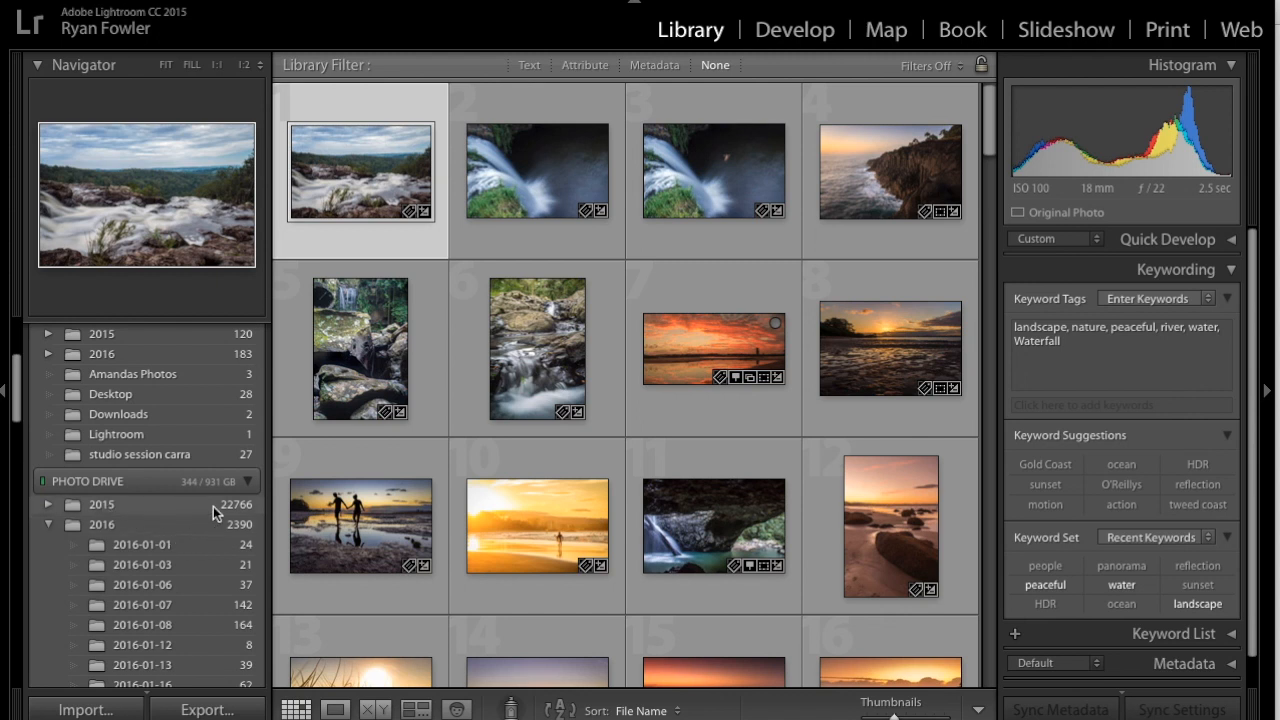
mouse_move(222, 512)
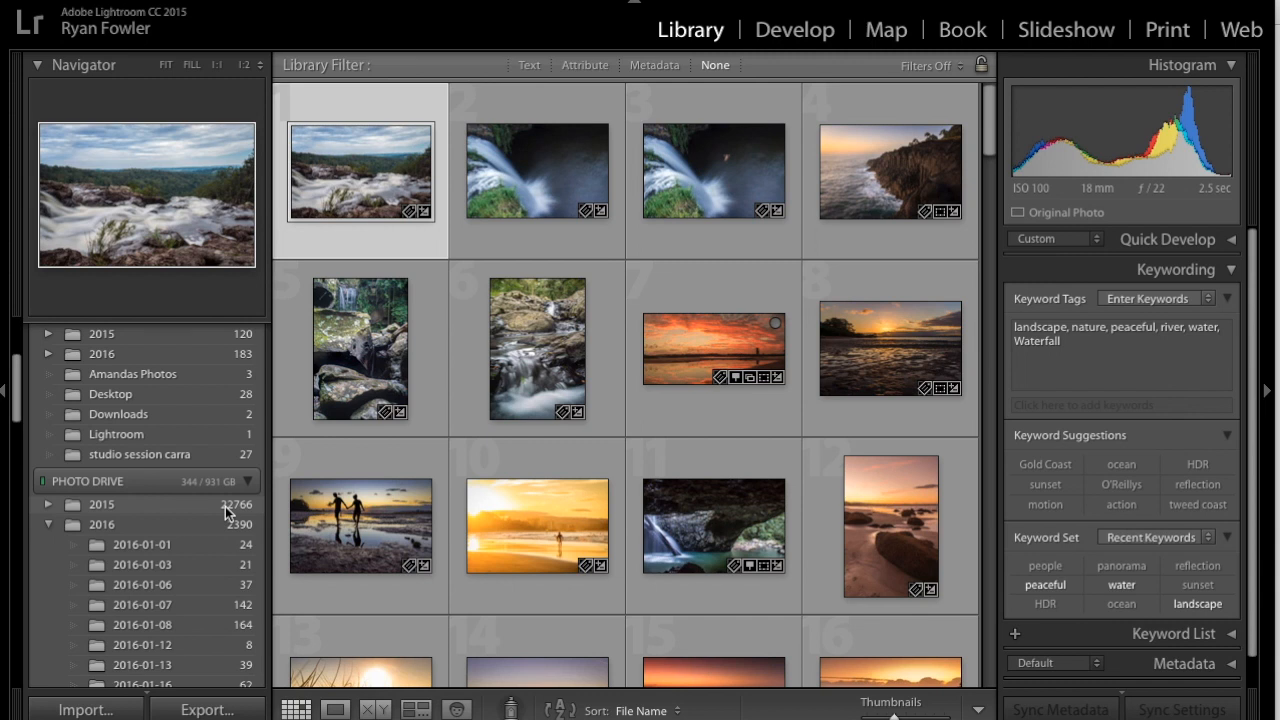
mouse_move(204, 530)
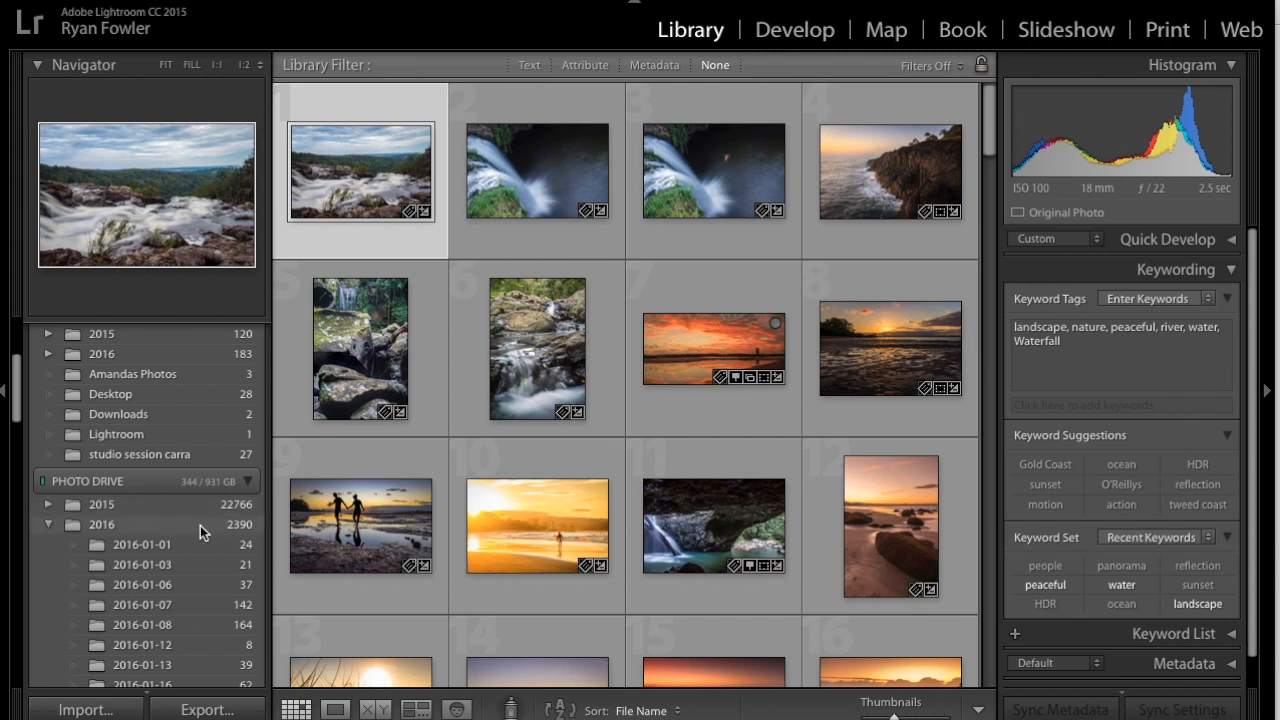
scroll(down, 3)
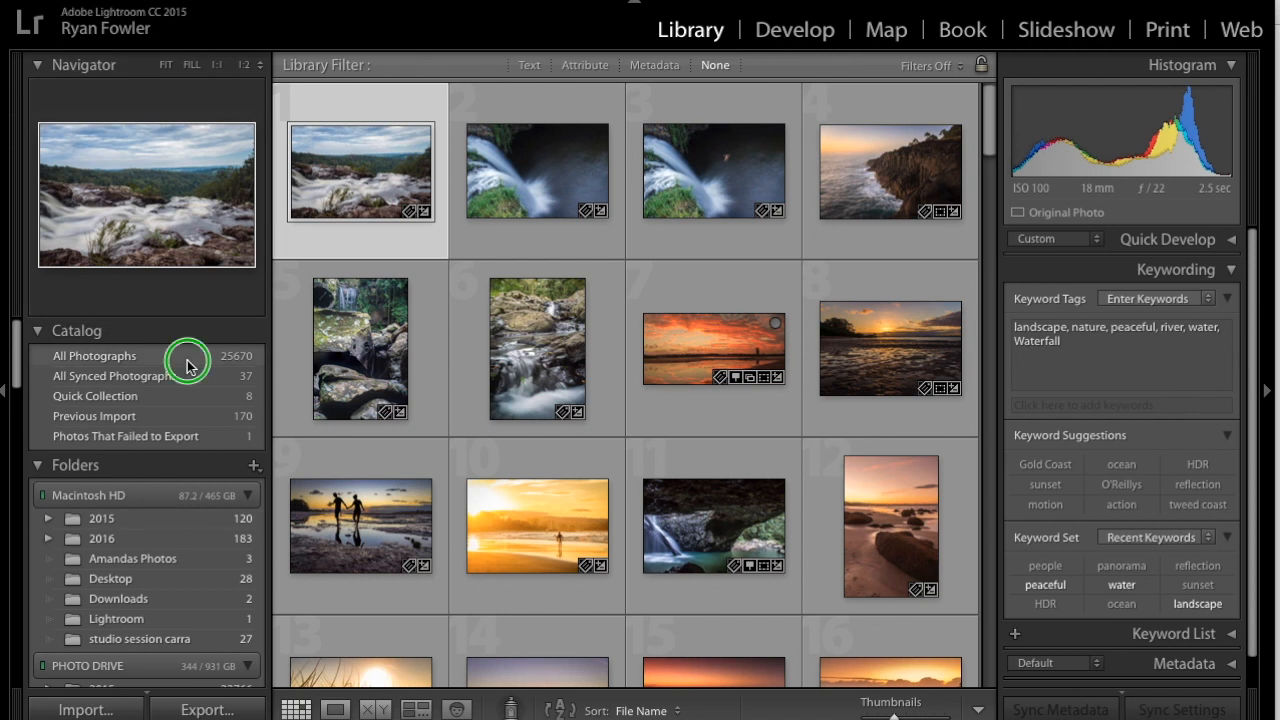
click(86, 708)
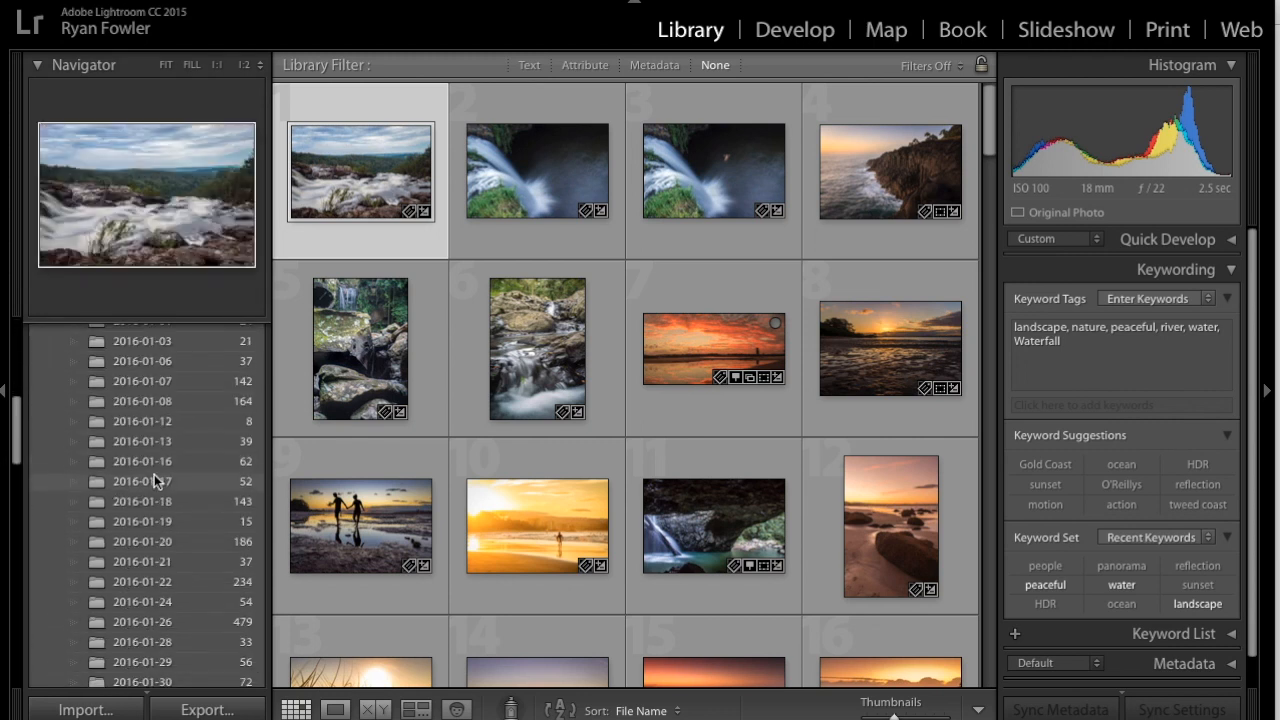
Start exporting the studio session Jenny folder (67 photos) as a catalog from its folder menu
right_click(136, 536)
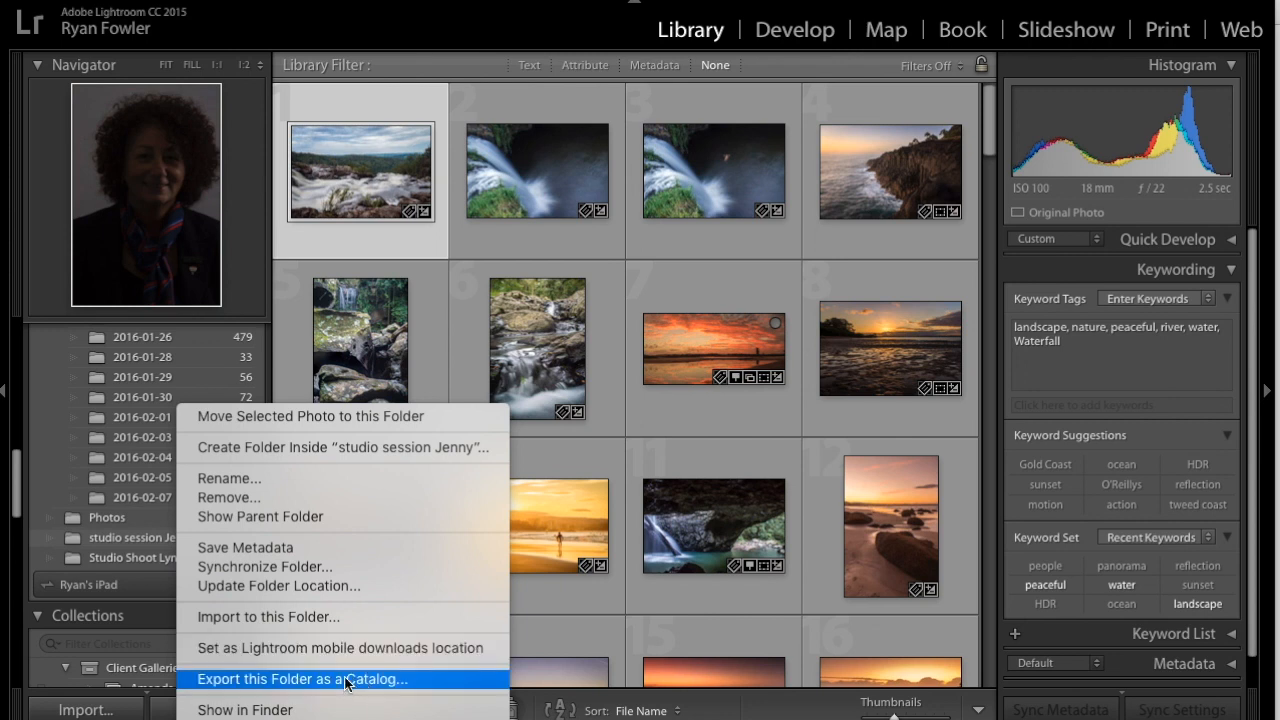
mouse_move(416, 680)
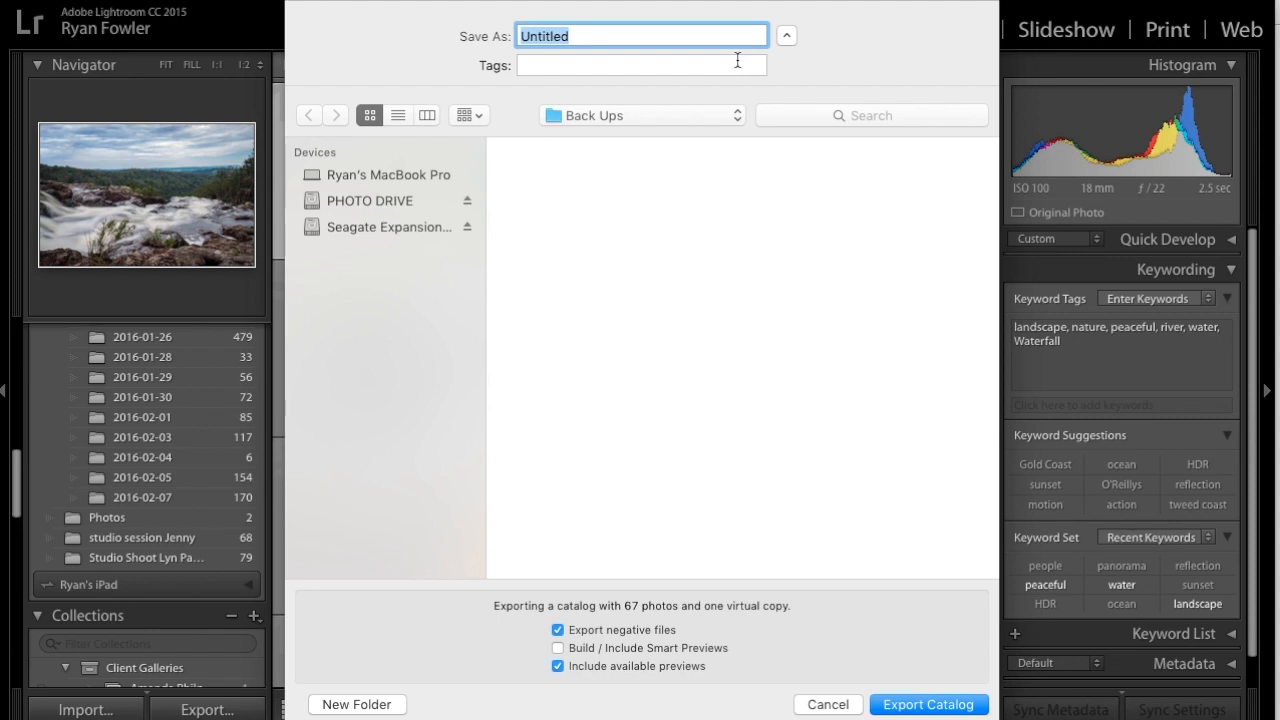
Name the exported catalog 'Studio Session Jenny'
text(St)
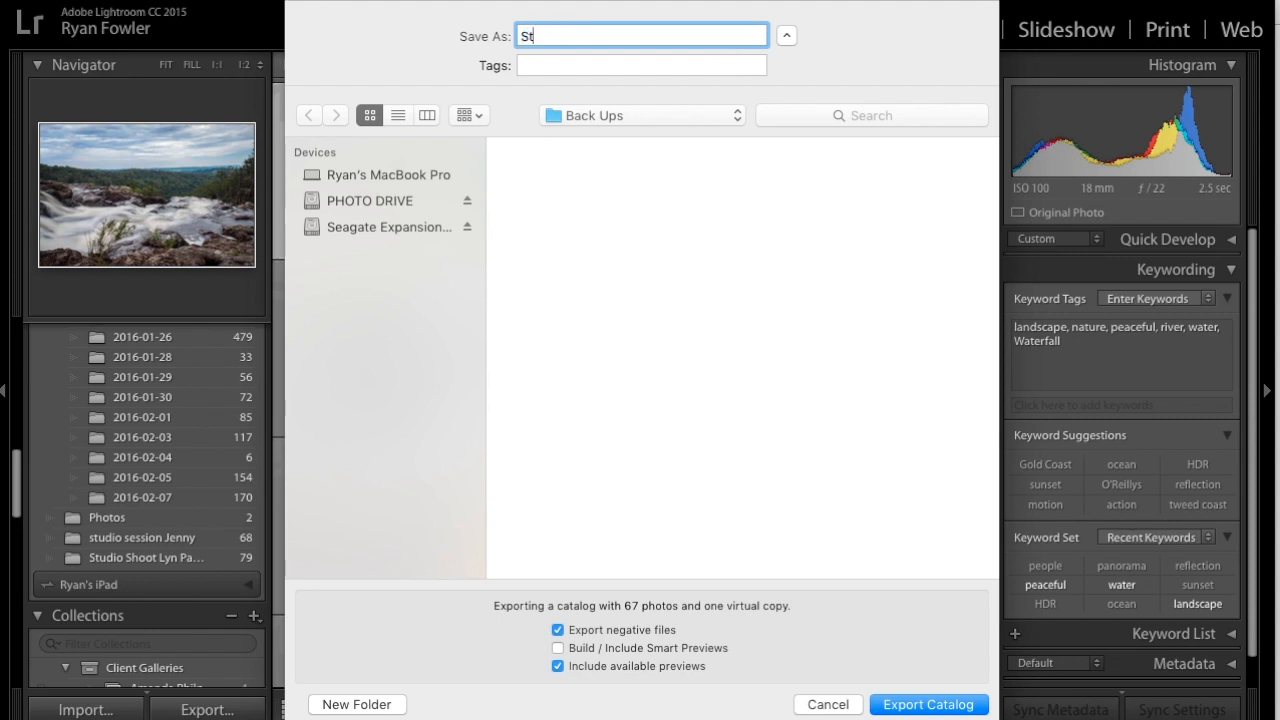
text(udio Se)
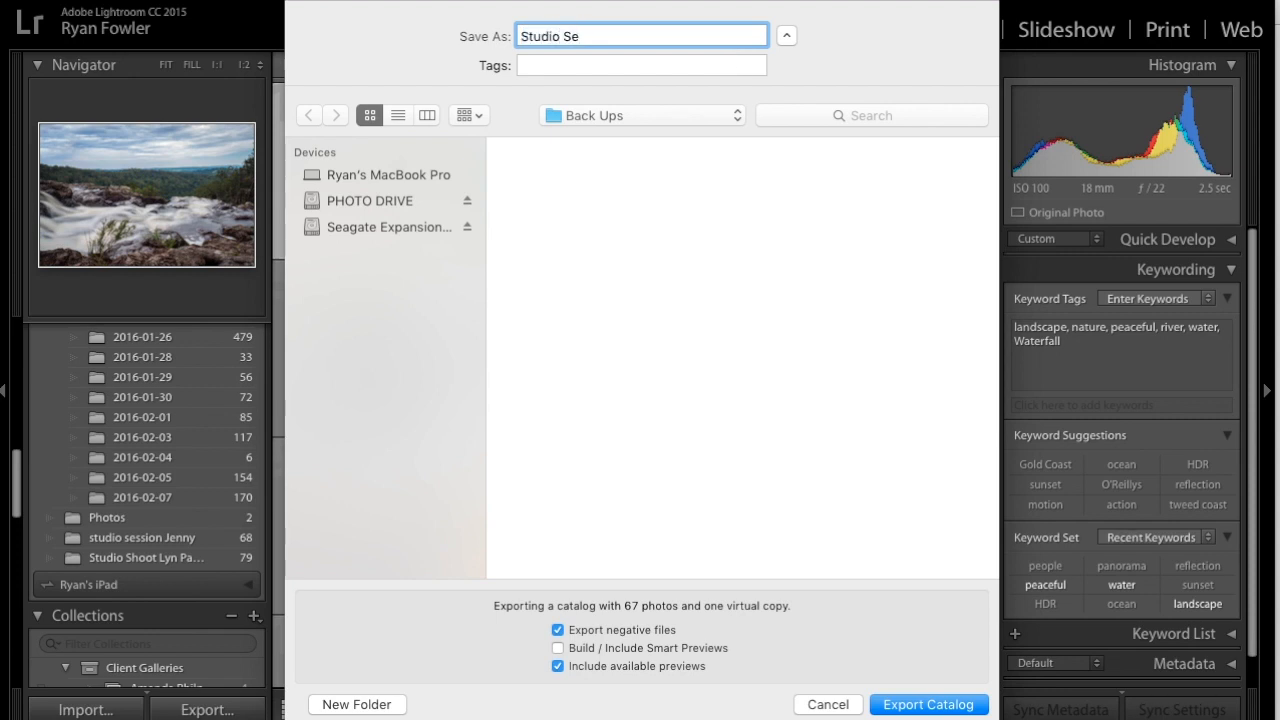
text(ssion Jen)
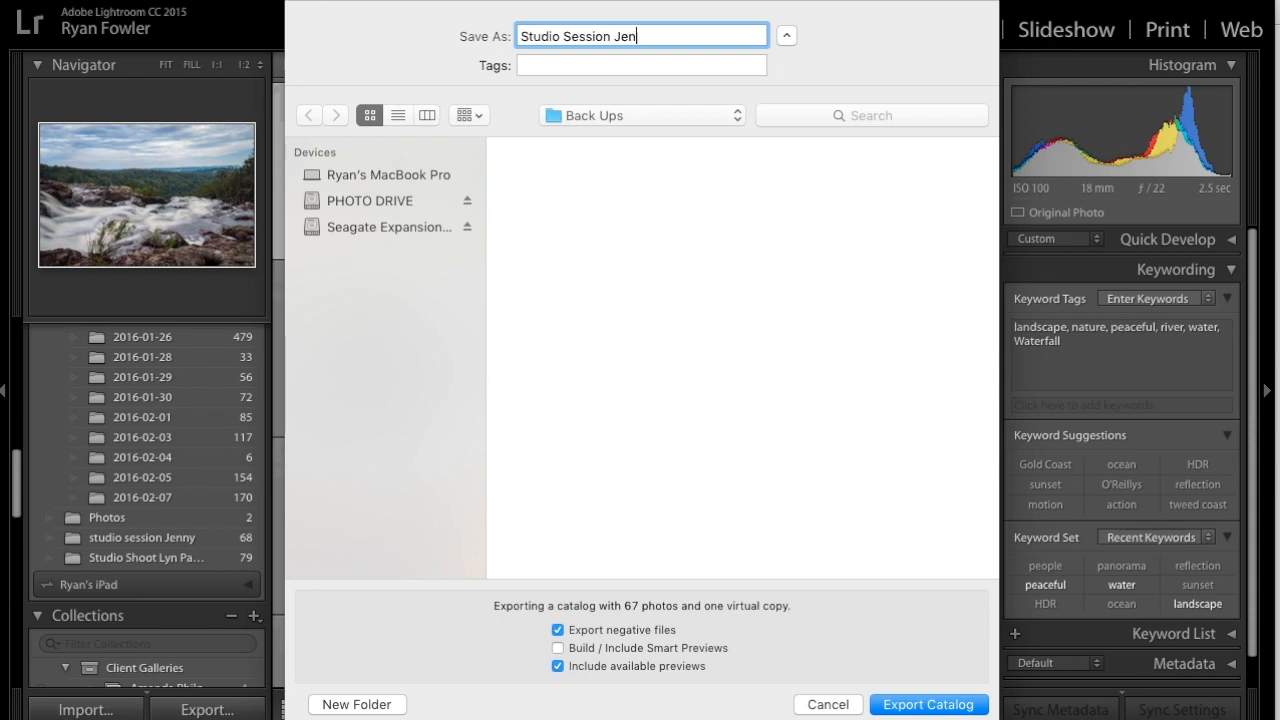
text(ny)
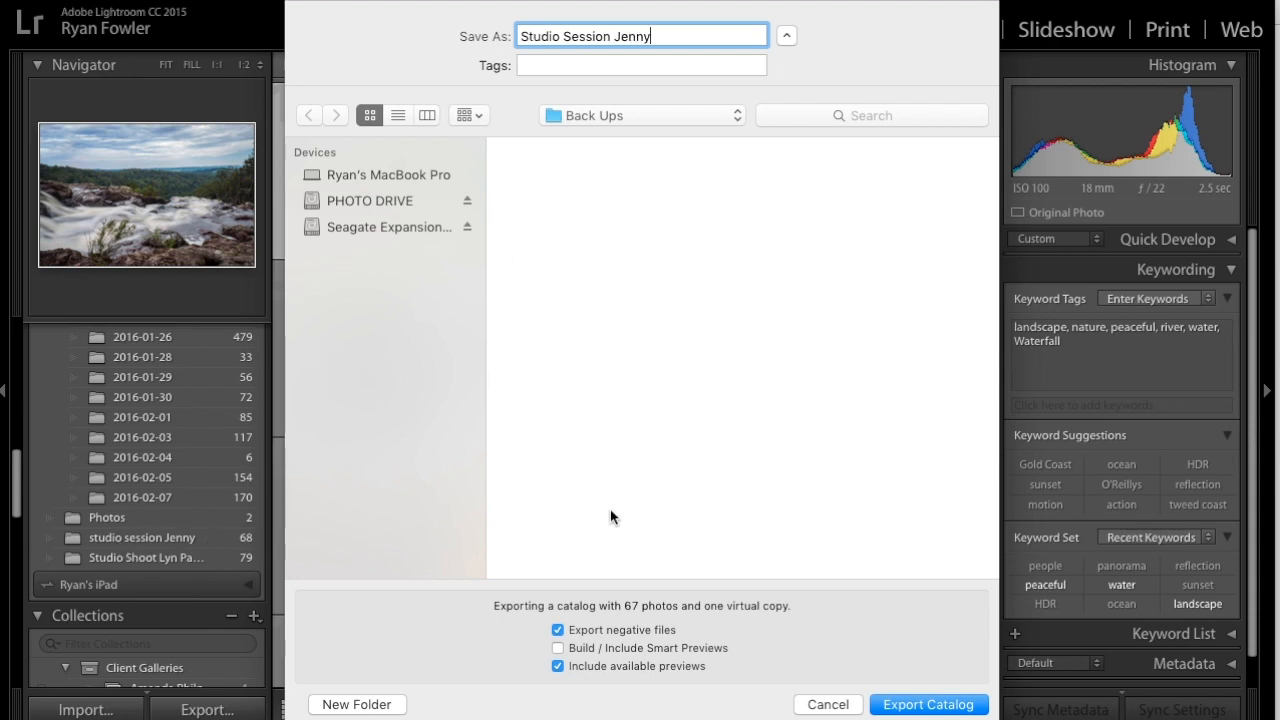
Set the export destination to PHOTO DRIVE > Back Ups > Client Files
click(640, 114)
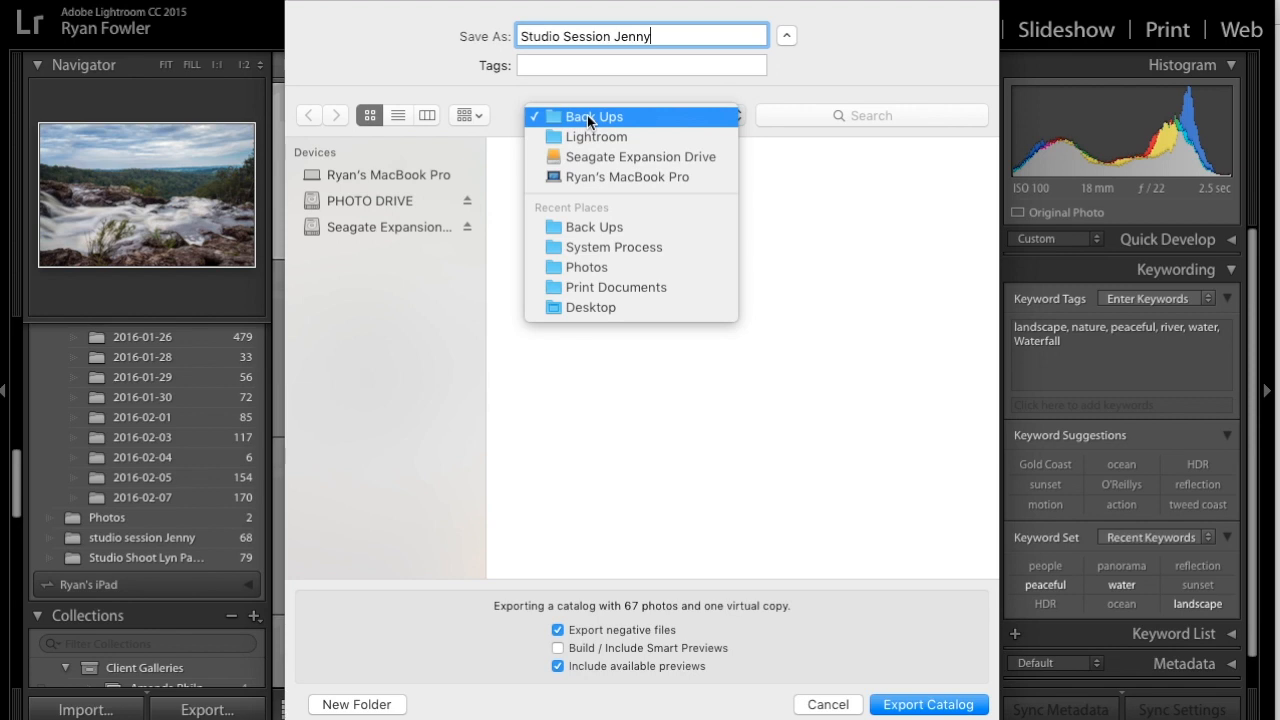
click(592, 116)
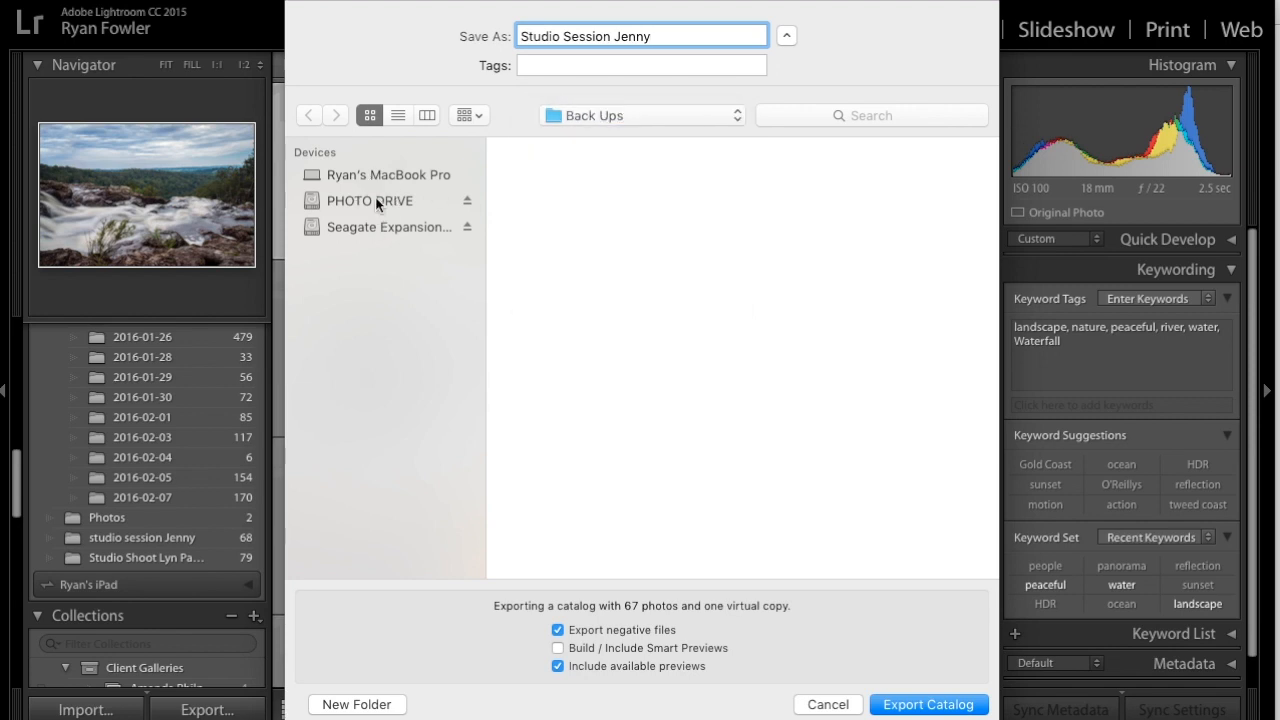
click(368, 200)
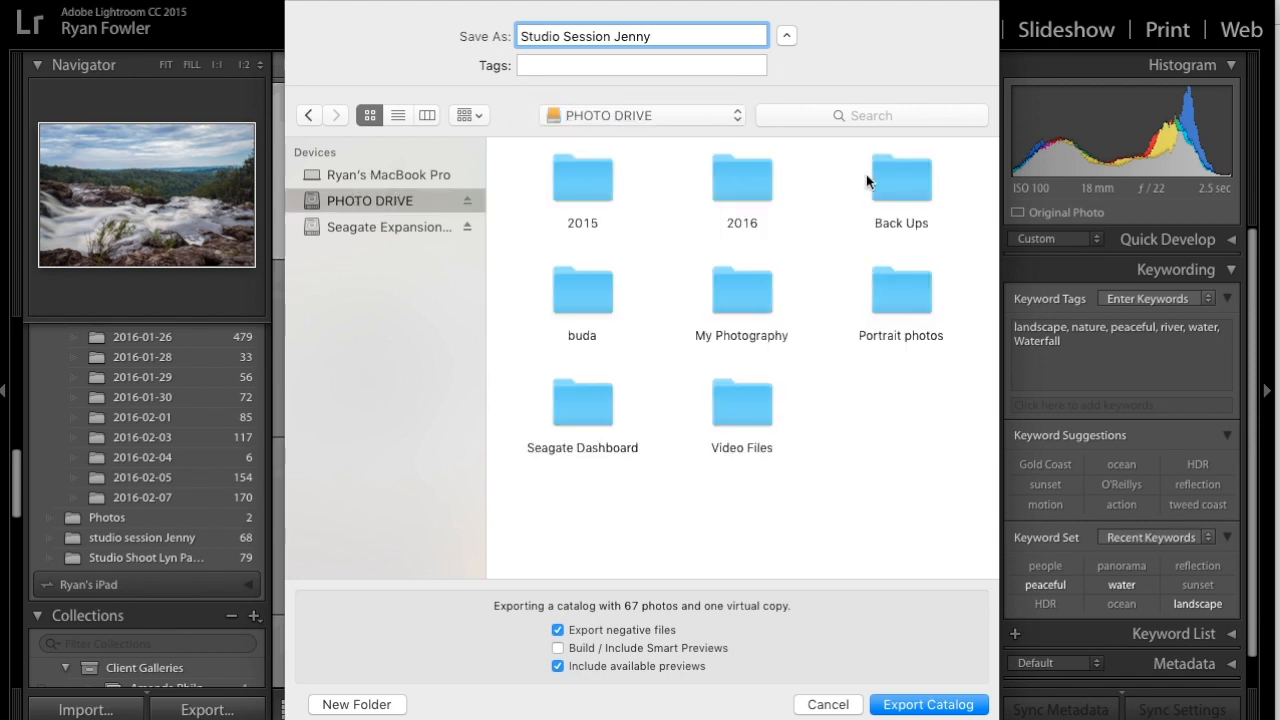
double_click(900, 178)
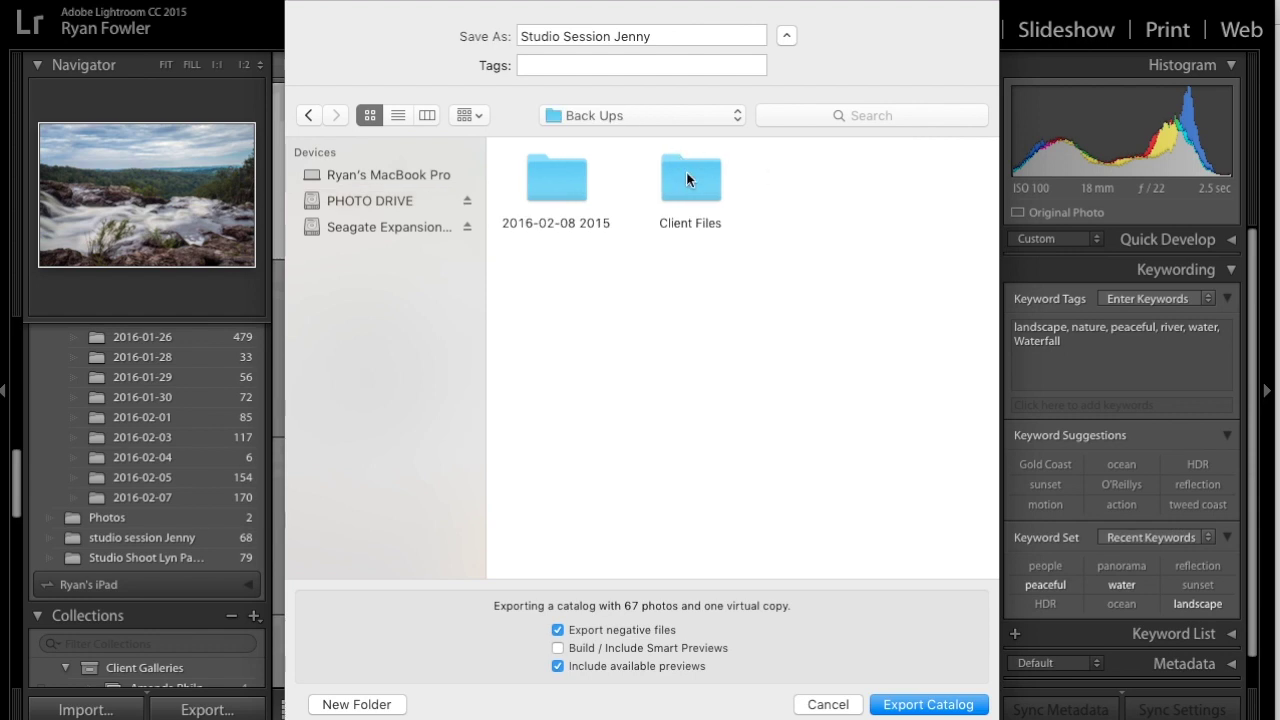
double_click(690, 178)
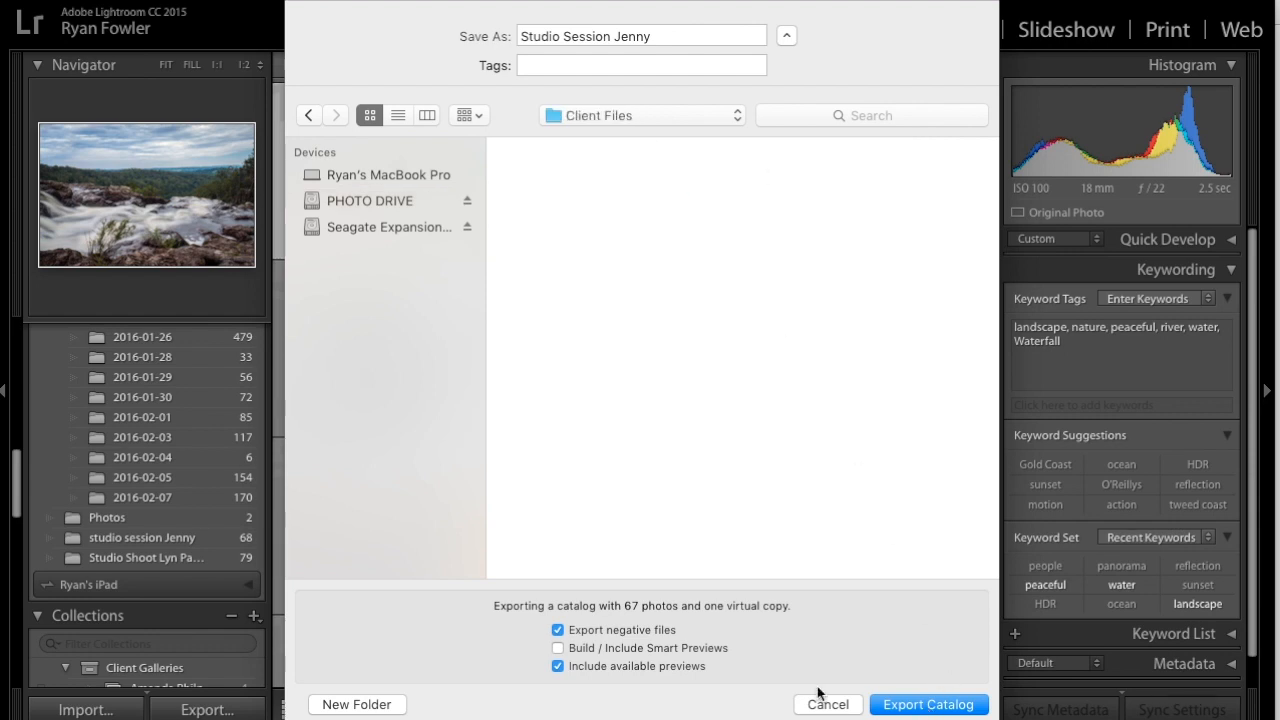
mouse_move(510, 610)
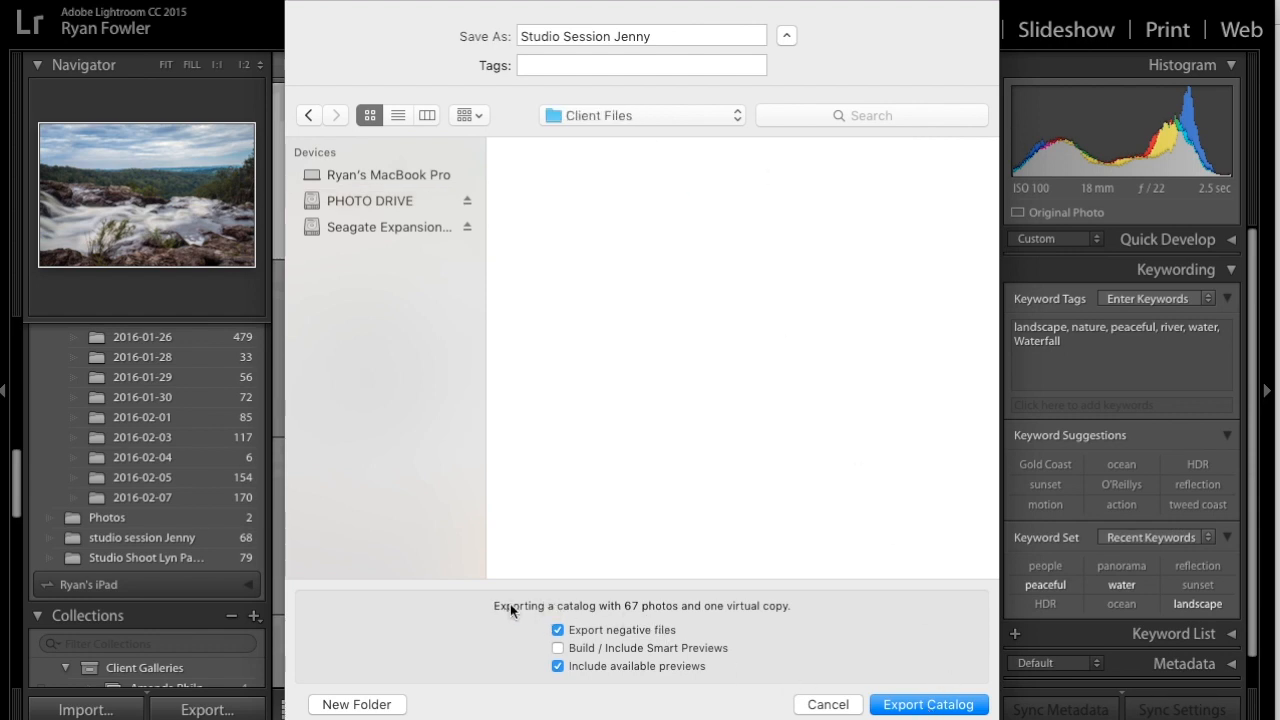
mouse_move(752, 616)
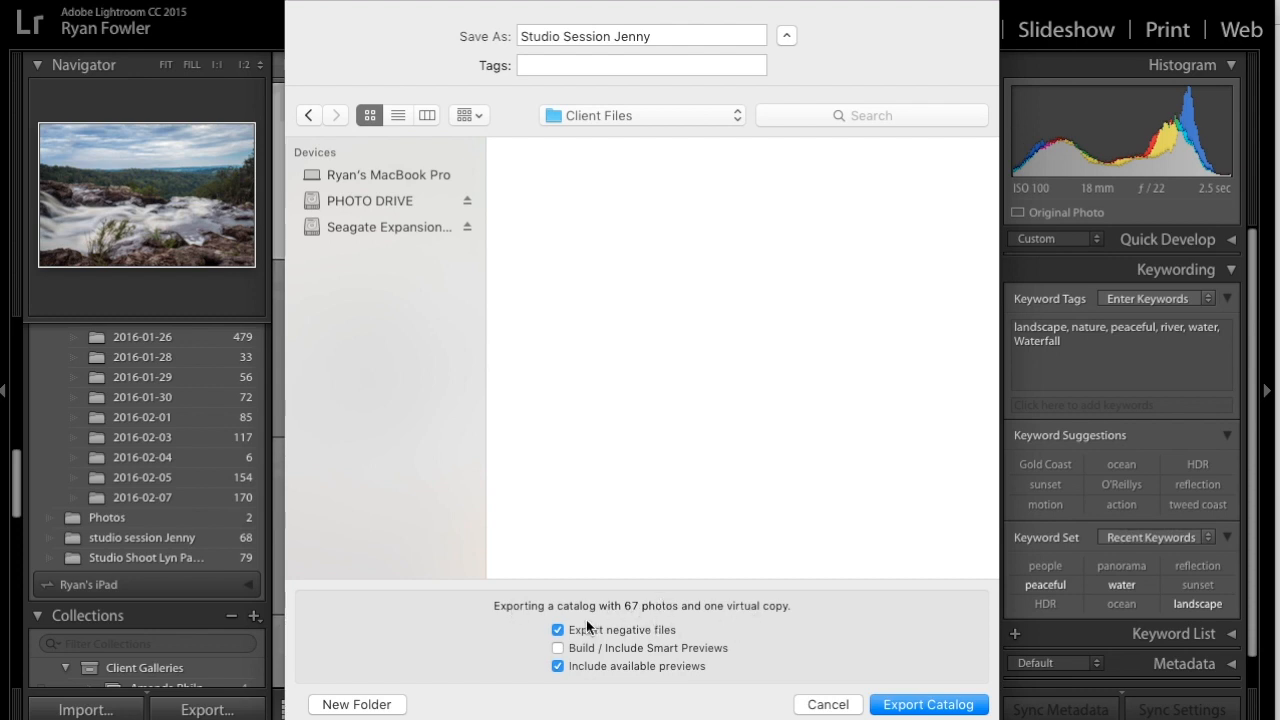
mouse_move(668, 636)
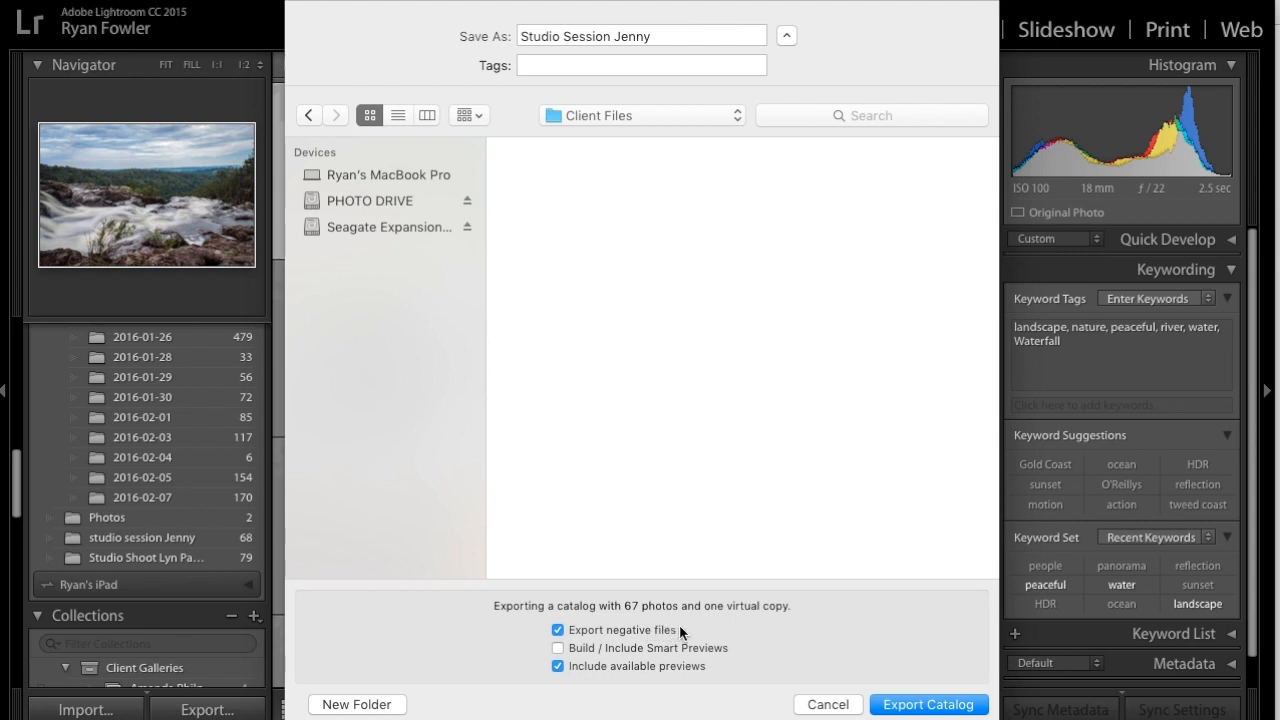
mouse_move(668, 648)
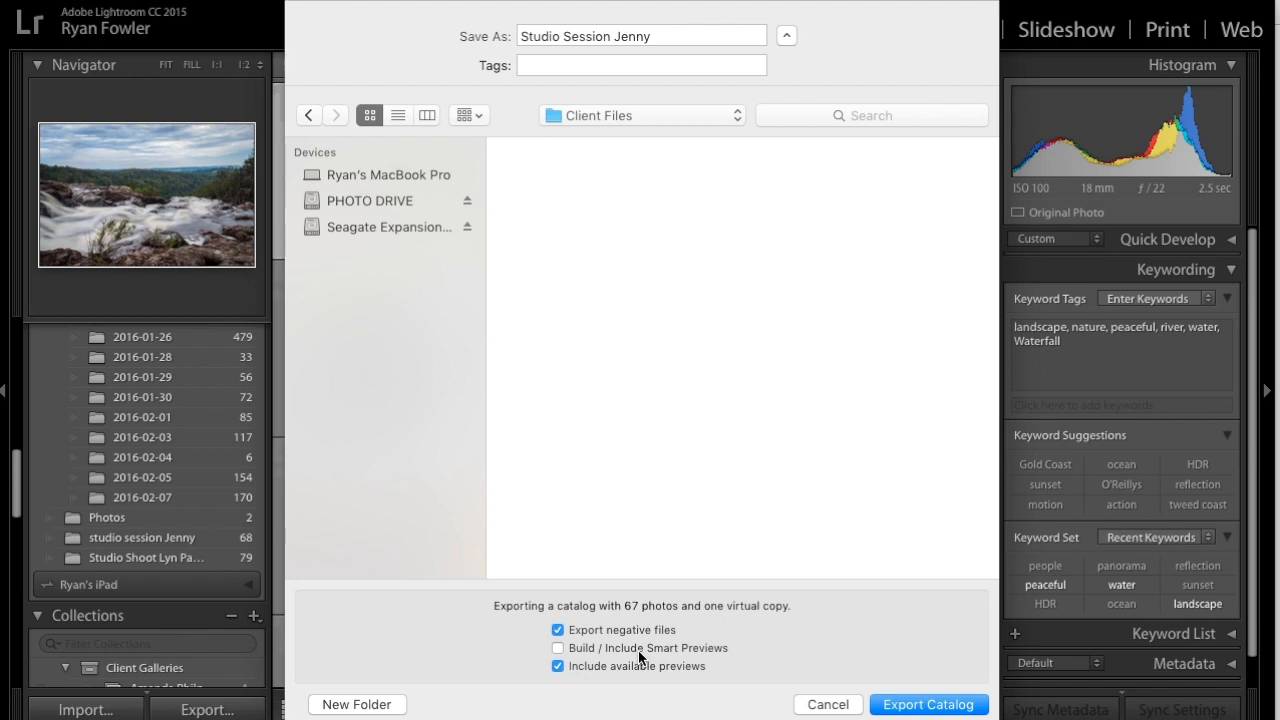
mouse_move(608, 656)
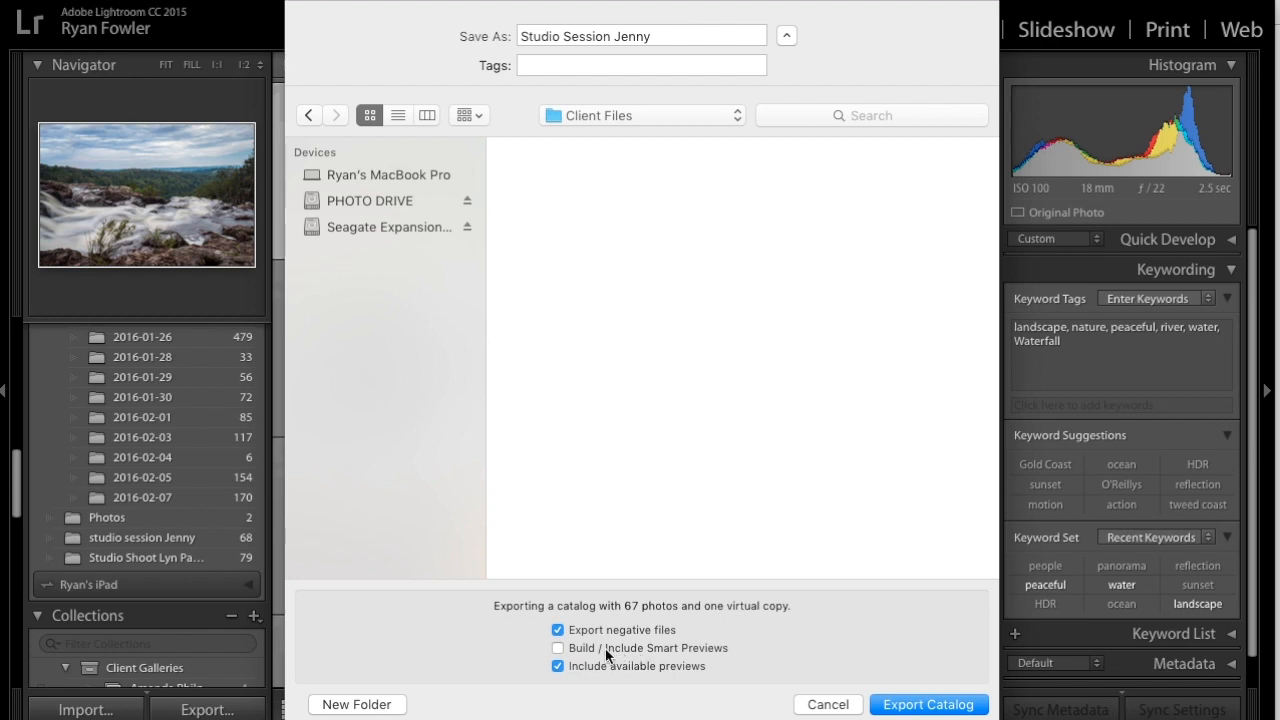
mouse_move(648, 656)
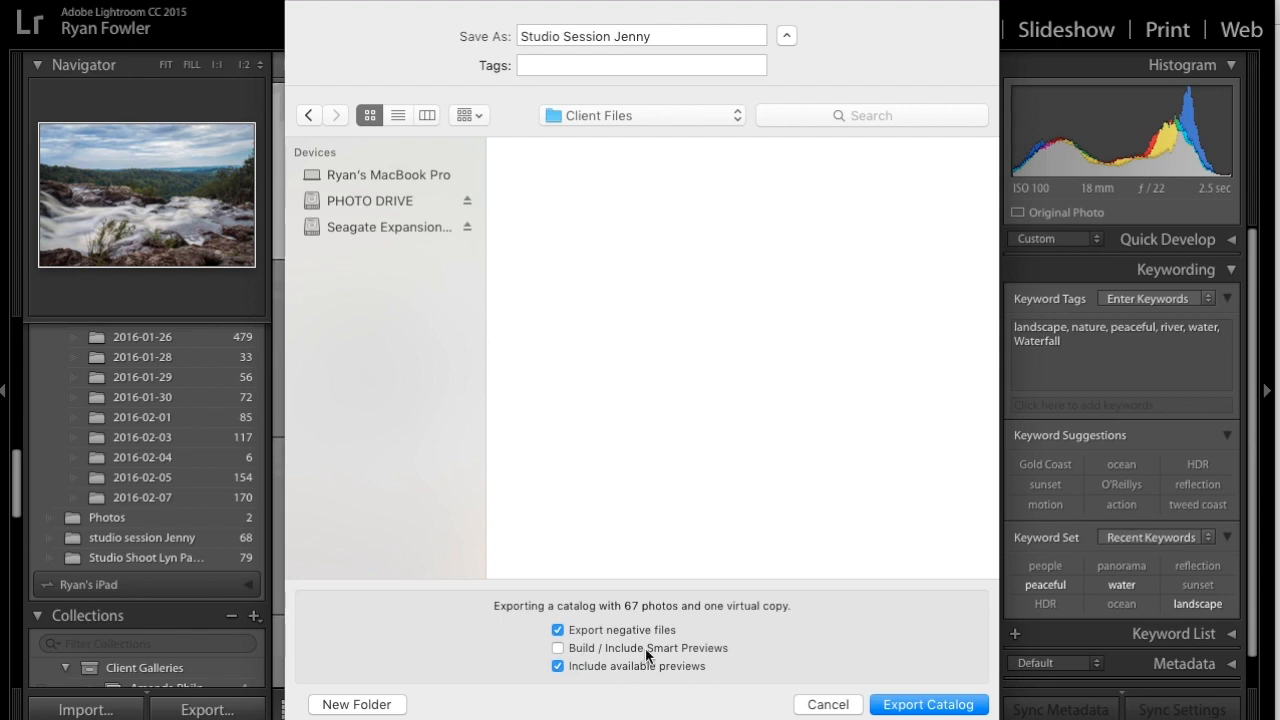
mouse_move(612, 680)
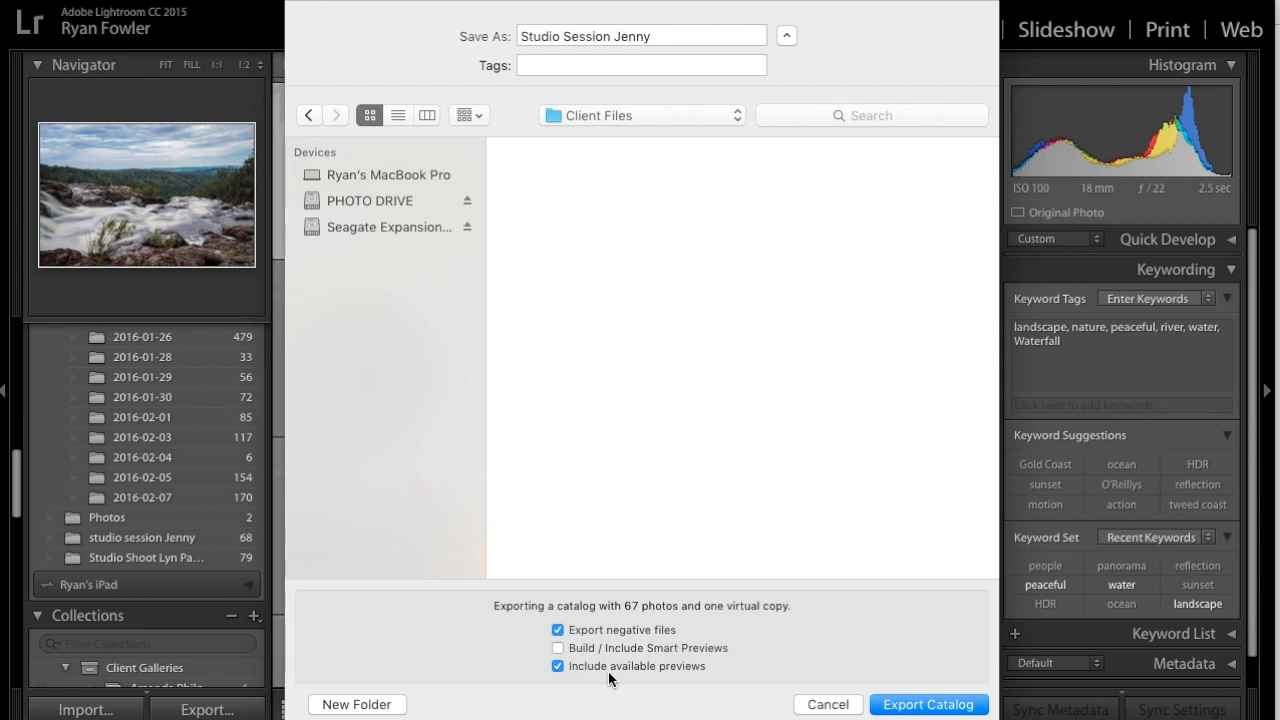
mouse_move(592, 28)
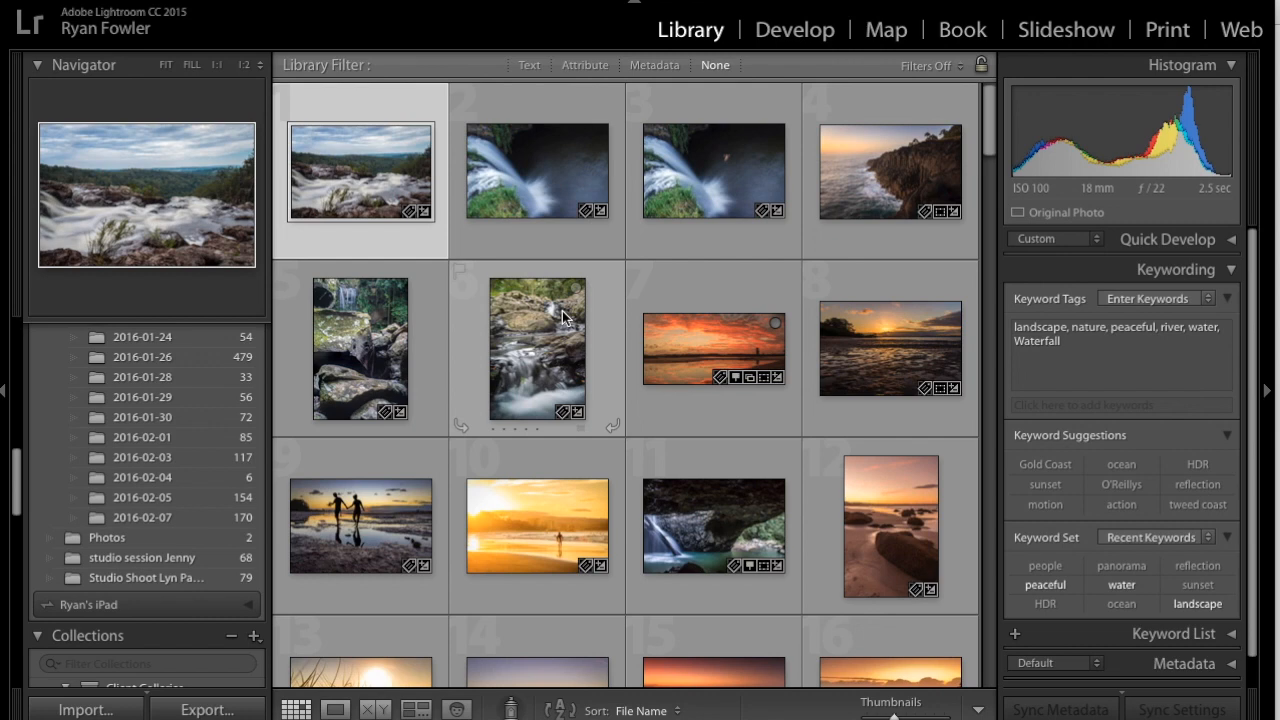
mouse_move(4, 160)
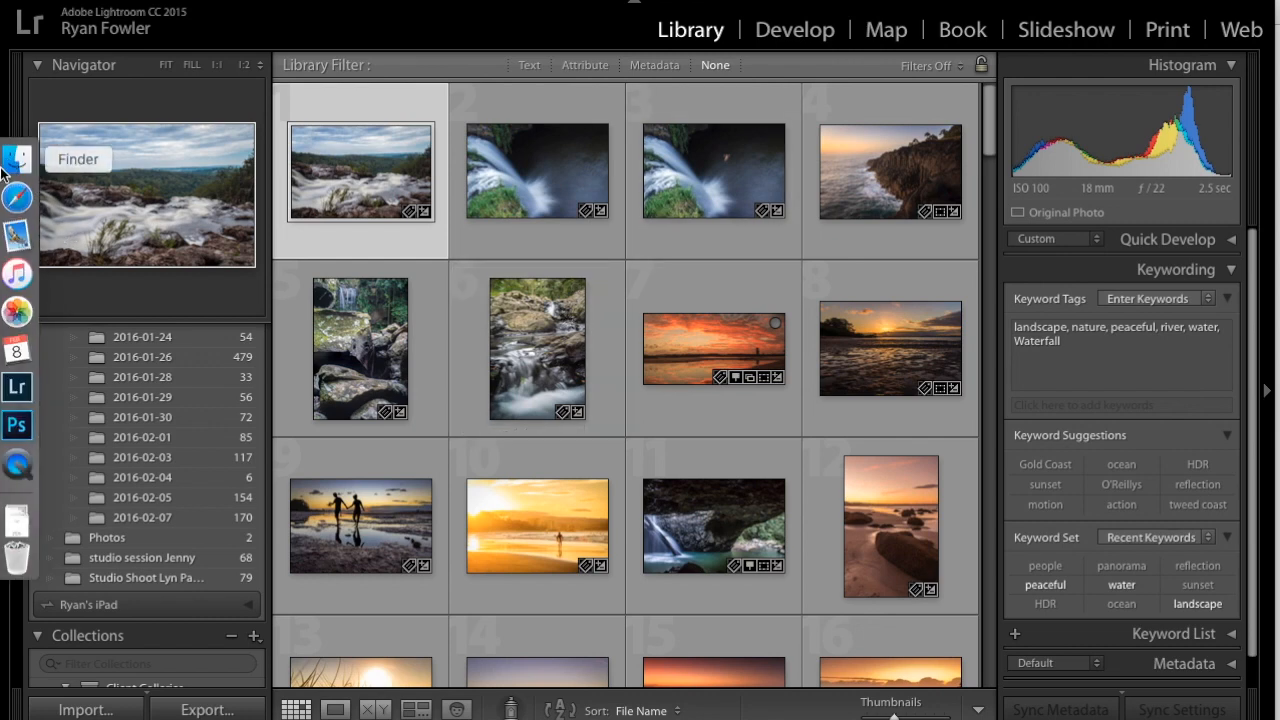
After the export with negative files and previews finishes, switch to Finder to check it
click(16, 158)
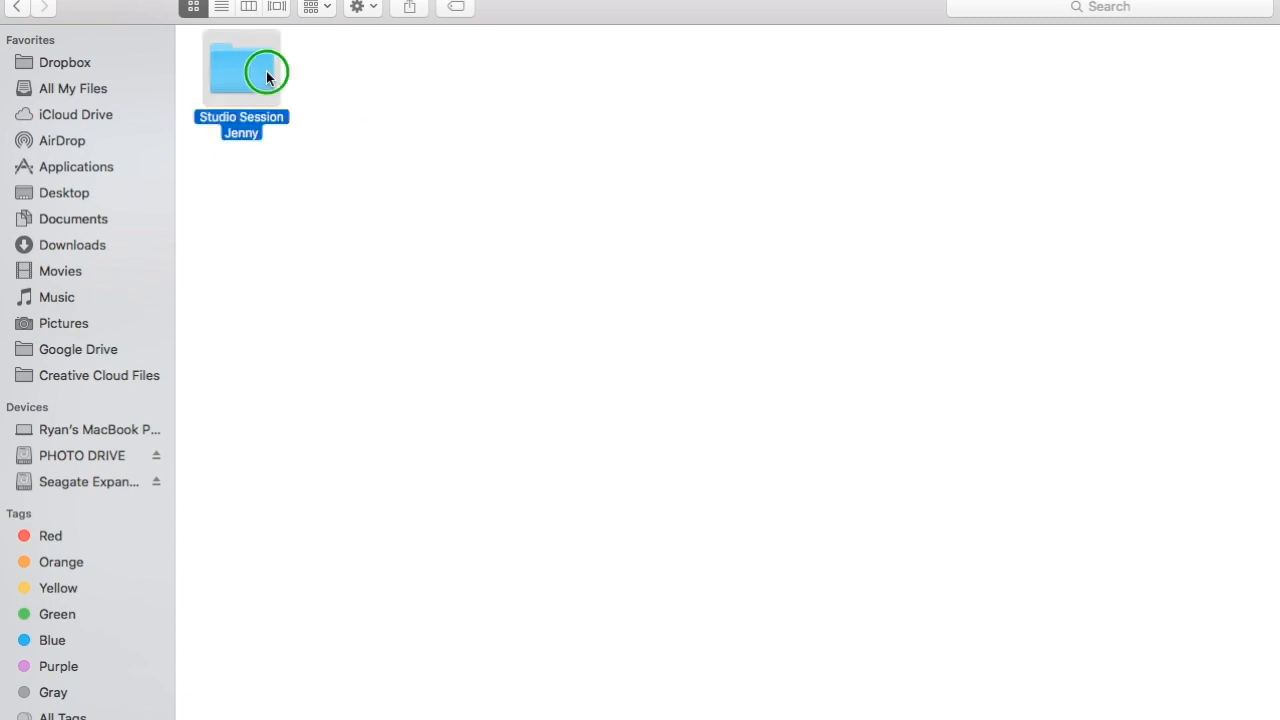
right_click(264, 72)
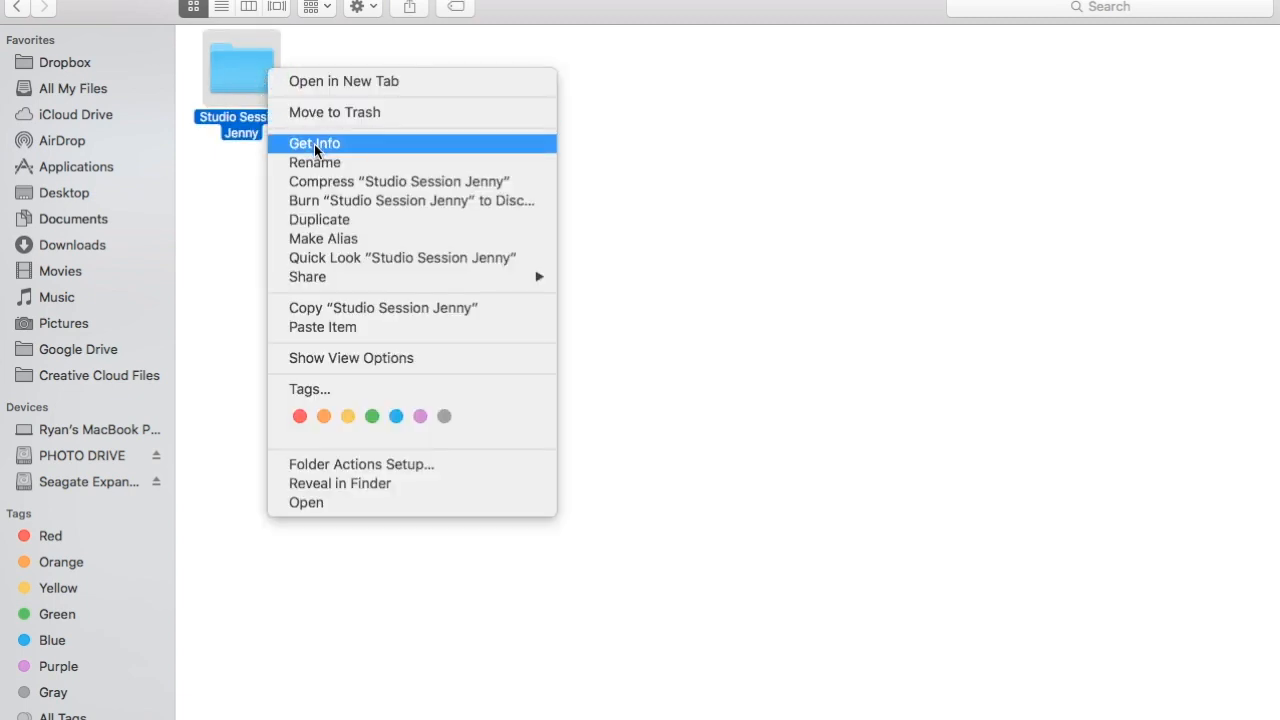
click(314, 144)
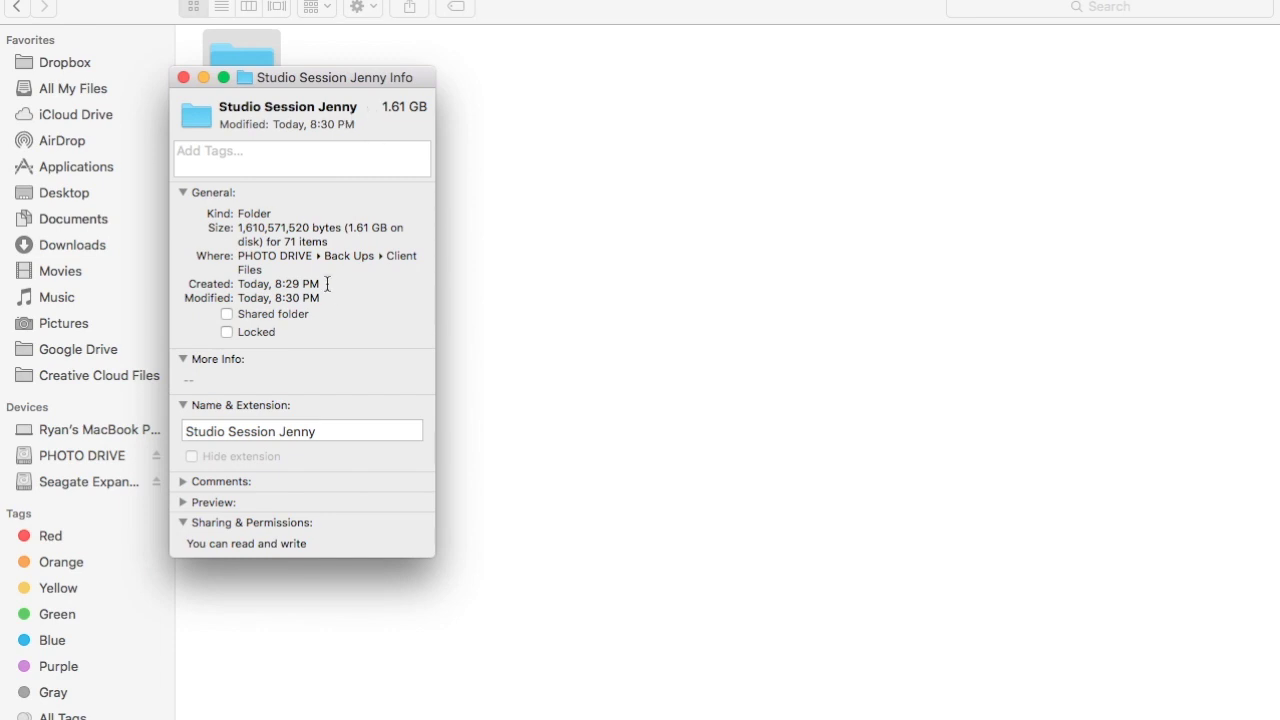
drag(330, 76, 588, 114)
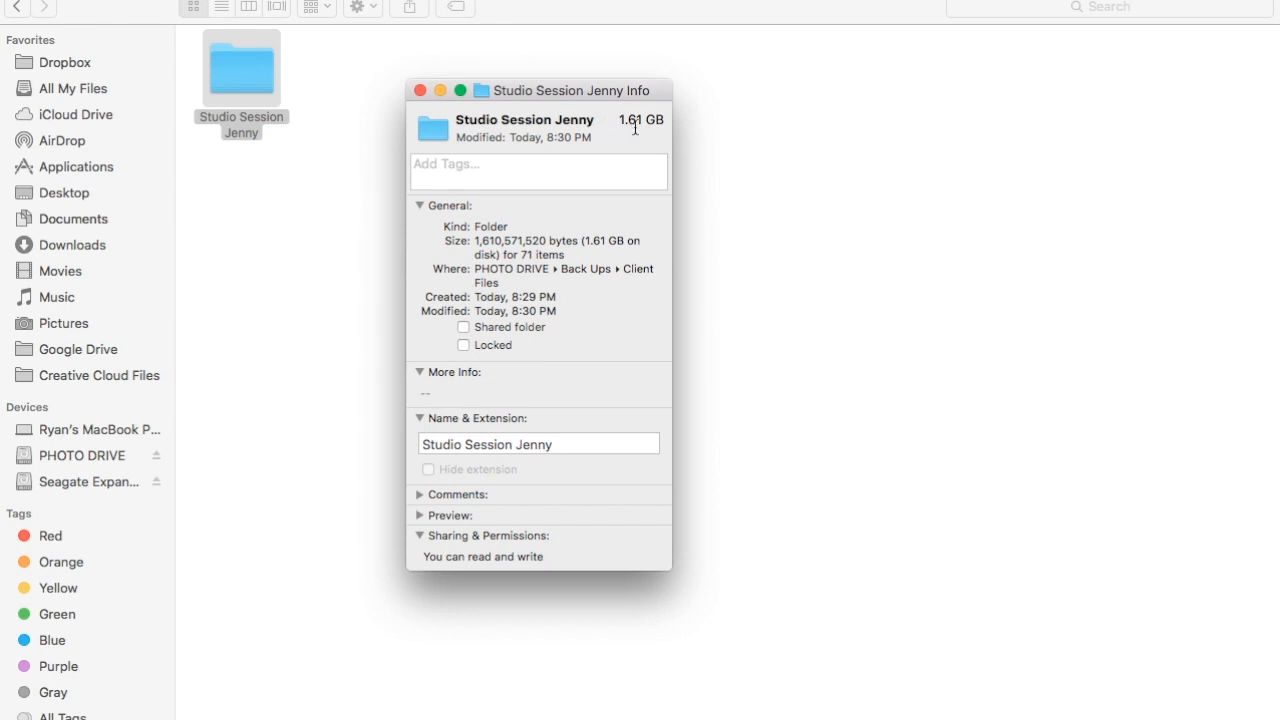
mouse_move(388, 112)
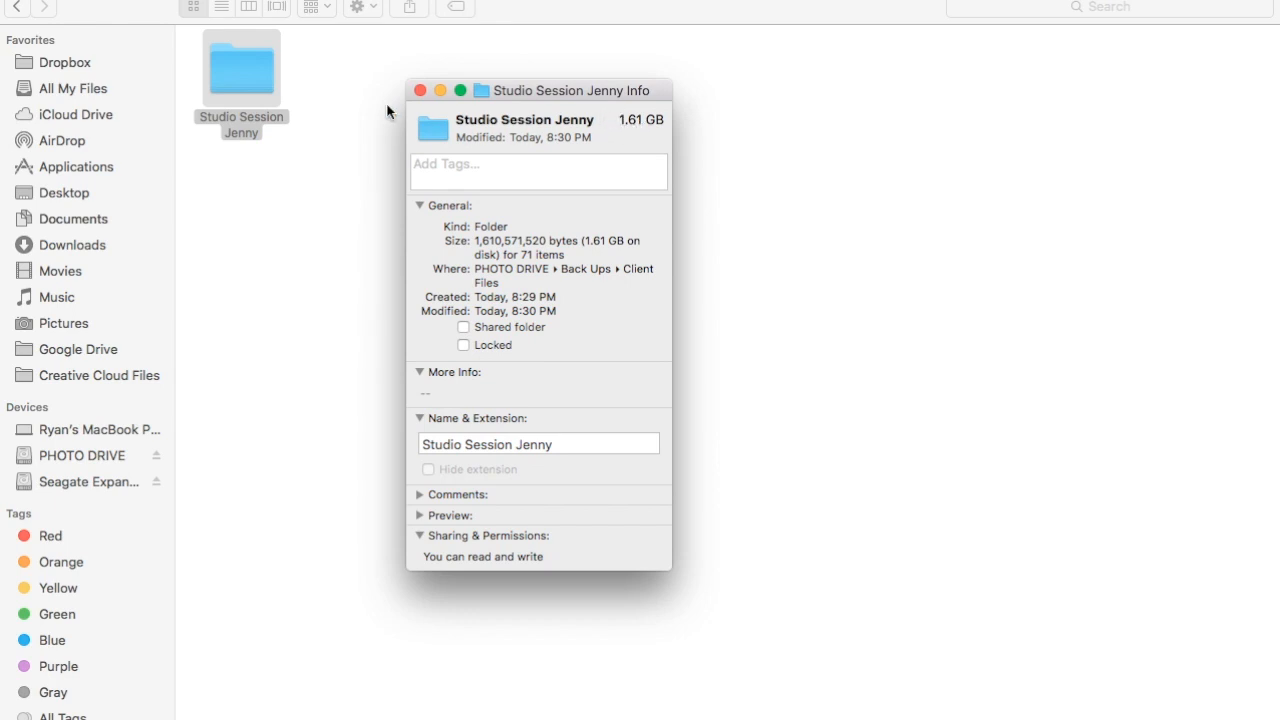
click(420, 90)
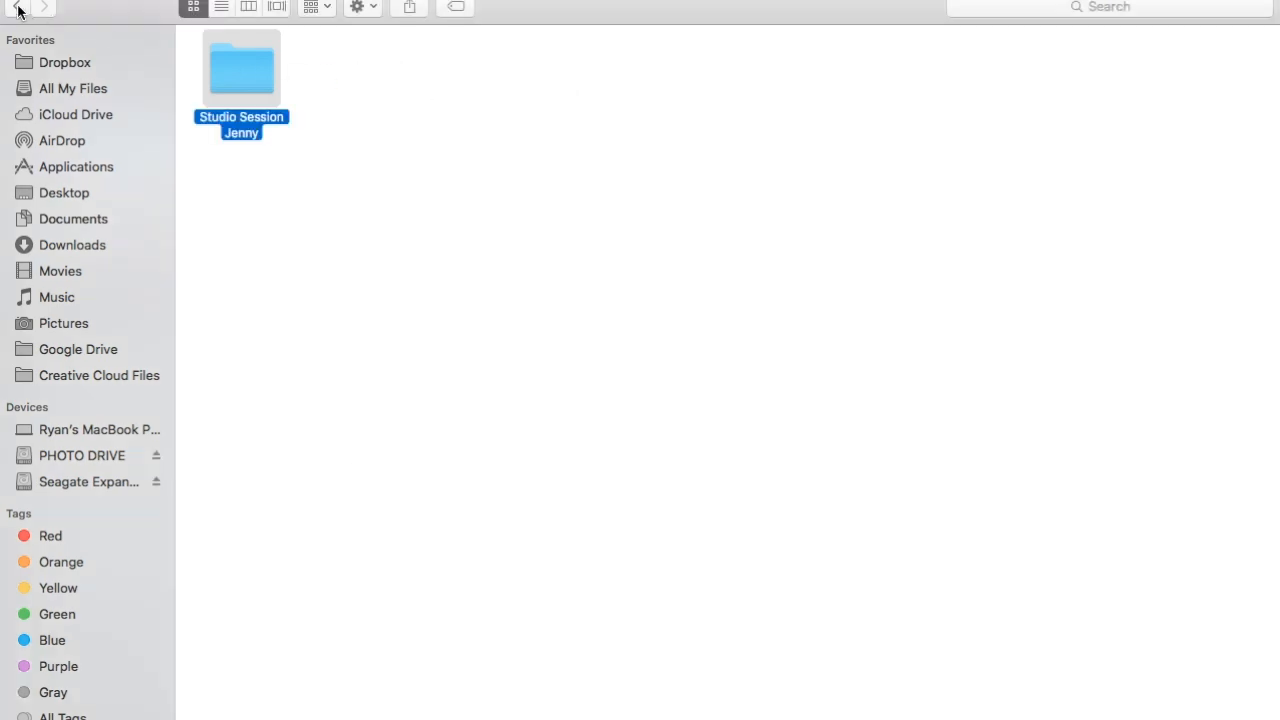
right_click(240, 70)
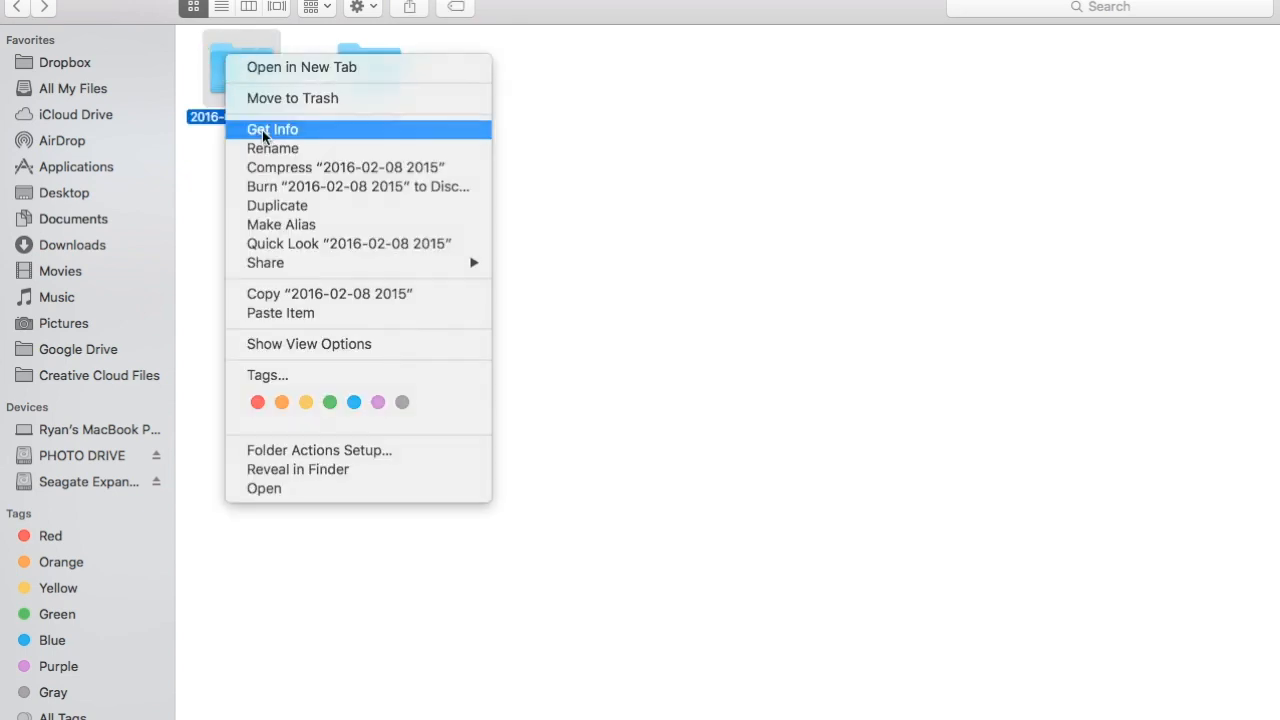
click(272, 128)
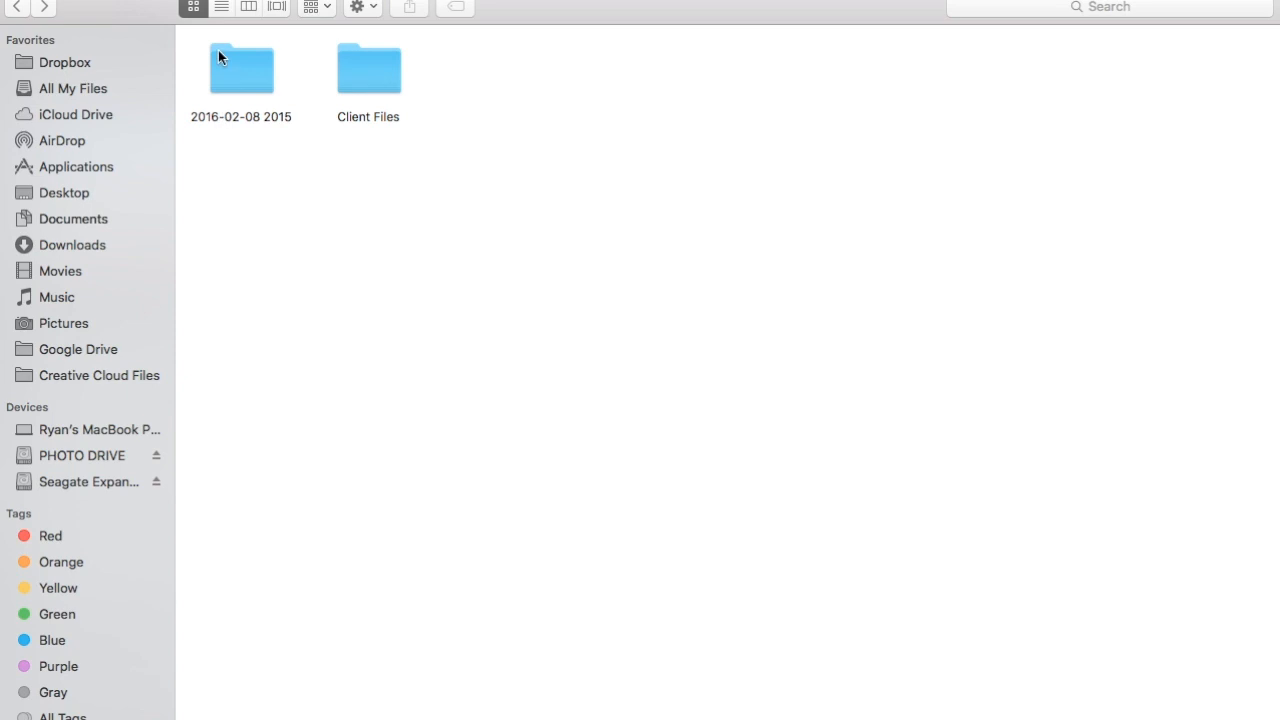
mouse_move(252, 186)
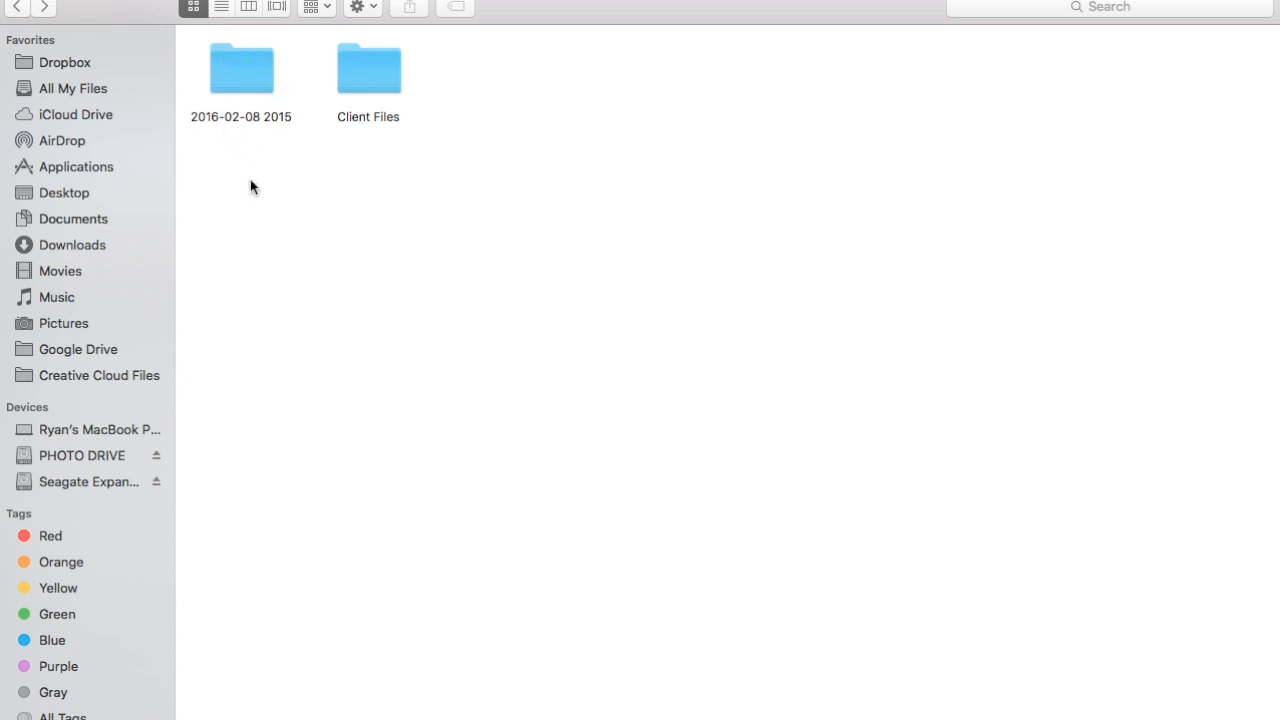
mouse_move(258, 48)
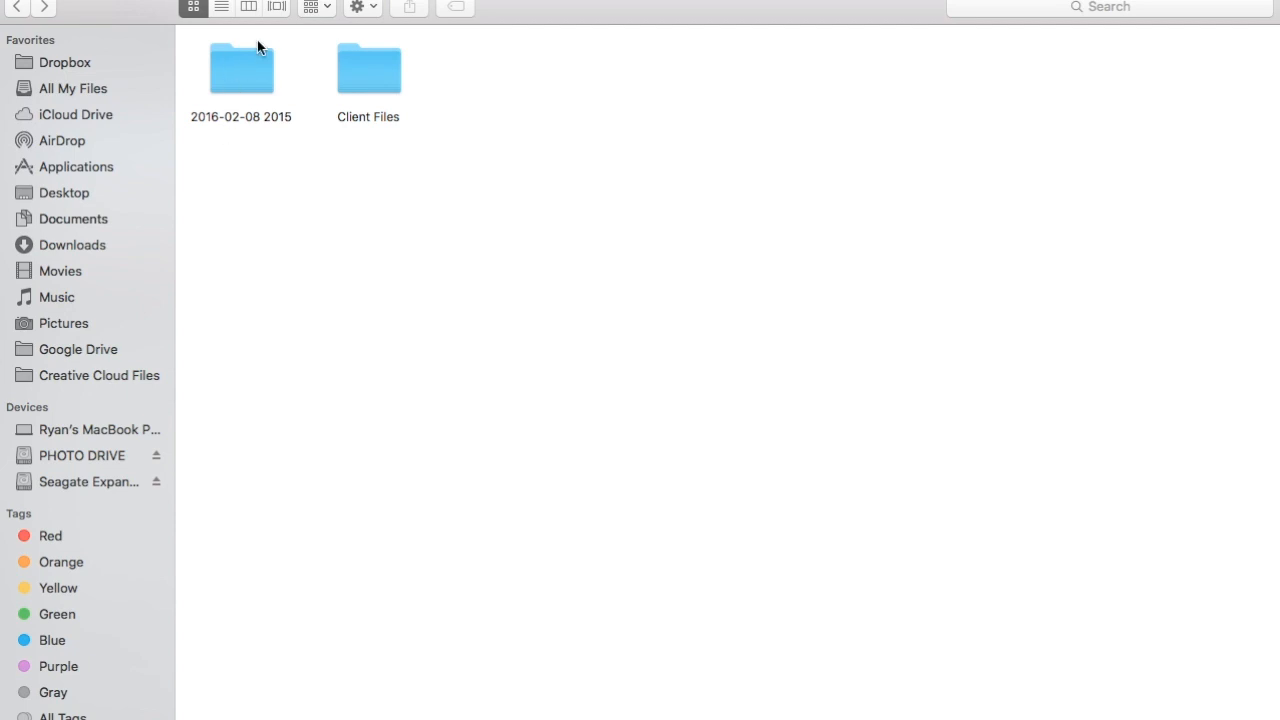
mouse_move(396, 102)
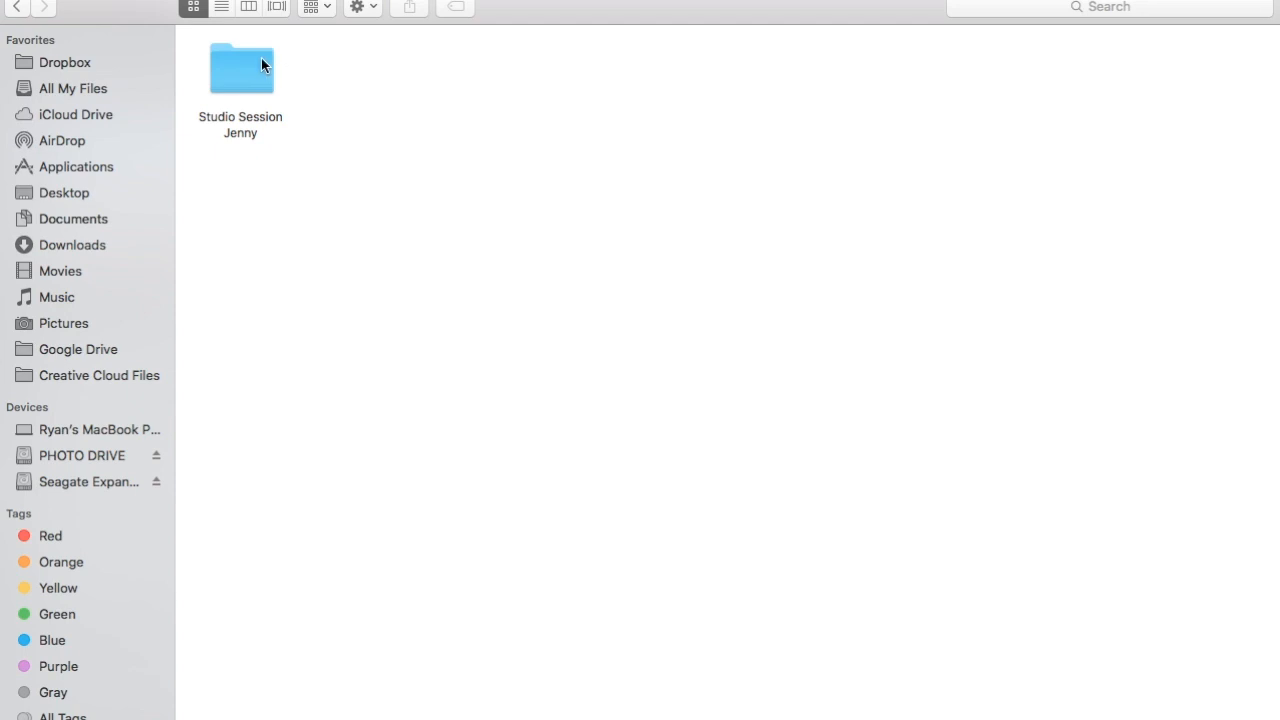
right_click(240, 68)
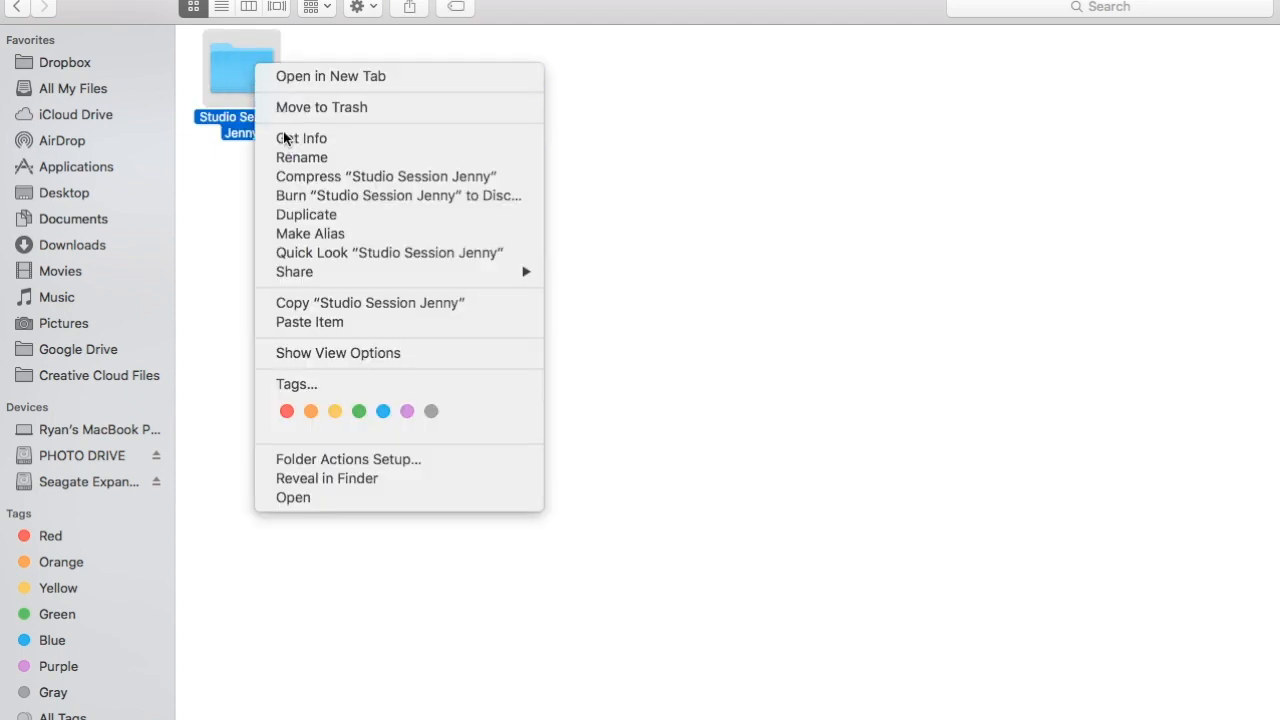
click(300, 138)
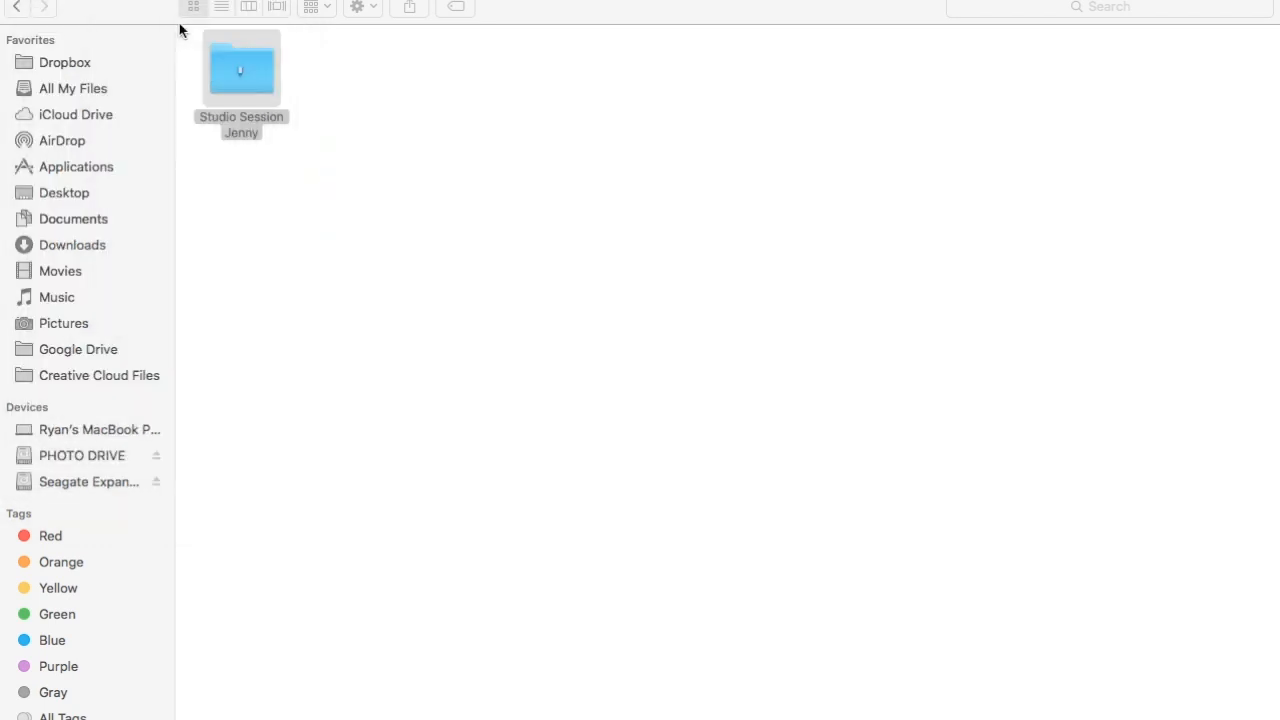
Inspect the exported Studio Session Jenny catalog folder and its raw photo files in Finder
double_click(240, 70)
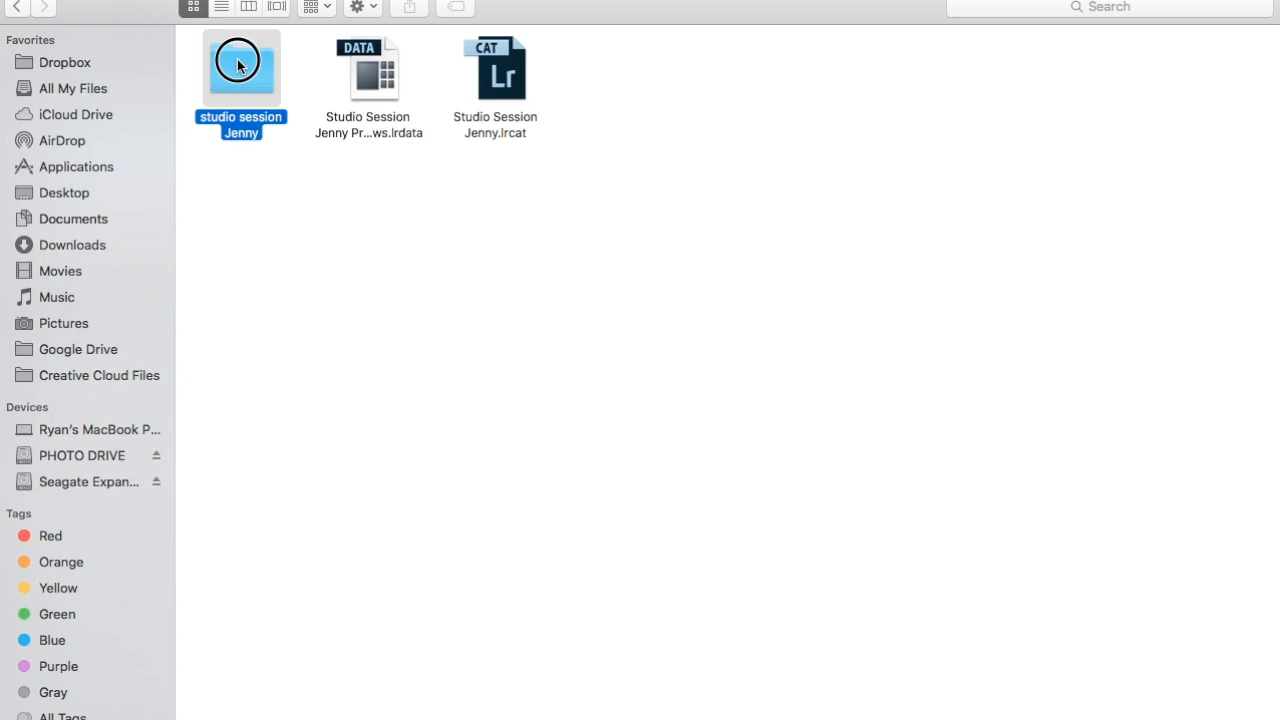
double_click(240, 64)
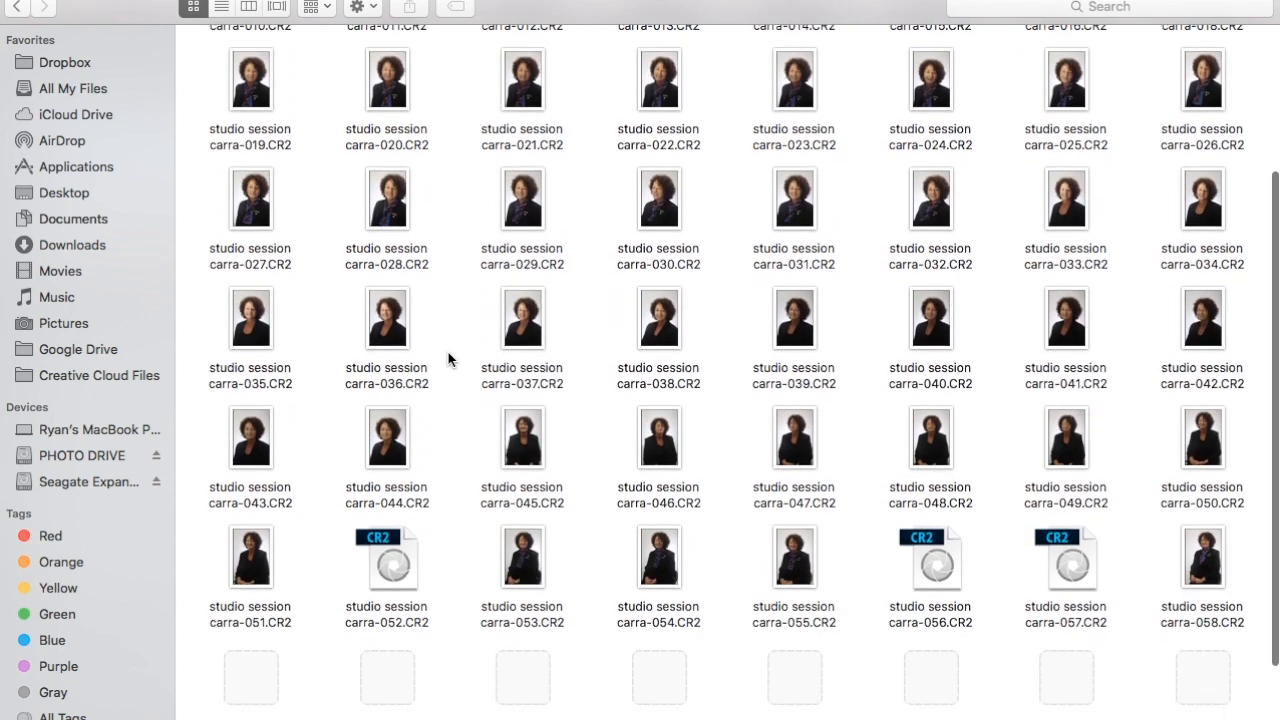
scroll(up, 3)
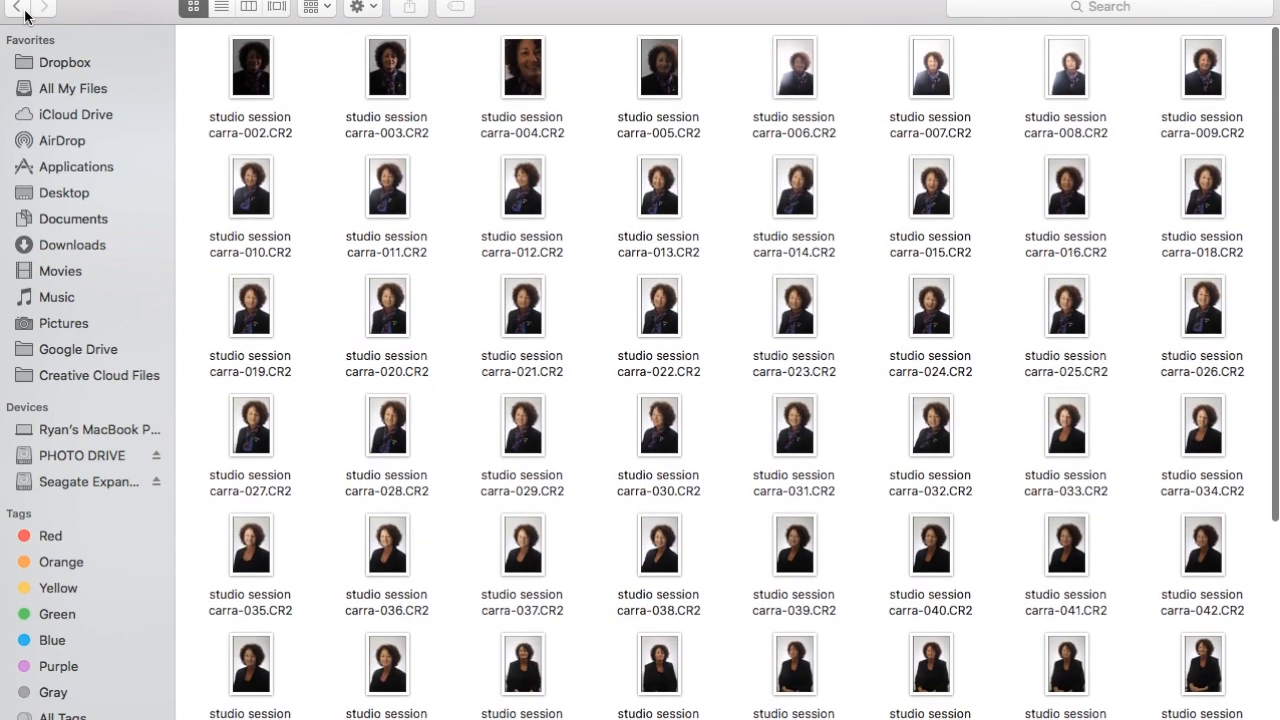
click(16, 8)
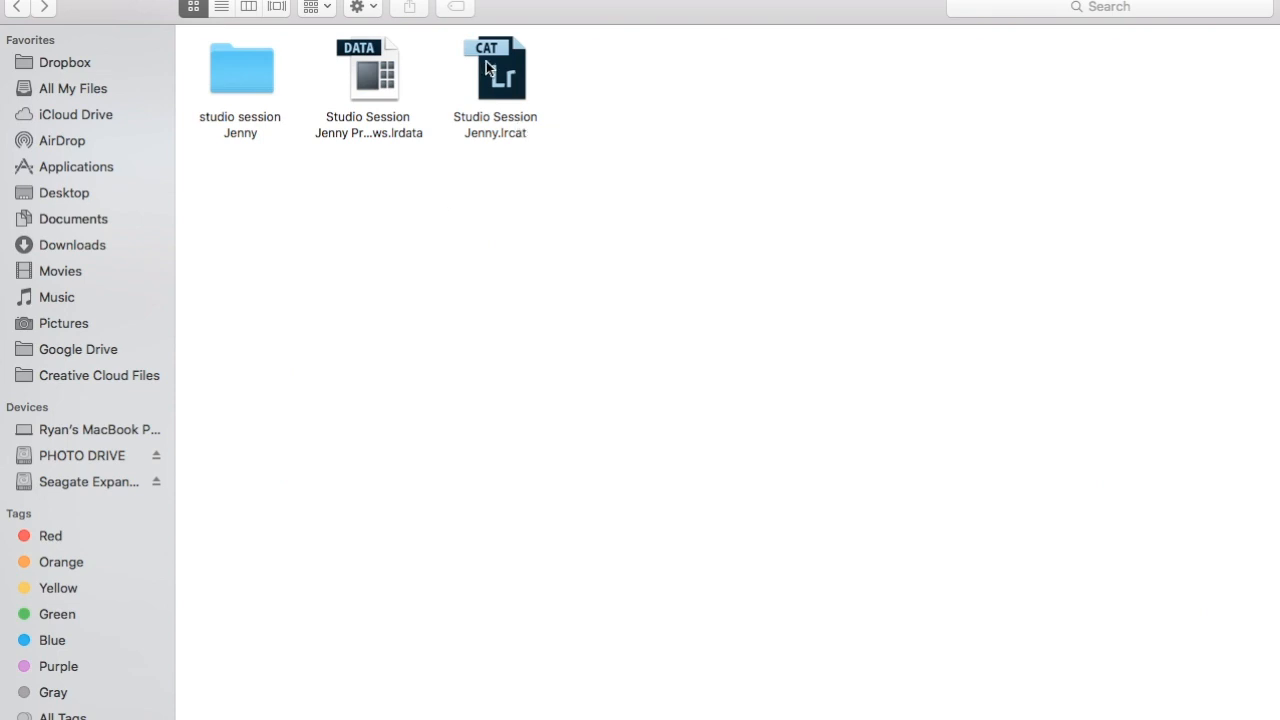
mouse_move(512, 138)
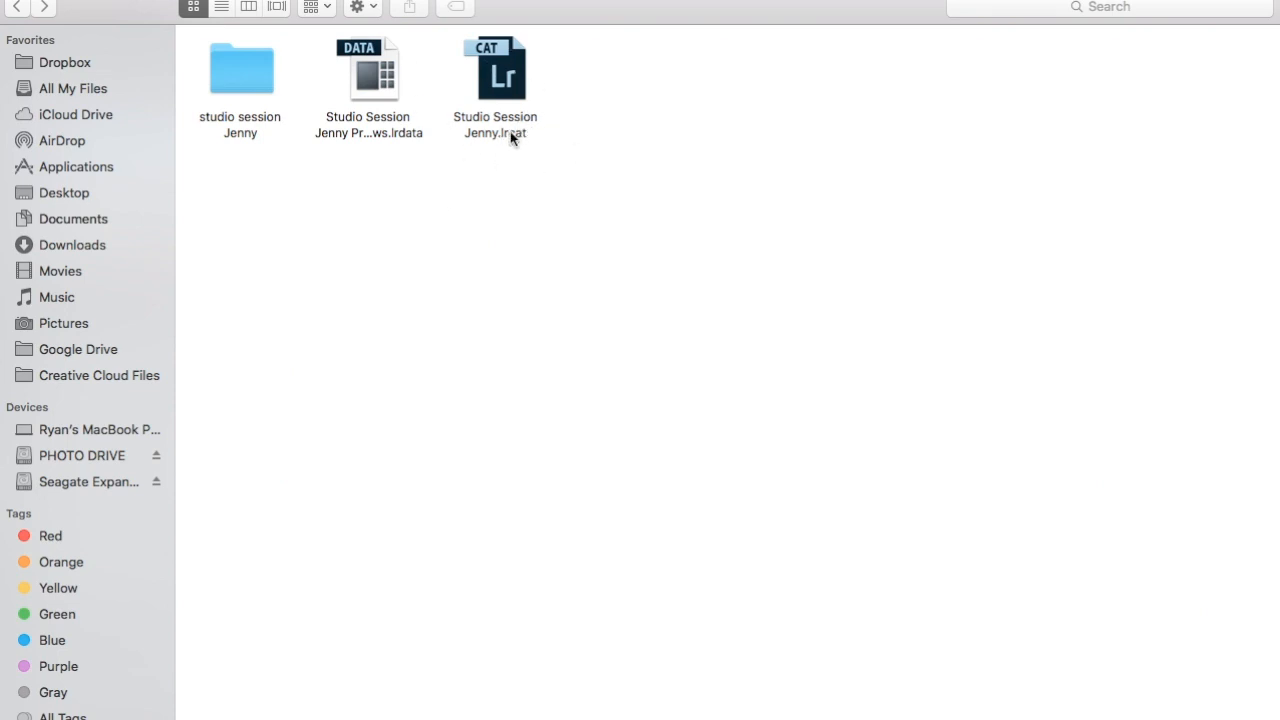
mouse_move(504, 120)
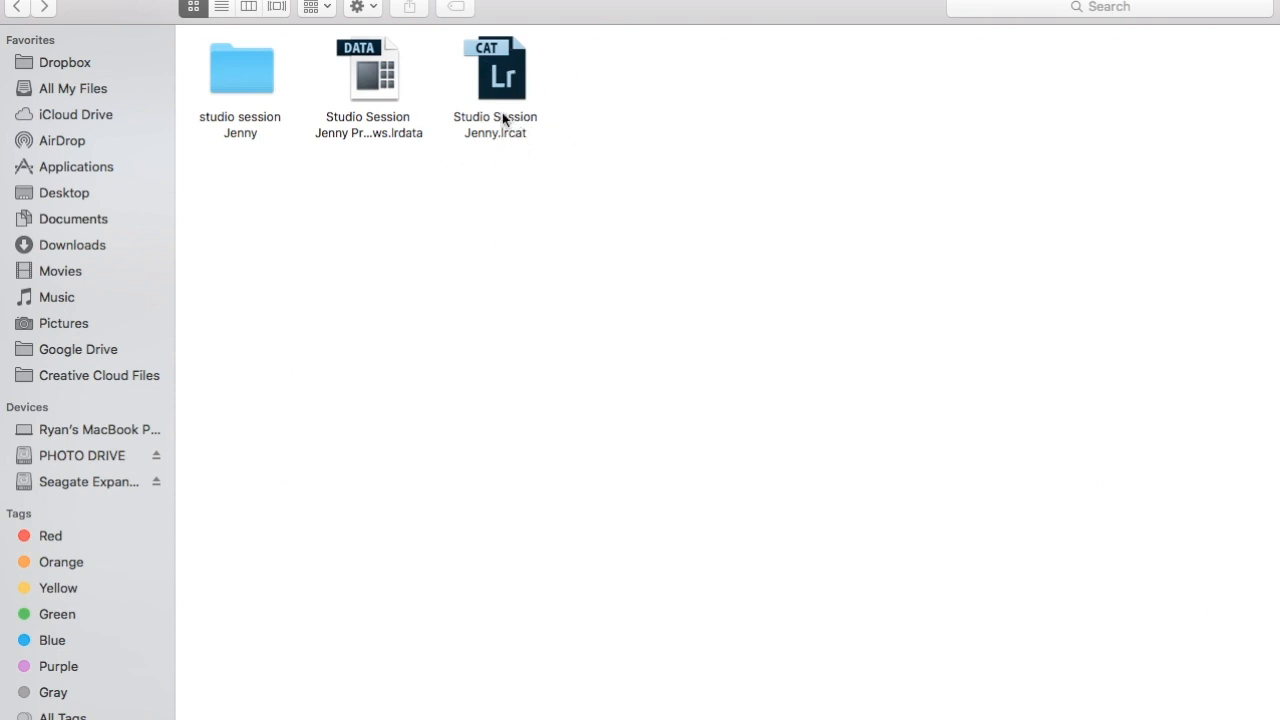
mouse_move(340, 176)
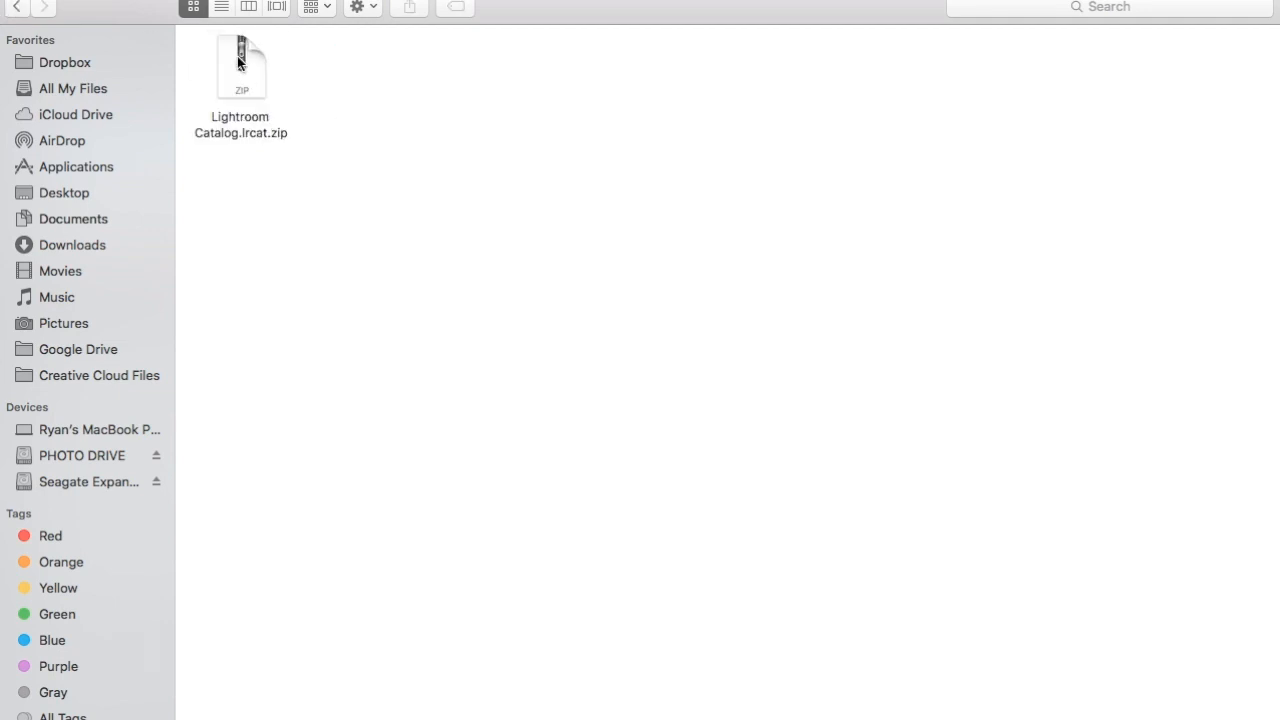
right_click(240, 68)
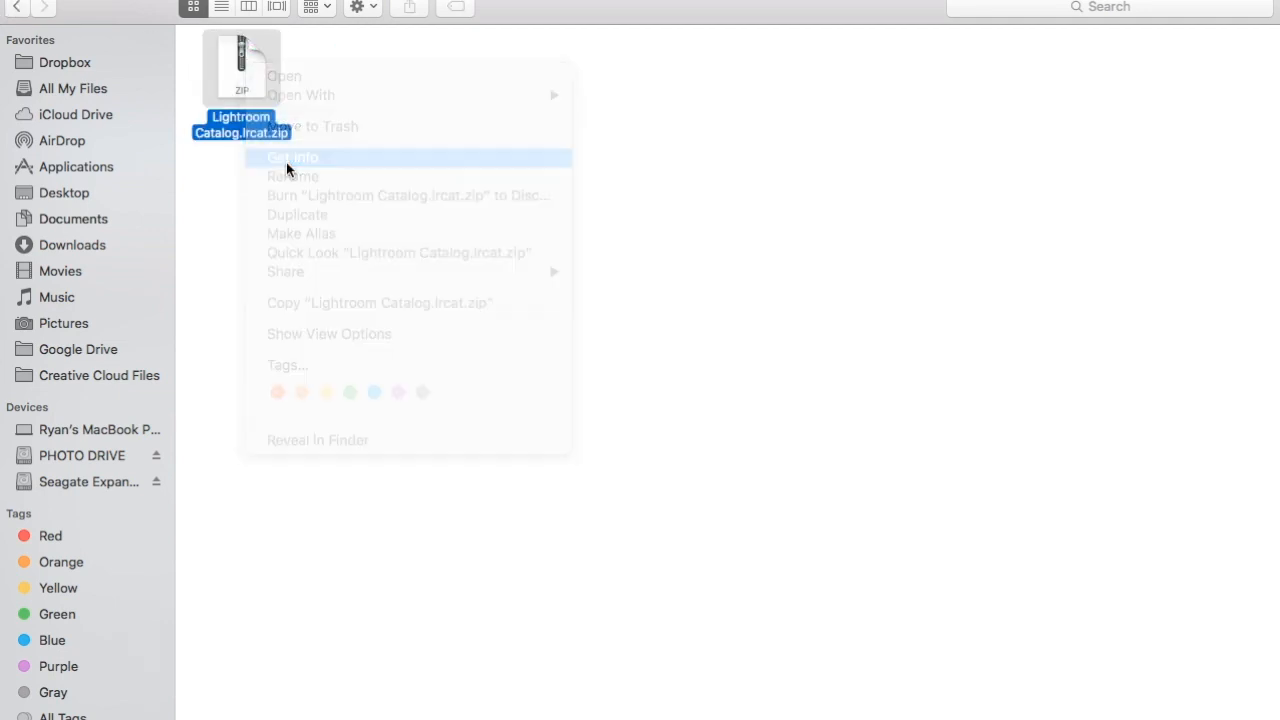
click(292, 156)
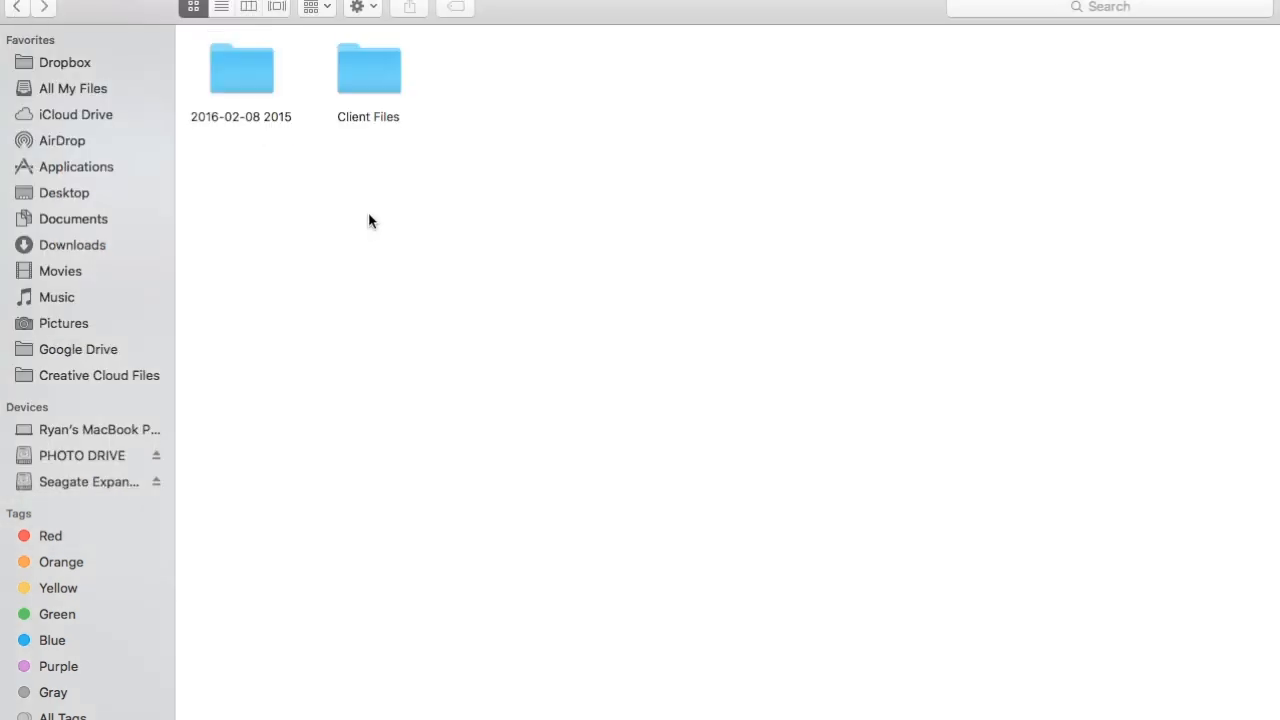
mouse_move(22, 388)
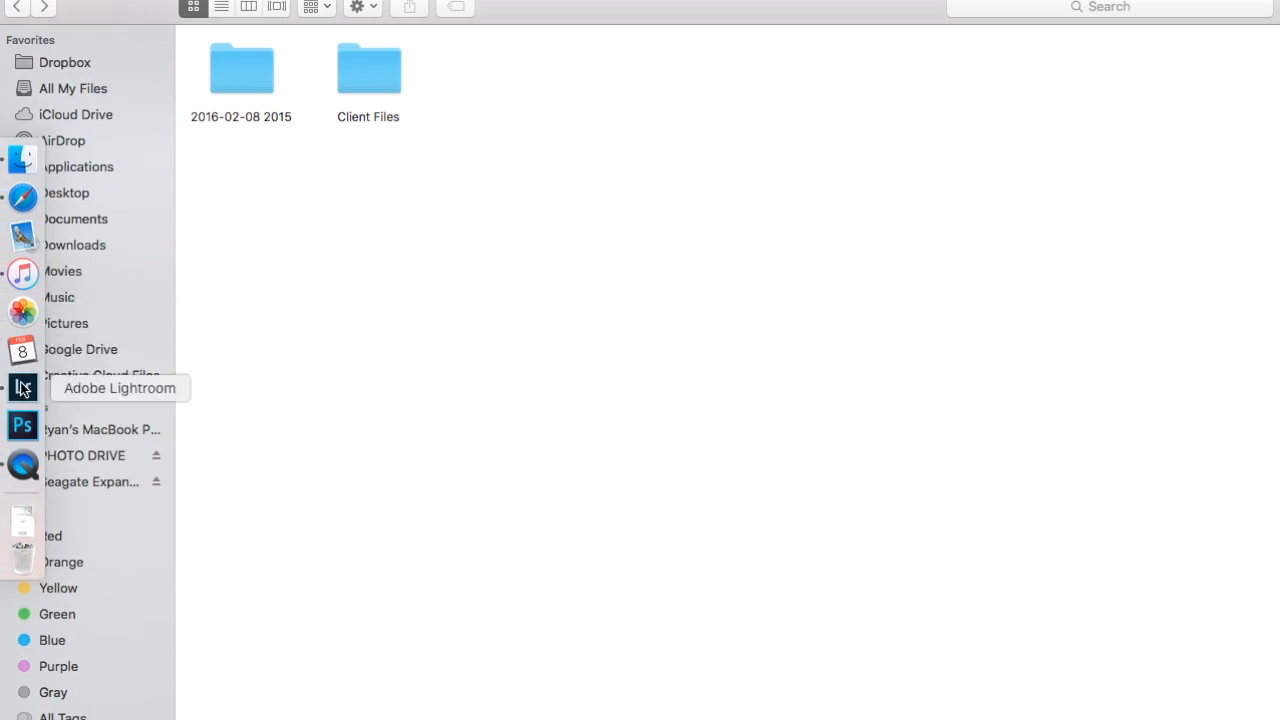
Return to Lightroom and bring up the folder menu for studio session Jenny again
click(22, 388)
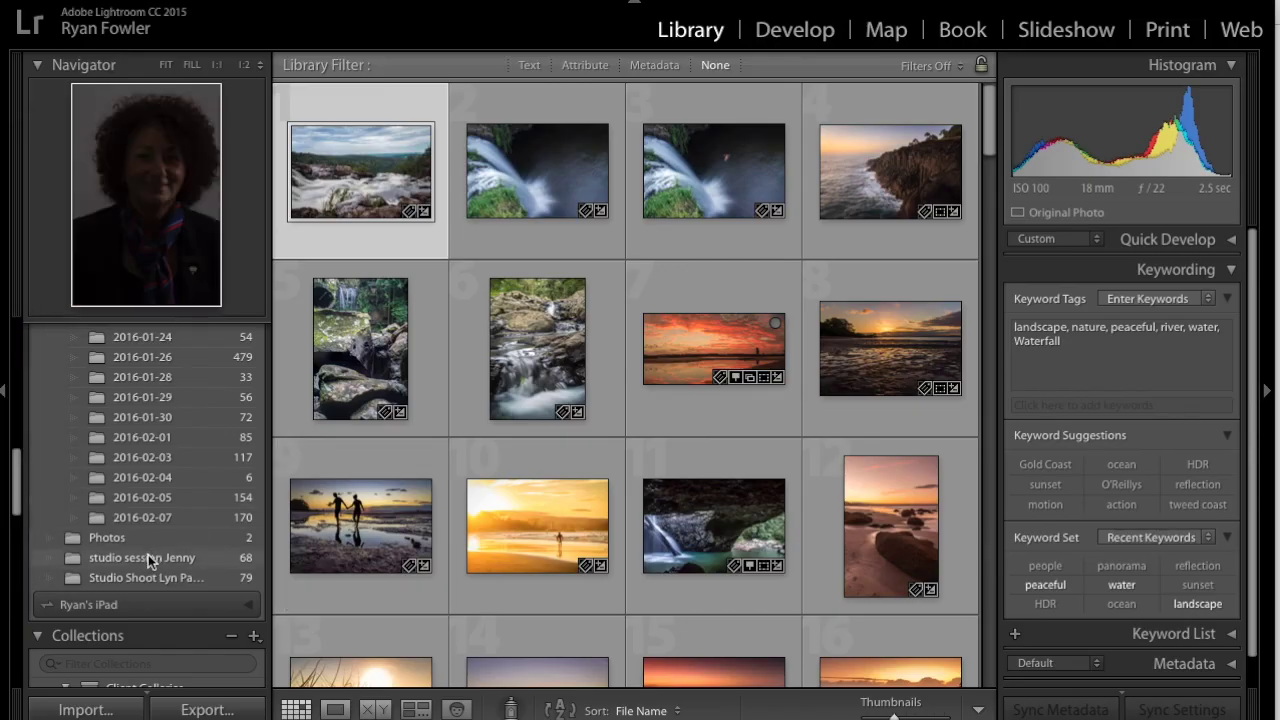
mouse_move(168, 568)
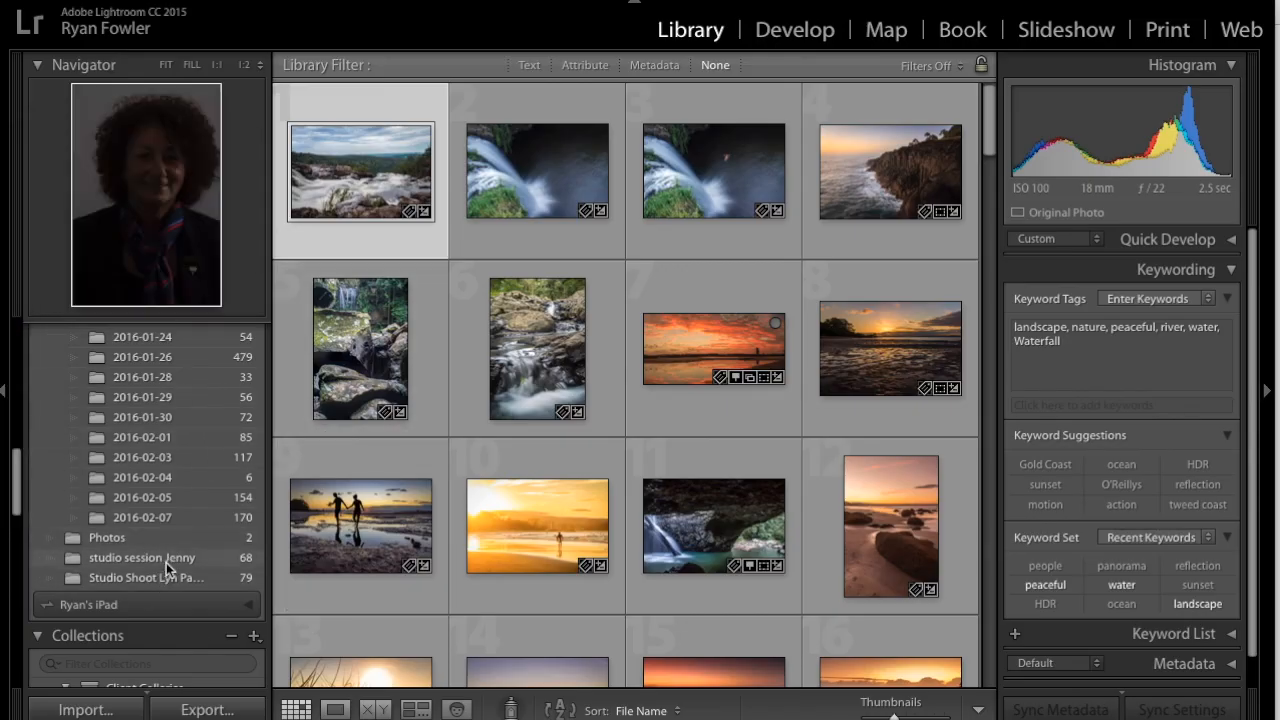
right_click(140, 556)
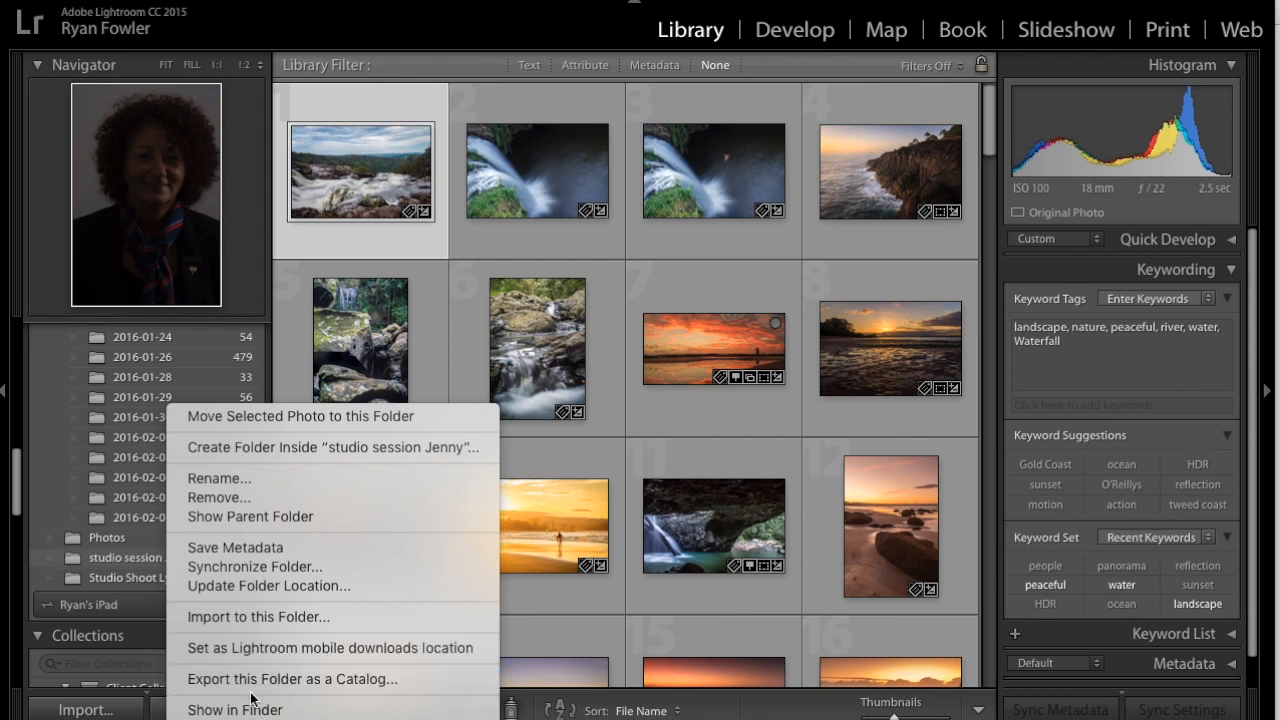
mouse_move(292, 680)
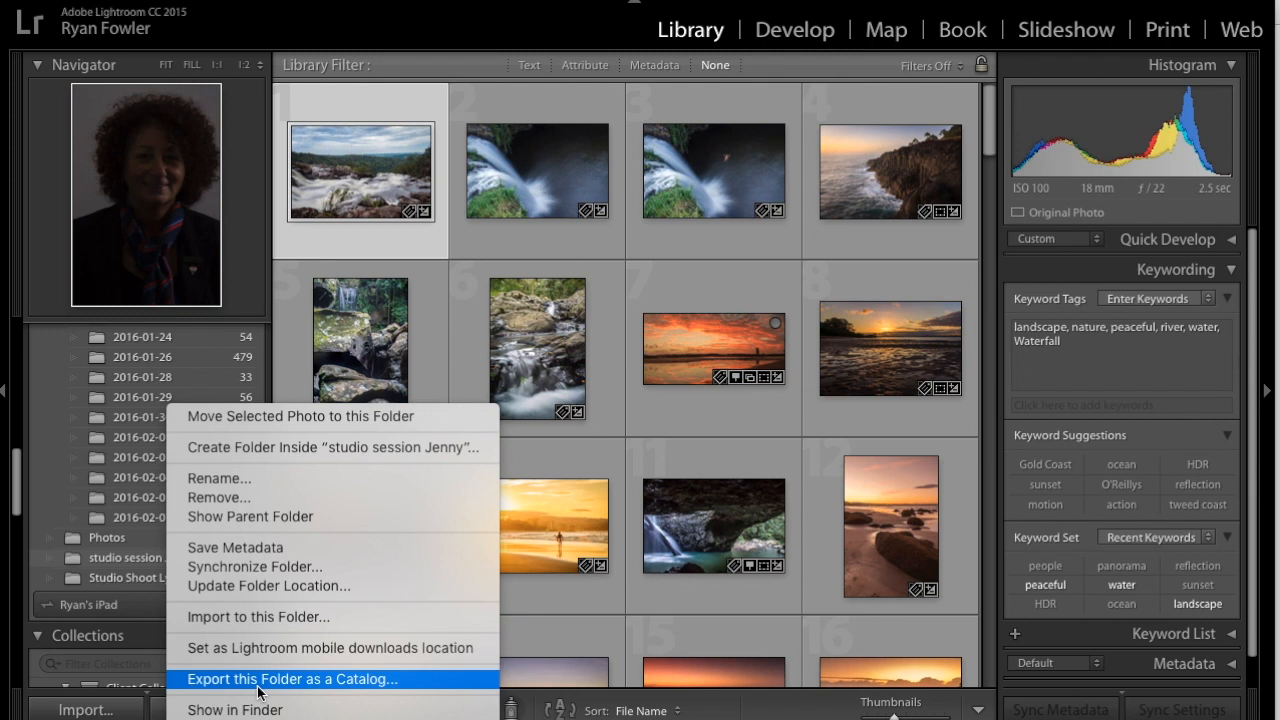
mouse_move(120, 556)
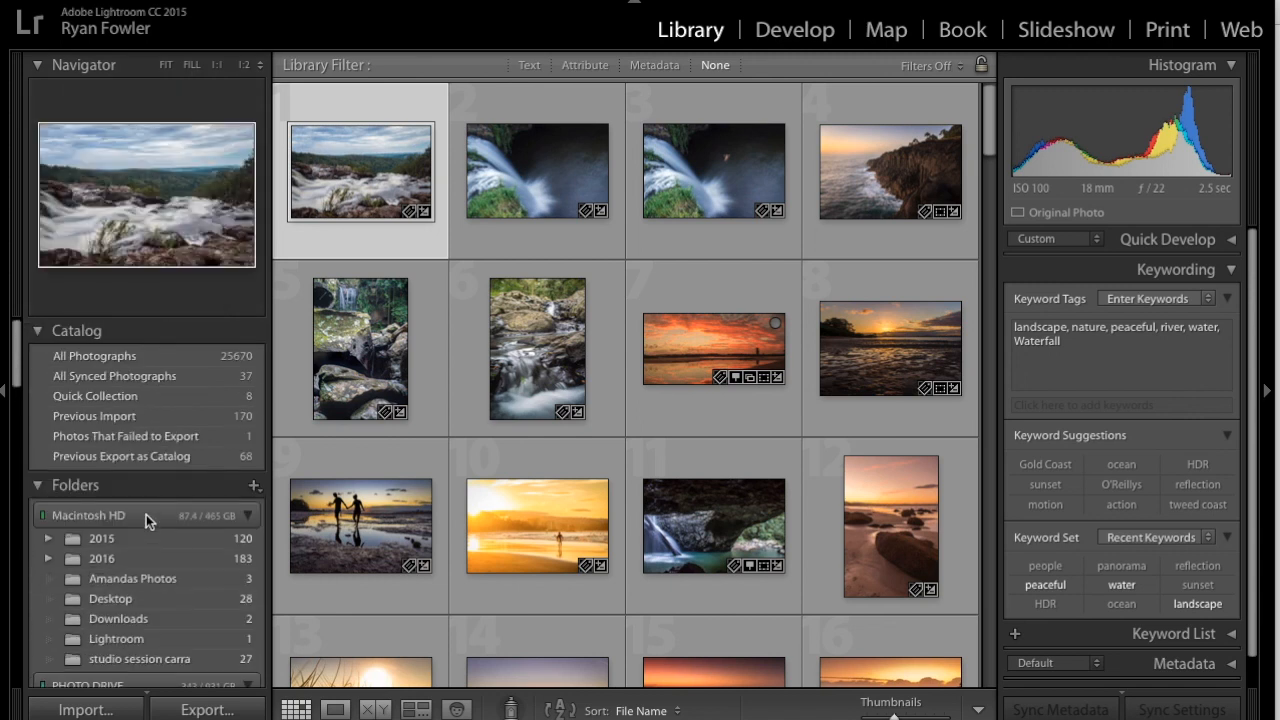
Review folder menu options for several 2016 folders on PHOTO DRIVE and select the 2016-01-01 waterfall folder
right_click(100, 480)
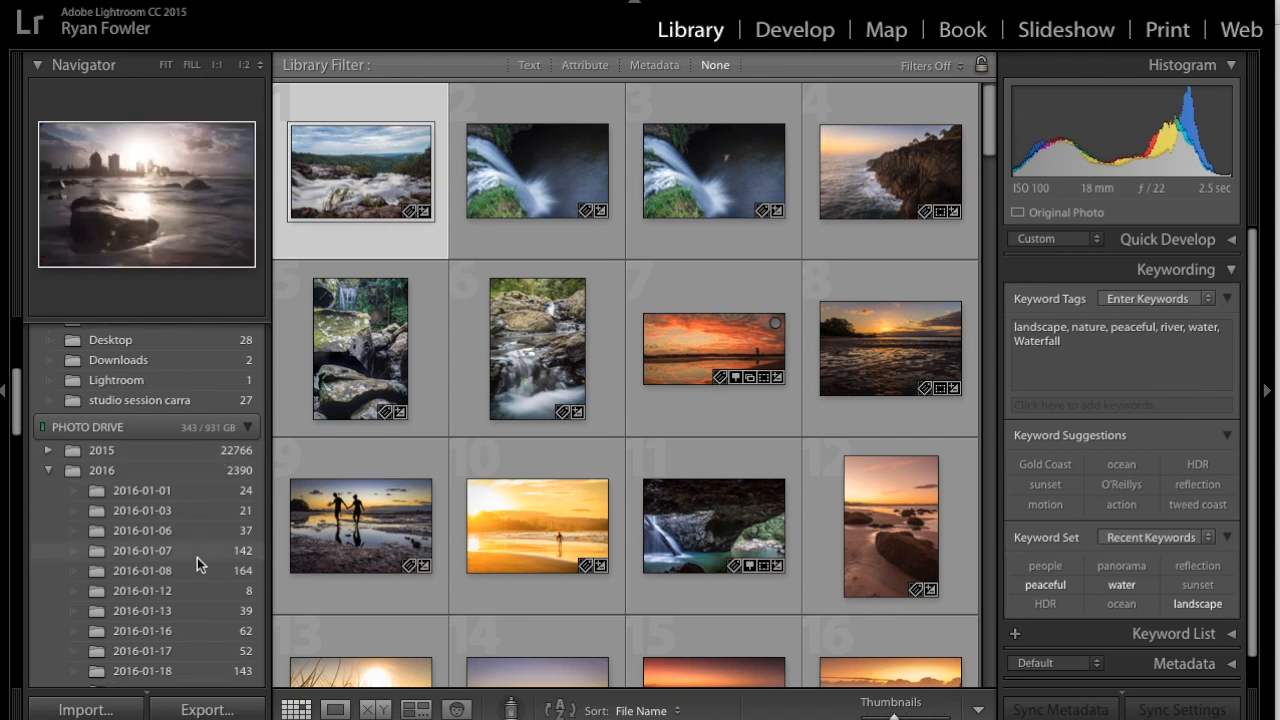
scroll(down, 3)
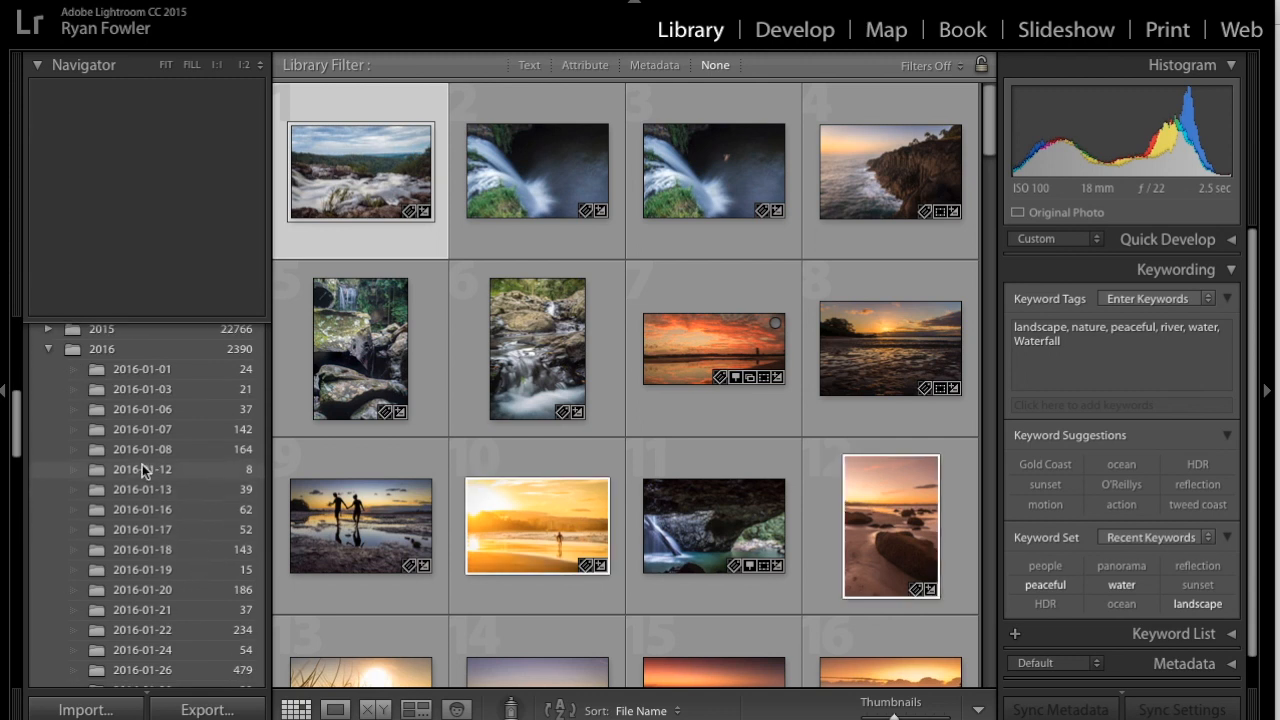
right_click(140, 568)
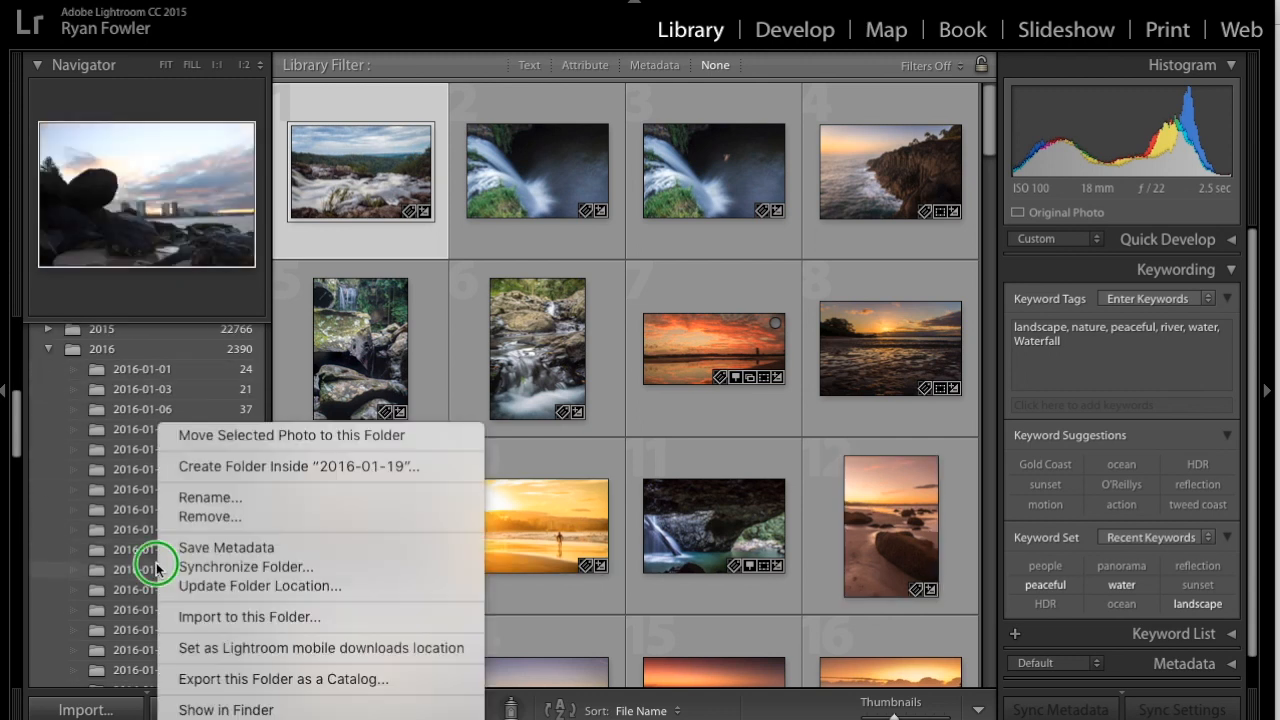
mouse_move(208, 516)
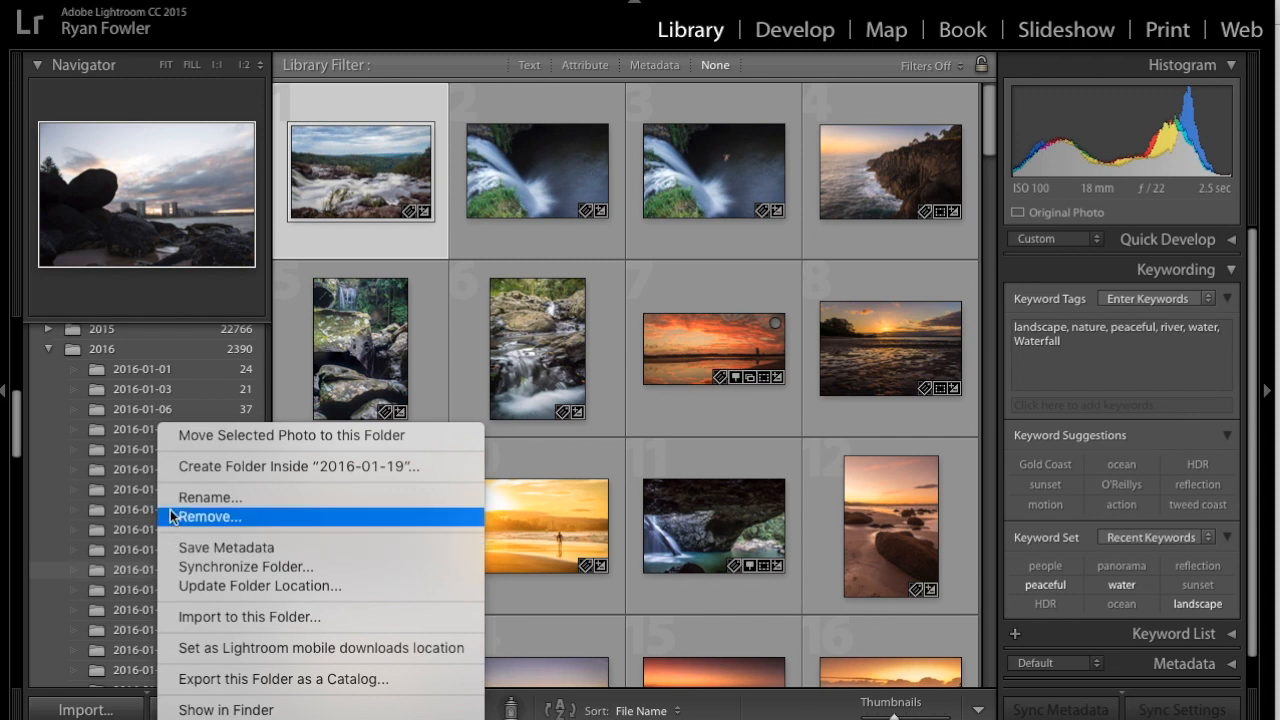
mouse_move(96, 456)
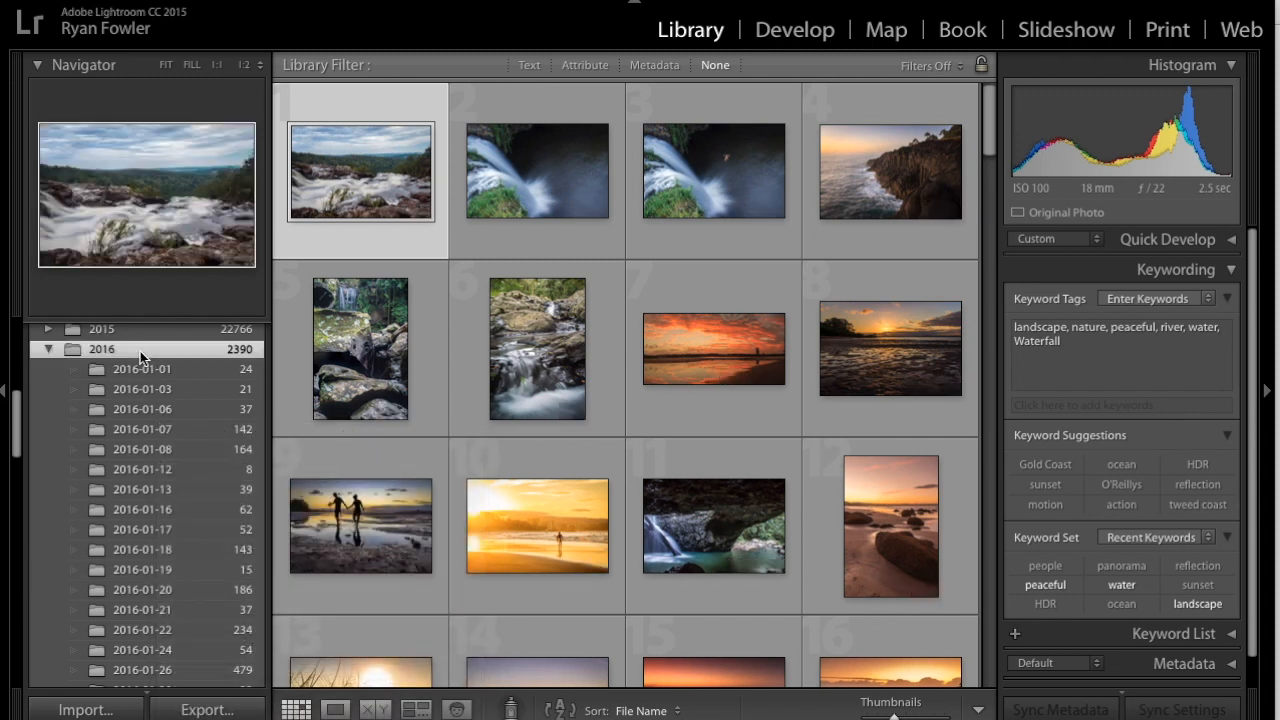
right_click(100, 348)
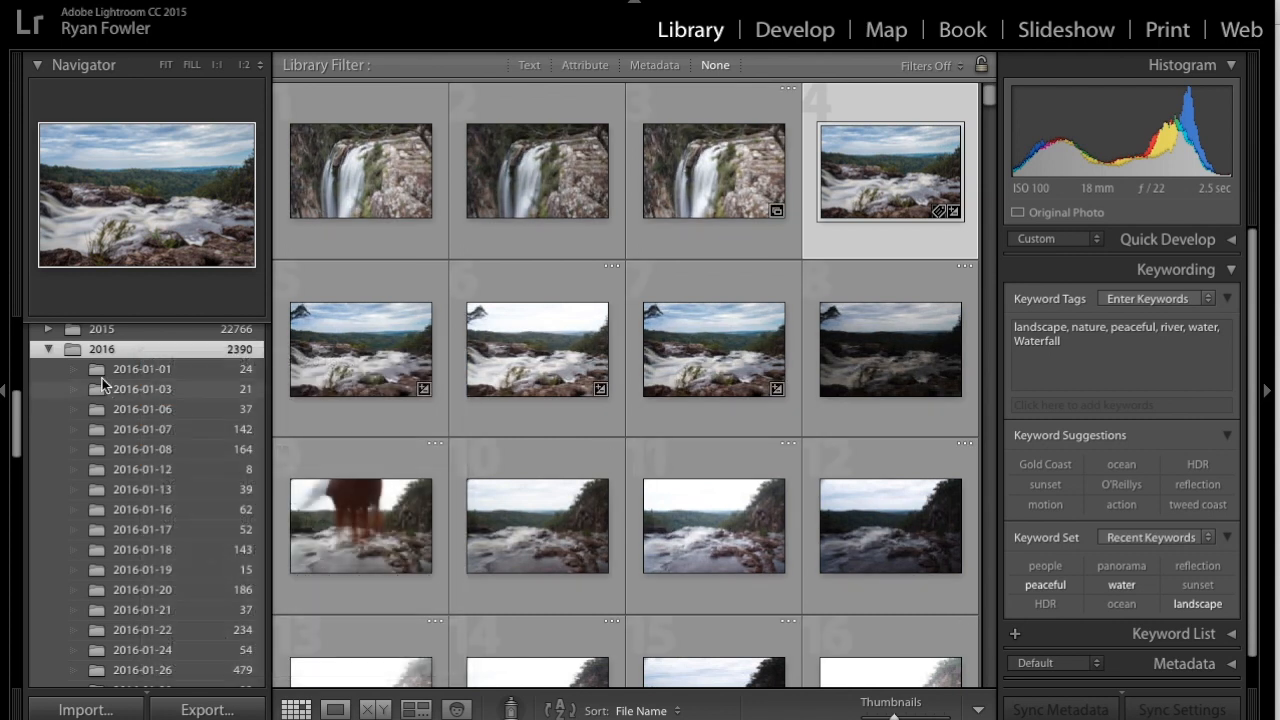
right_click(140, 368)
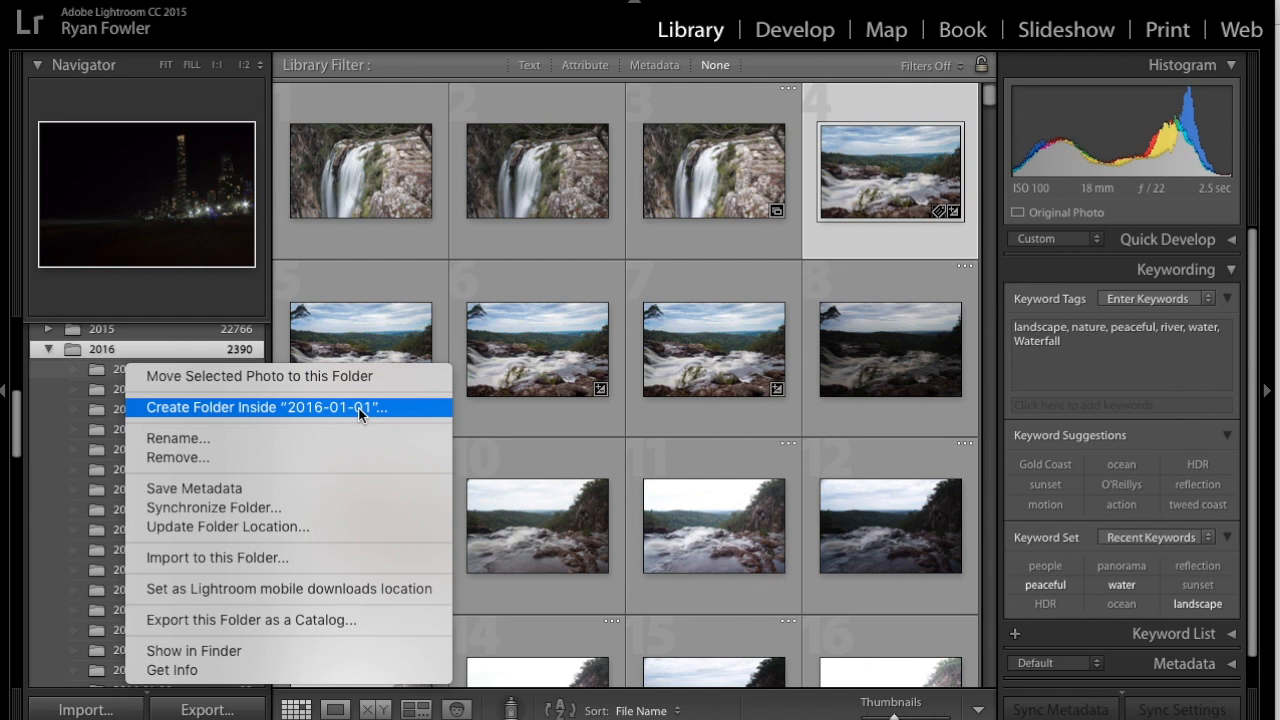
mouse_move(120, 352)
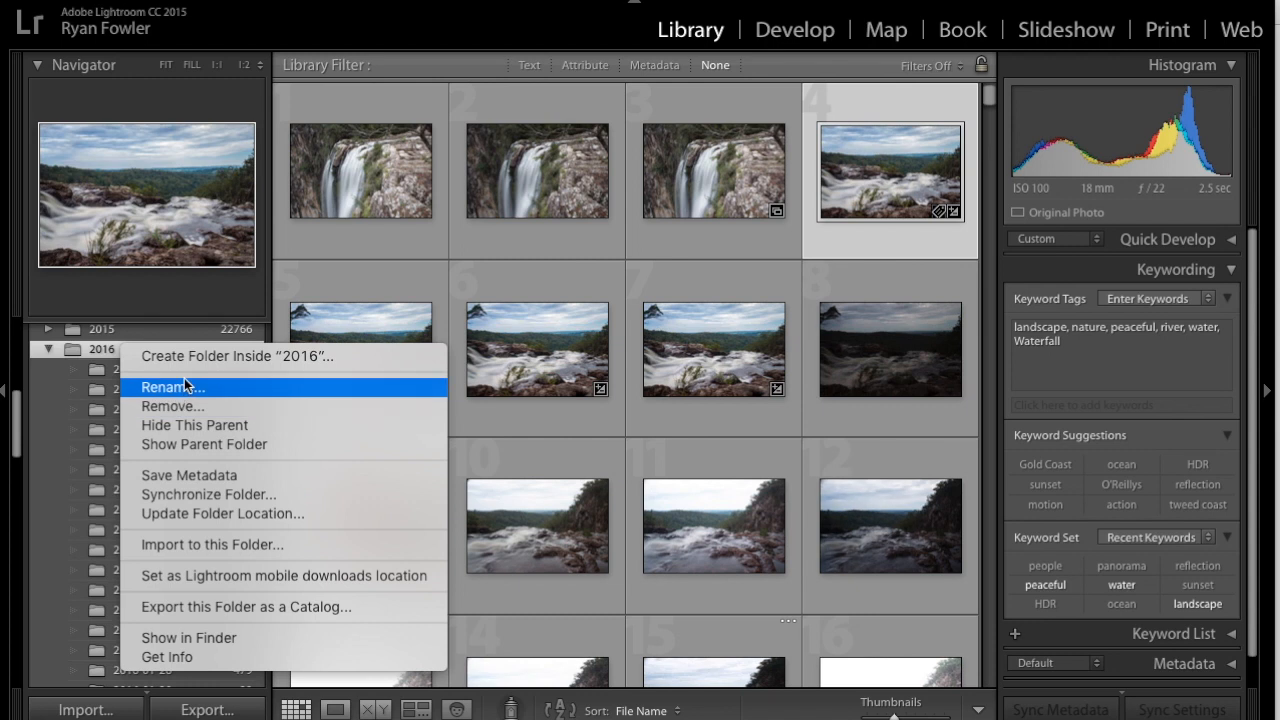
mouse_move(230, 356)
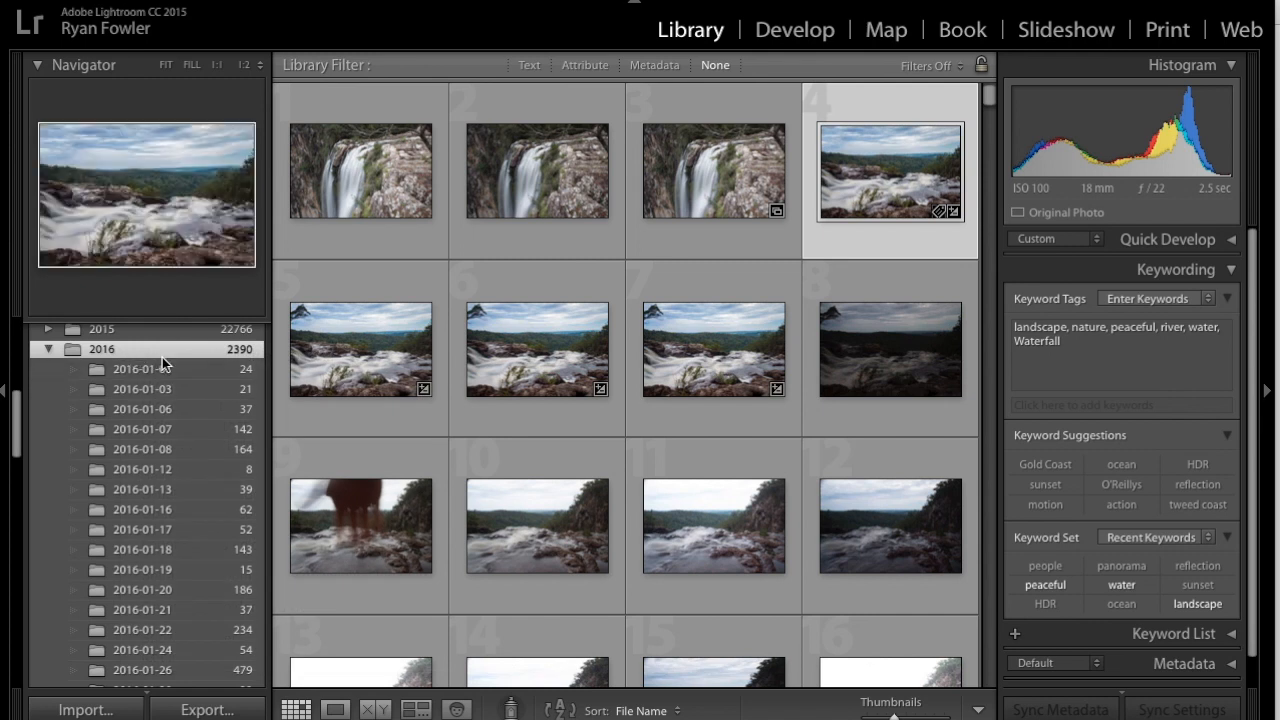
scroll(down, 3)
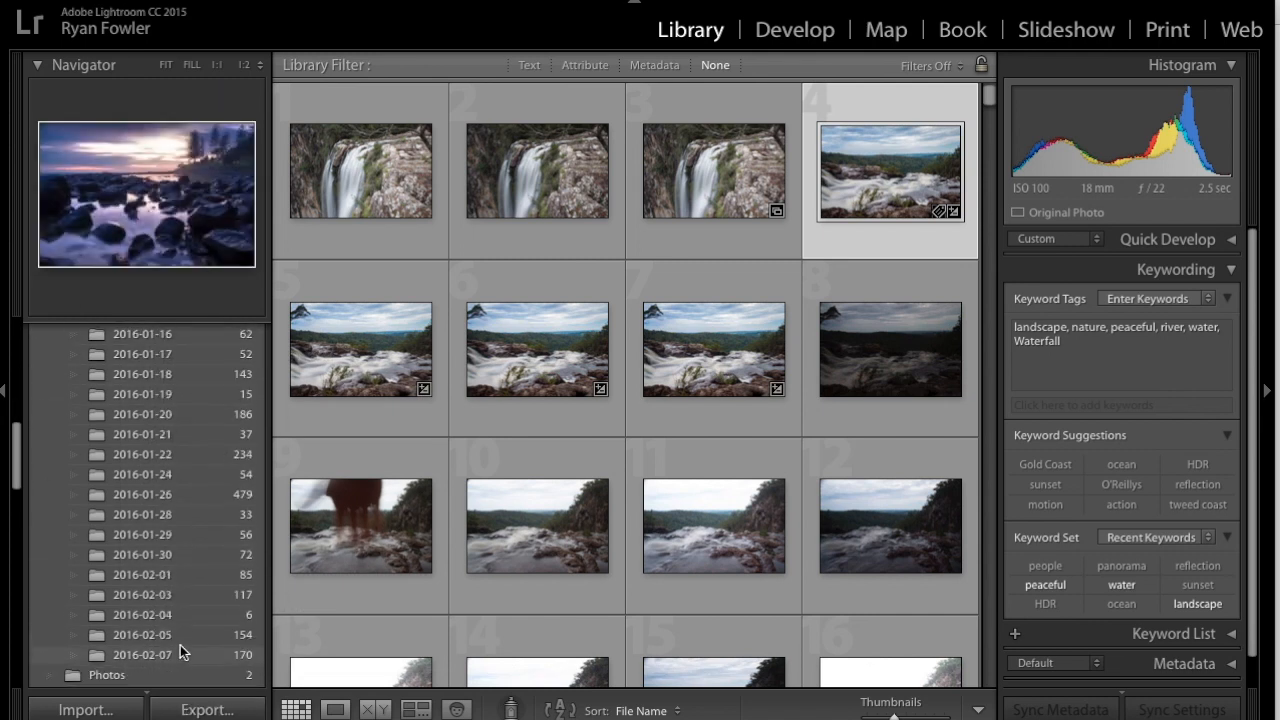
scroll(up, 3)
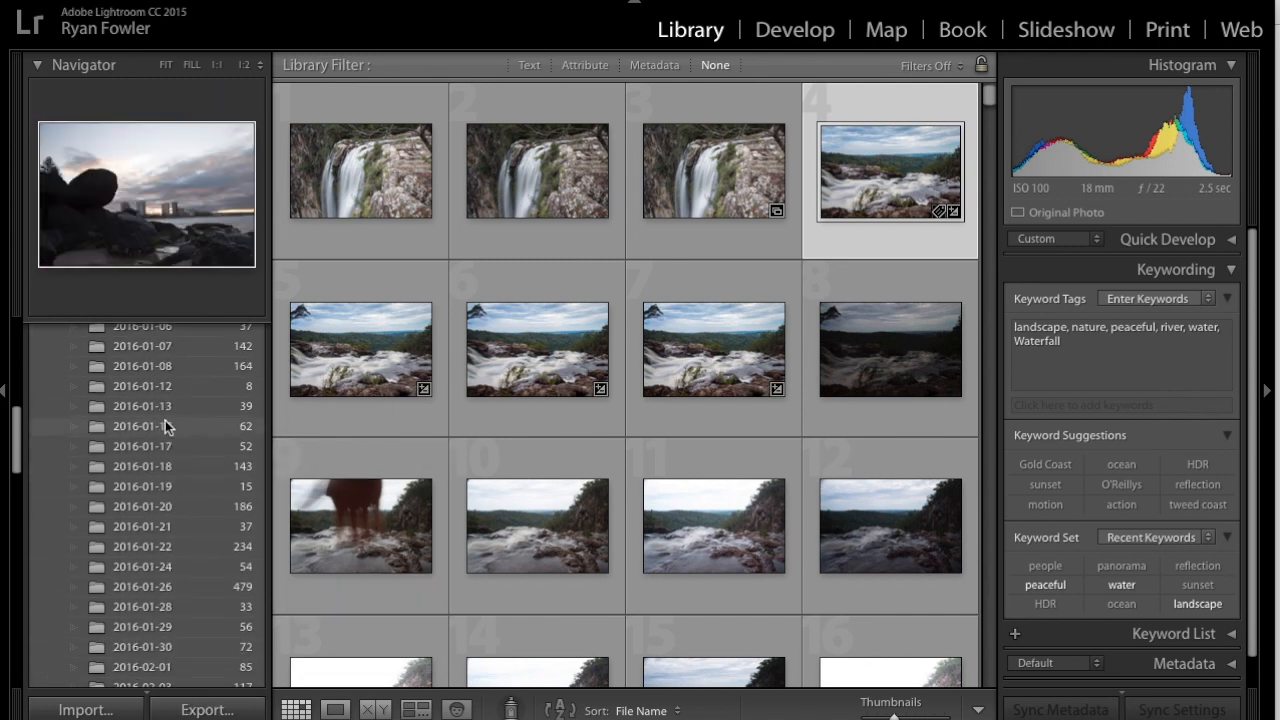
scroll(up, 3)
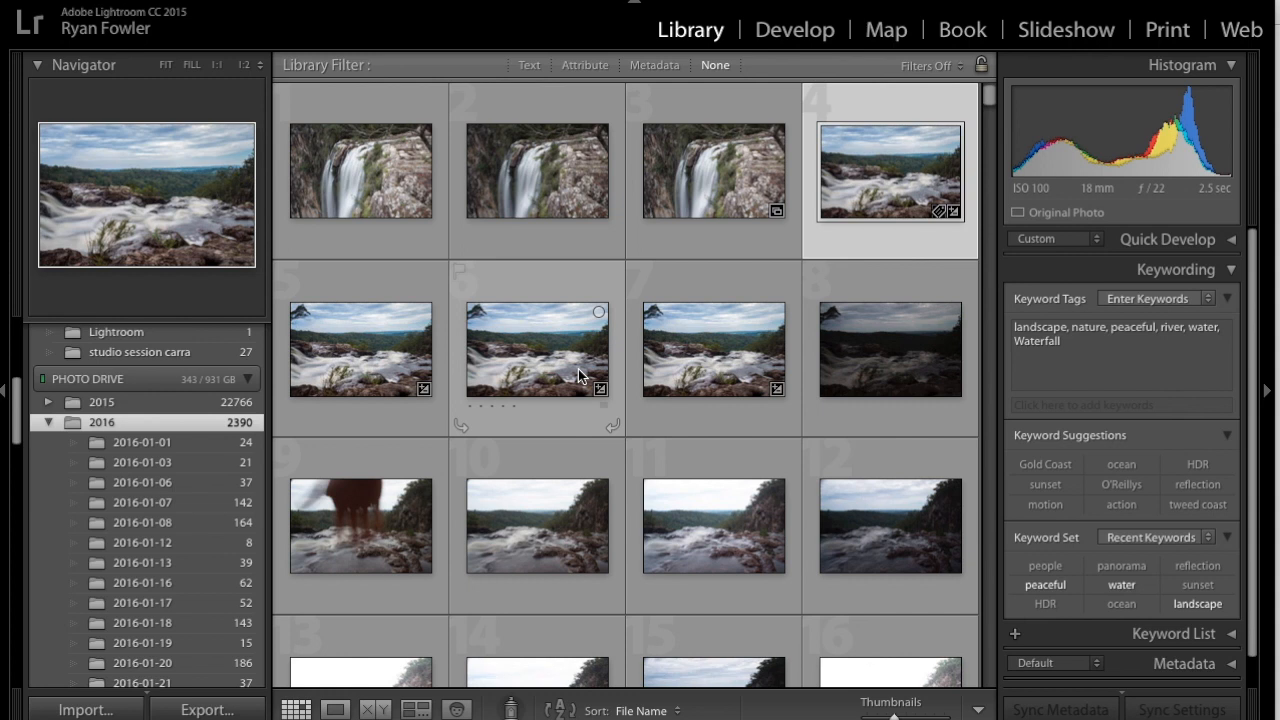
mouse_move(560, 400)
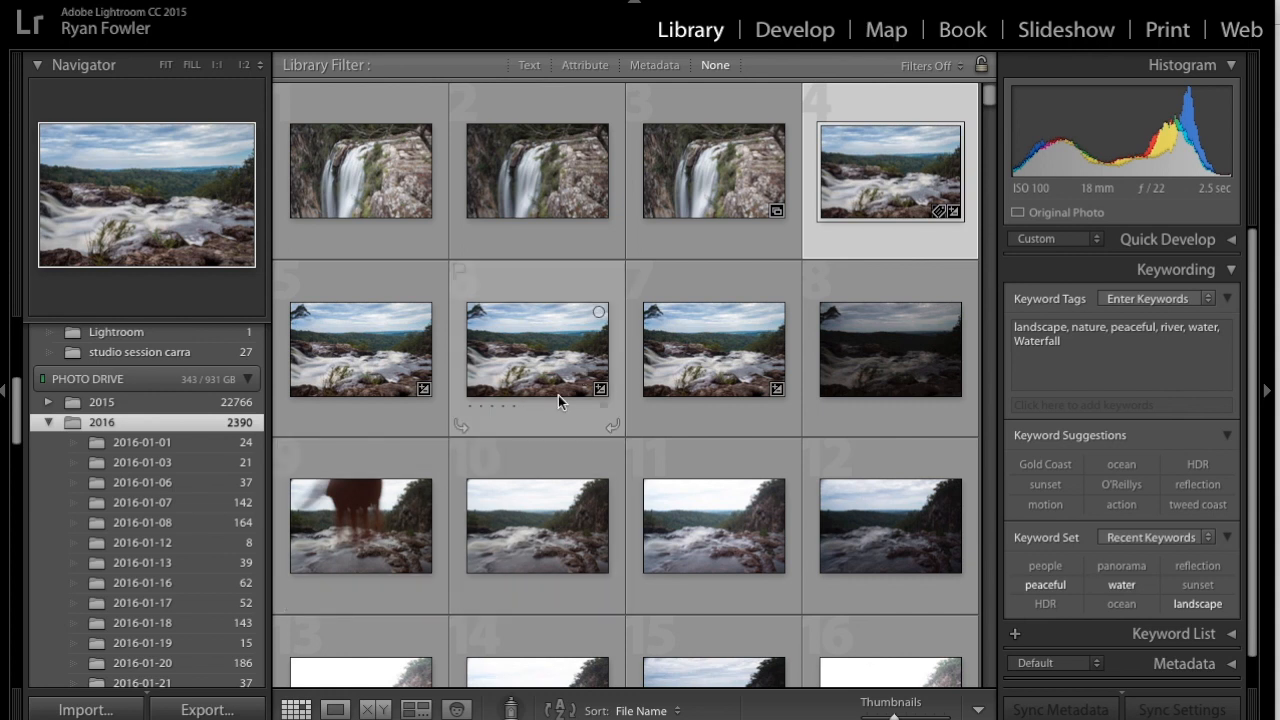